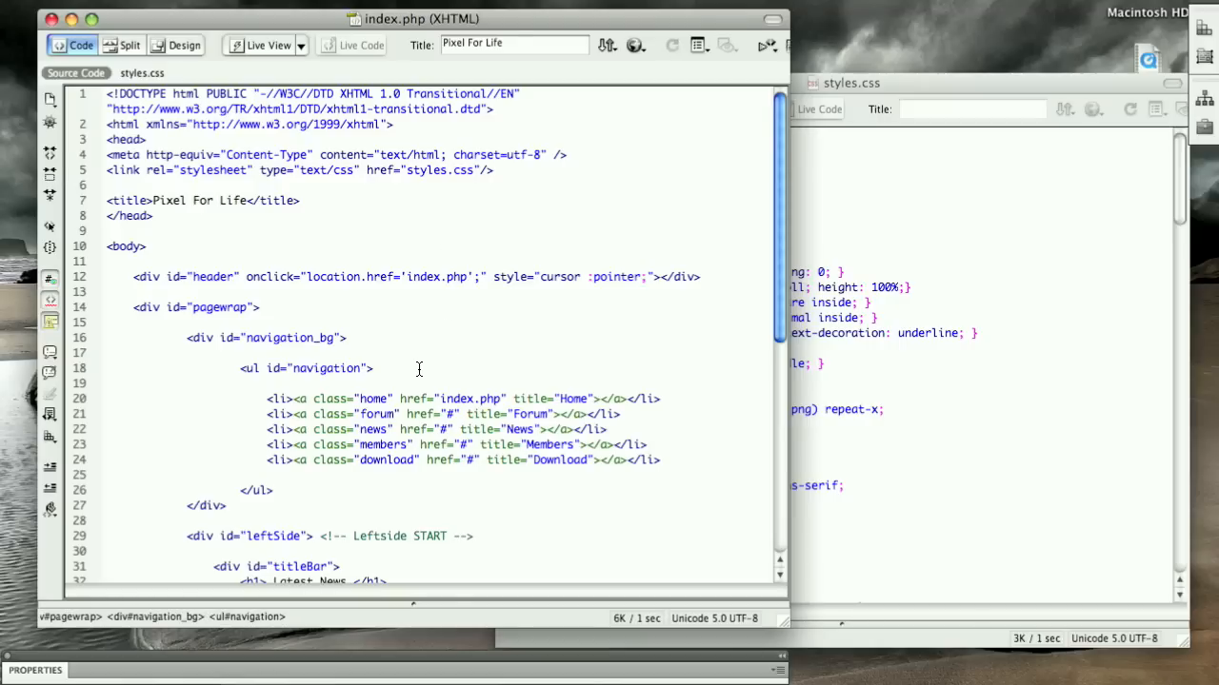
# Mark the insertion spot inside the empty content div of index.php.
pyautogui.scroll(-3)
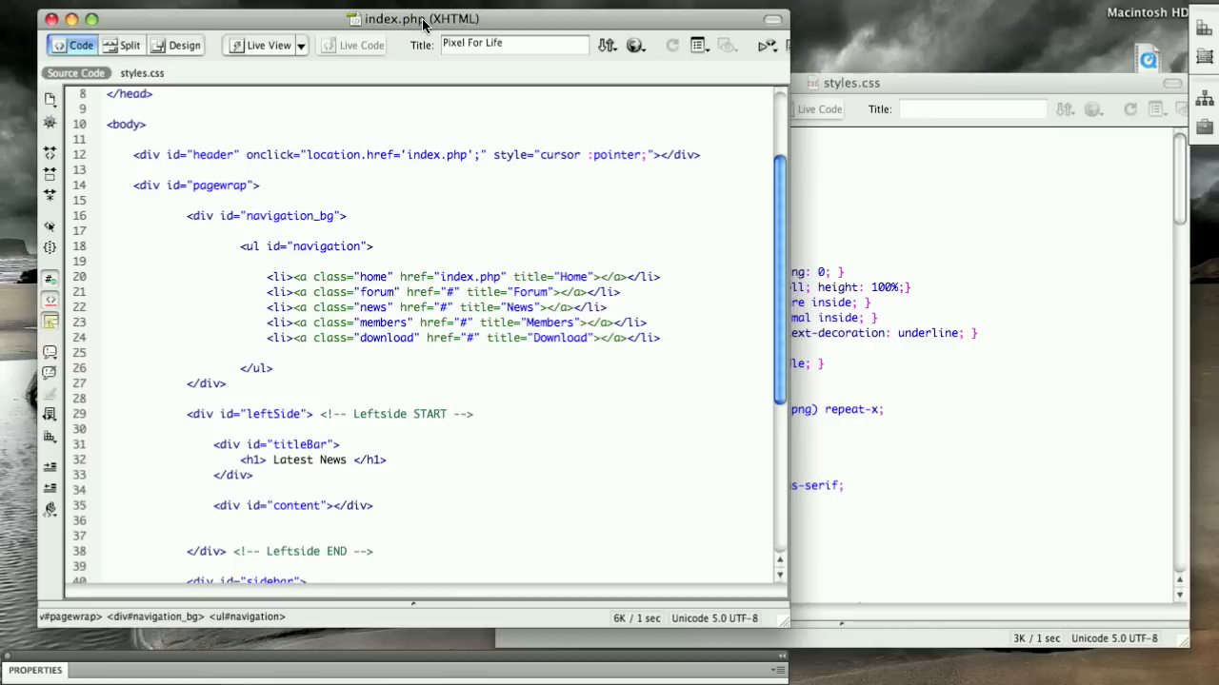
pyautogui.moveTo(414, 139)
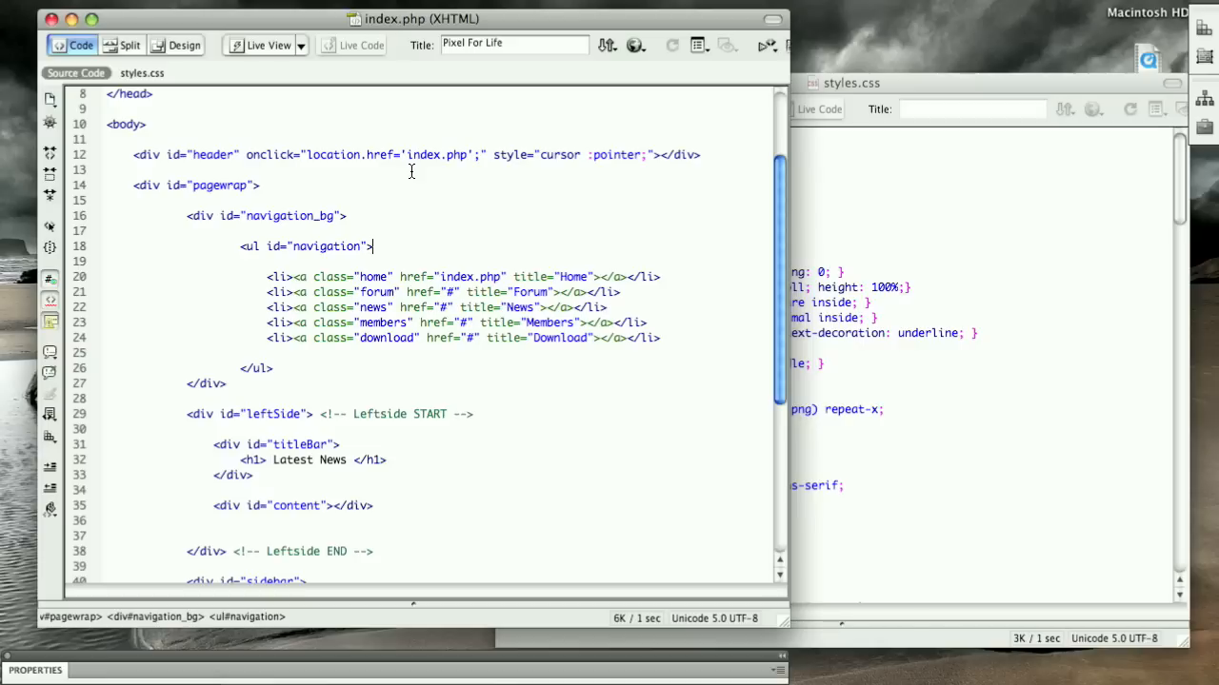
pyautogui.click(333, 506)
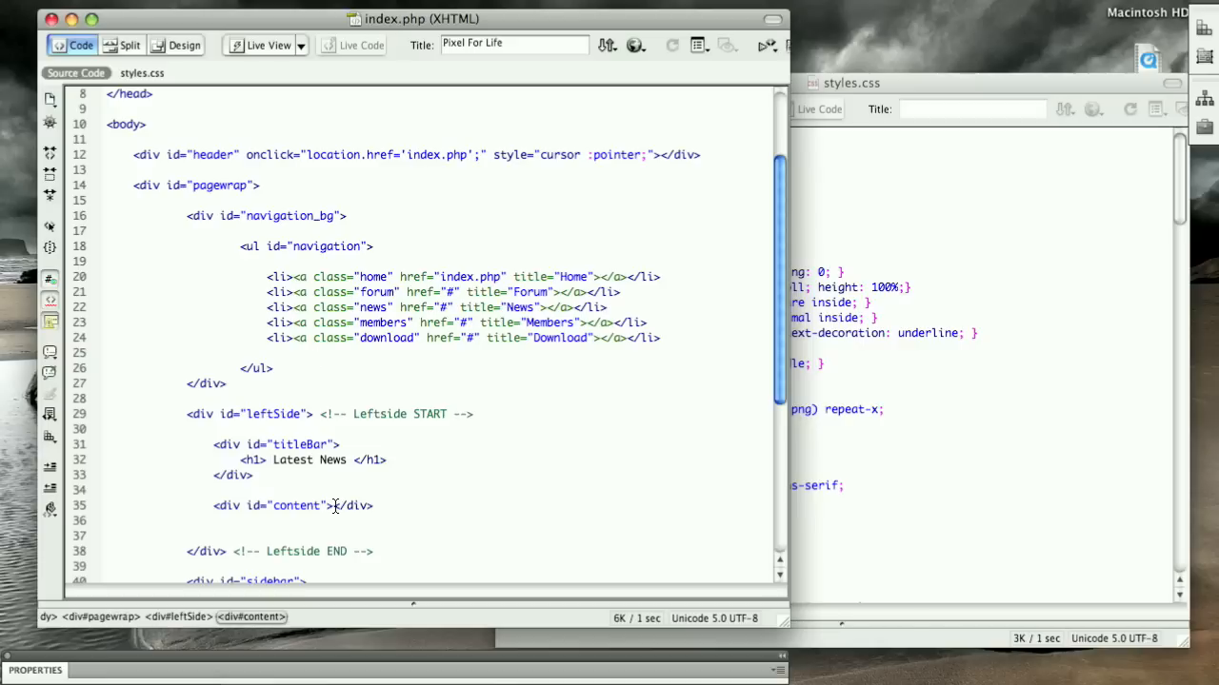
pyautogui.scroll(-3)
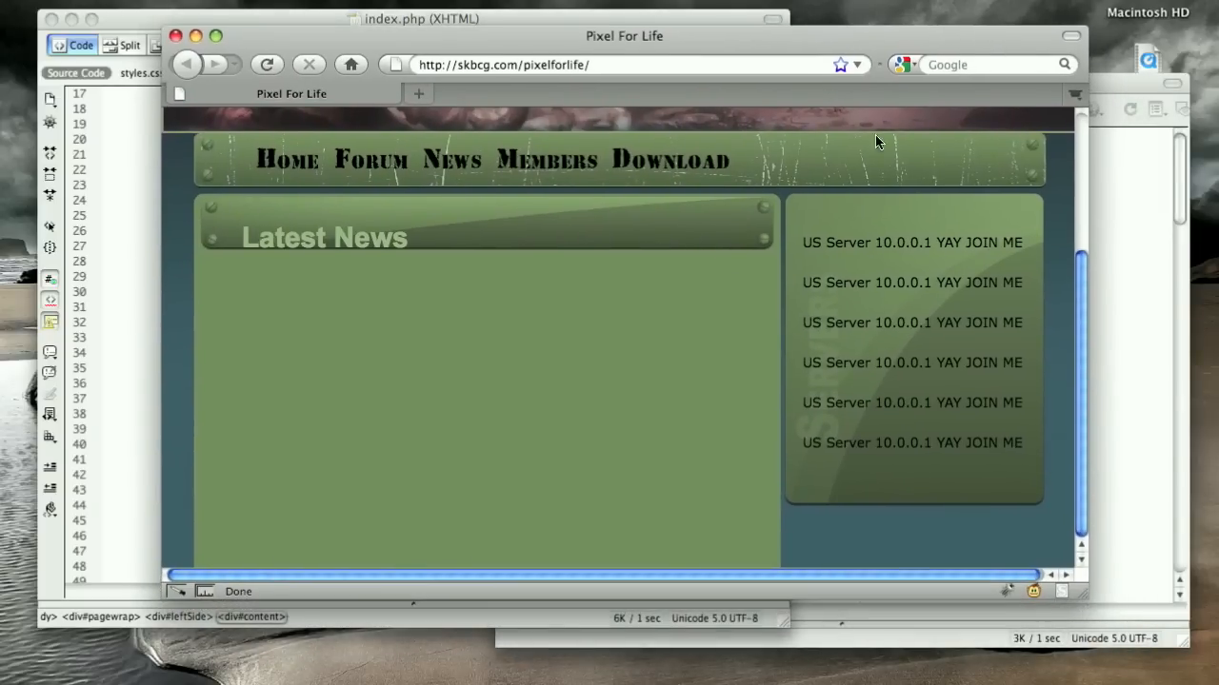
pyautogui.moveTo(448, 527)
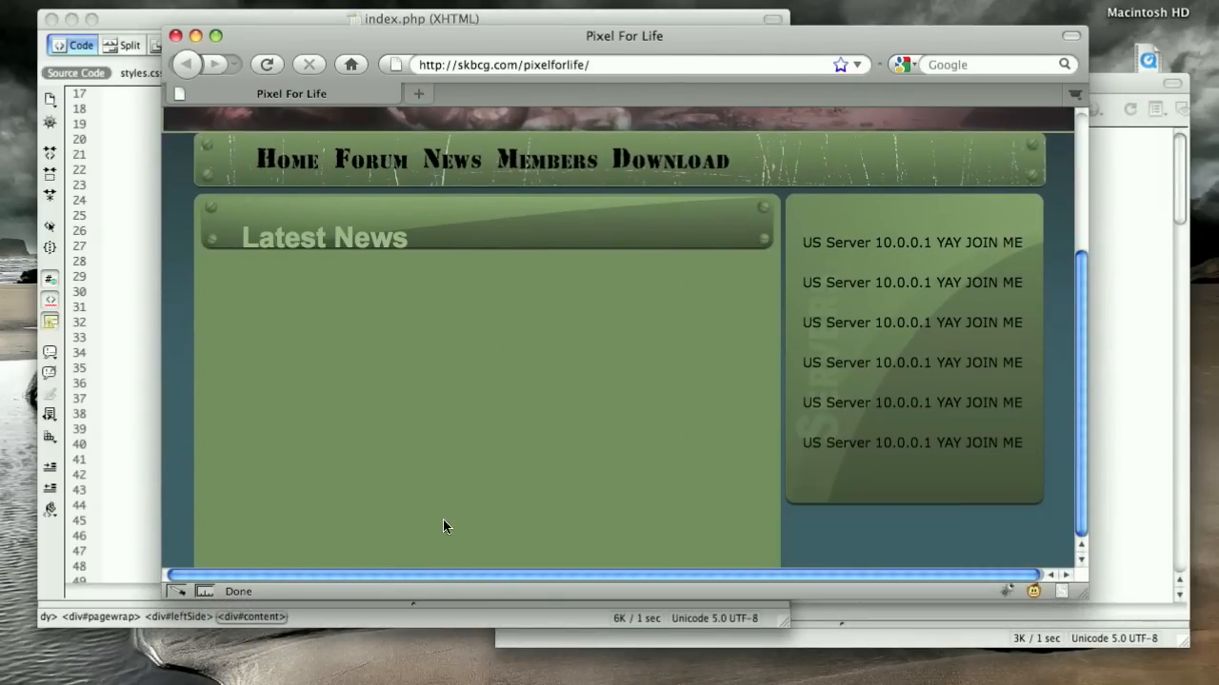
pyautogui.moveTo(412, 95)
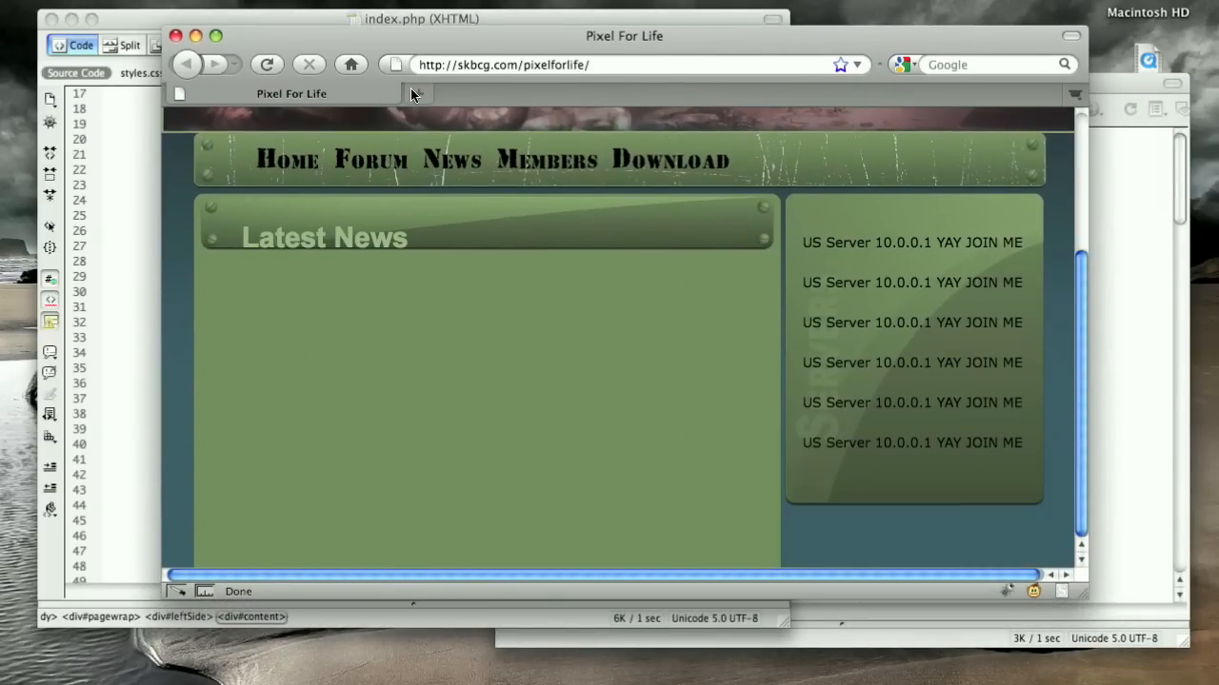
# Generate five Lorem Ipsum paragraphs on lipsum.com in a new Firefox tab.
pyautogui.click(619, 65)
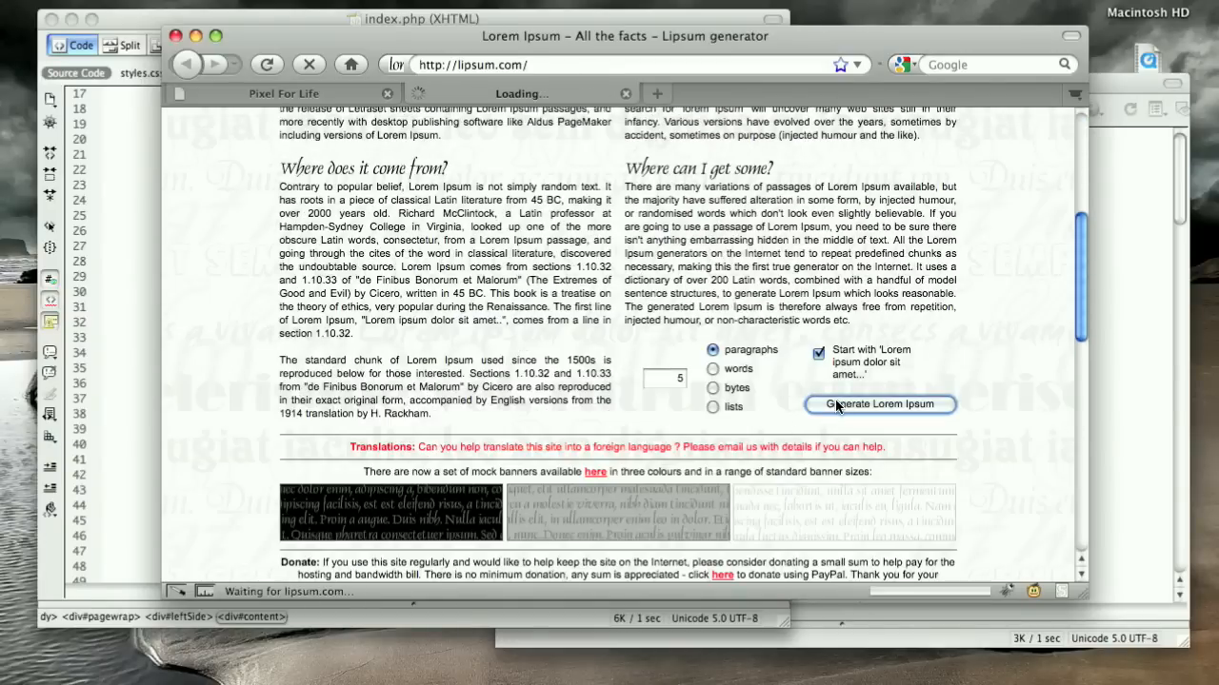
pyautogui.click(879, 404)
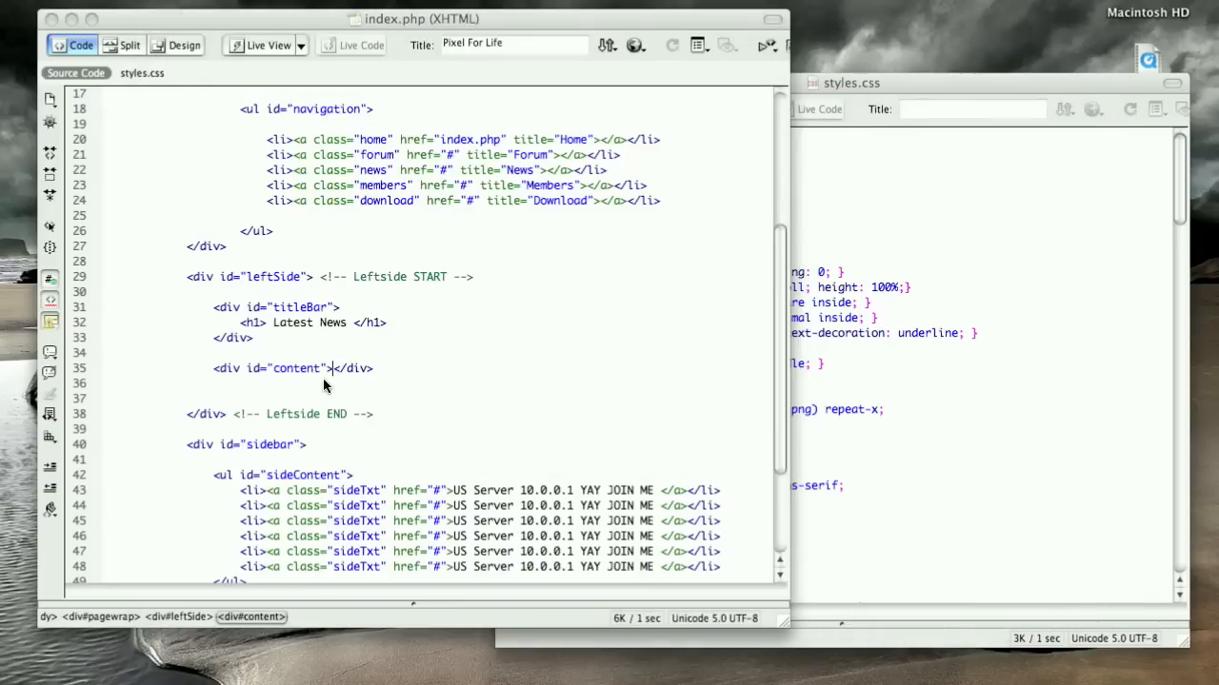
# Wrap a pasted Lorem Ipsum paragraph in <p>...</p> inside the content div.
pyautogui.press('Return')
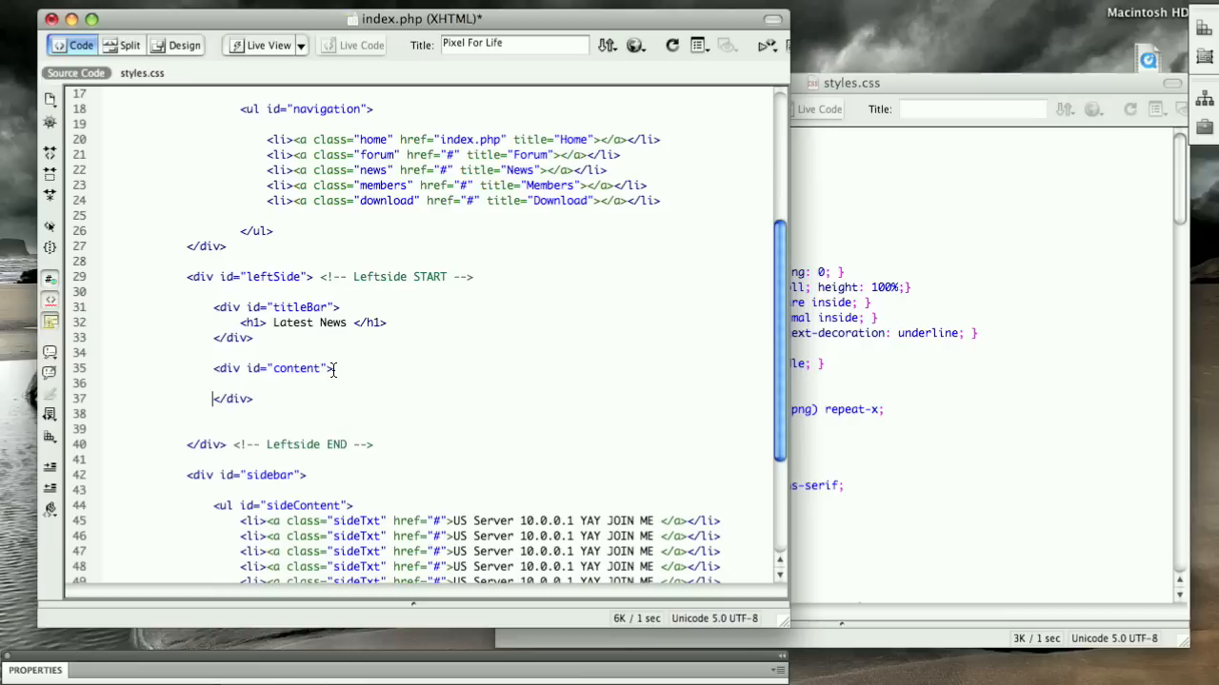
pyautogui.press('Return')
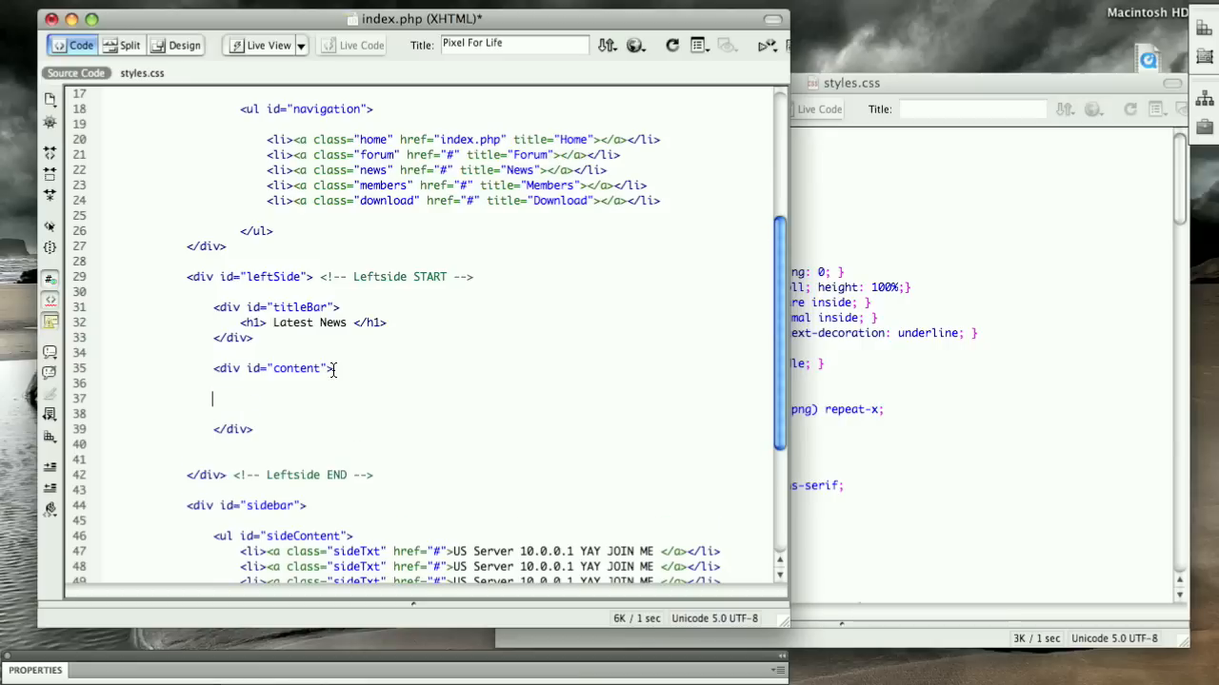
pyautogui.write('<p>')
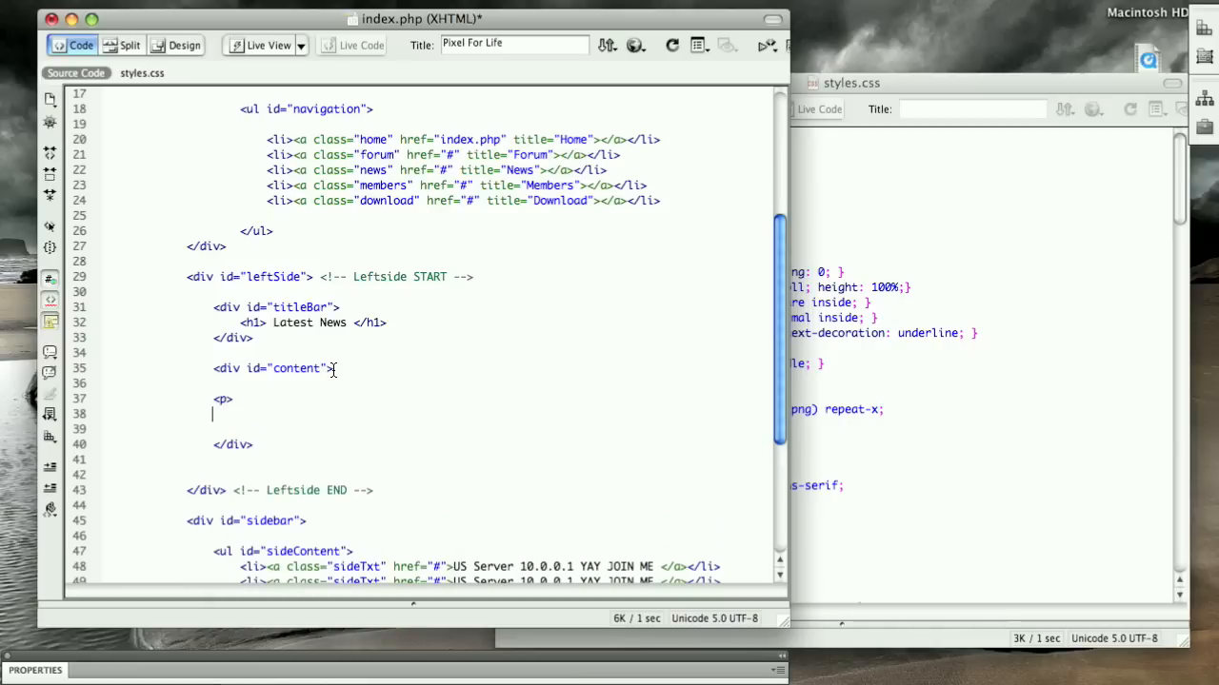
pyautogui.write('</p>')
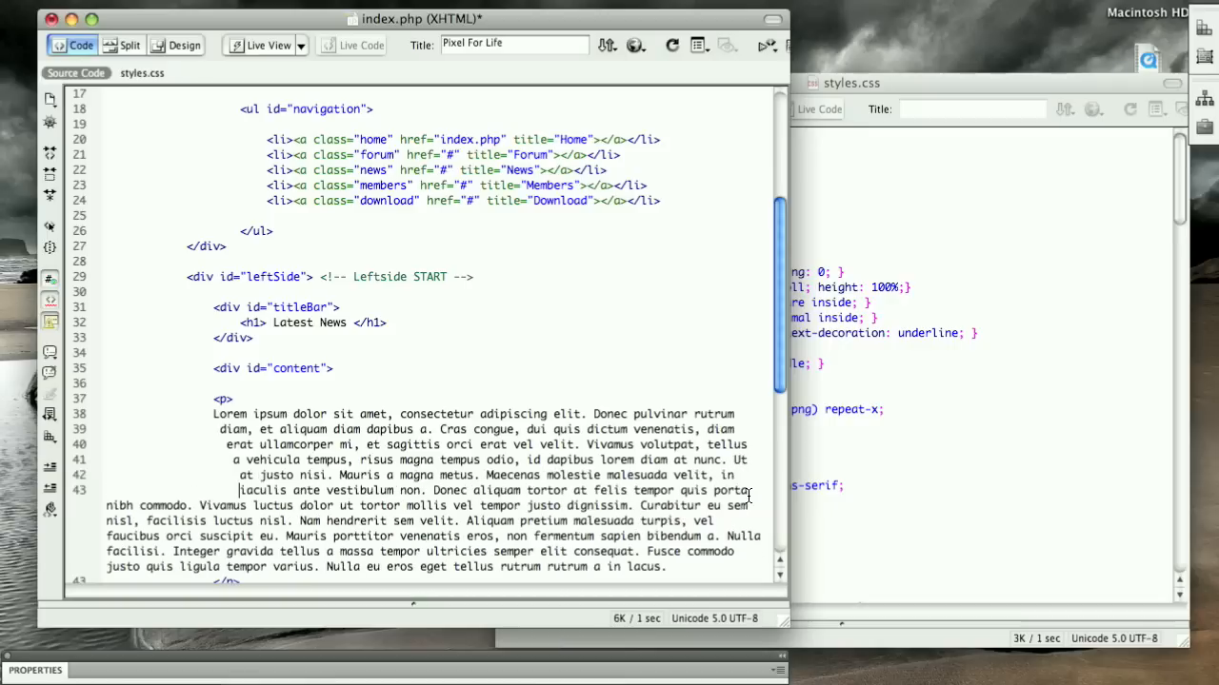
pyautogui.scroll(-3)
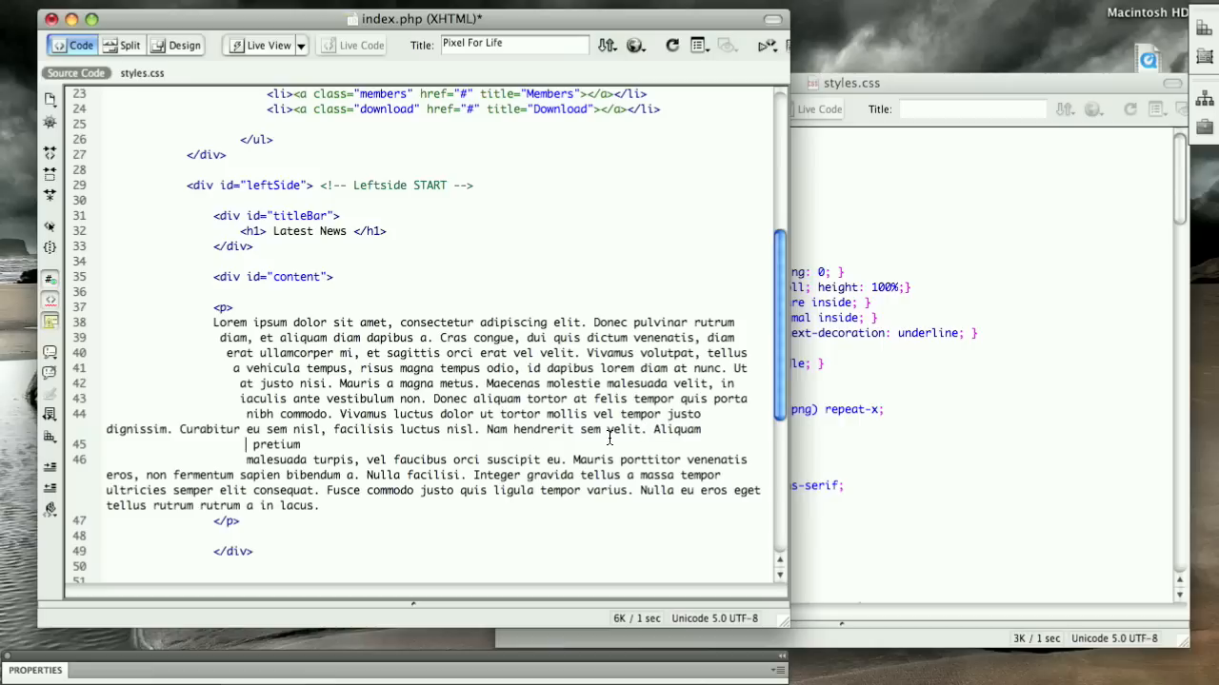
pyautogui.scroll(-3)
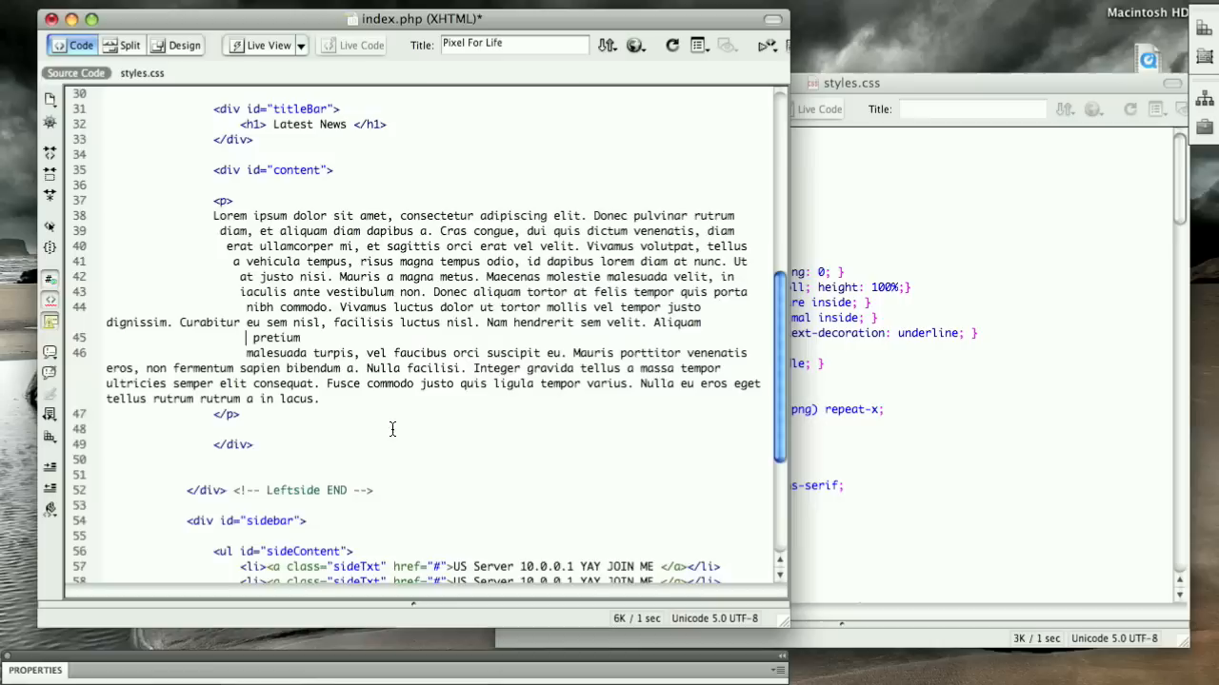
pyautogui.scroll(3)
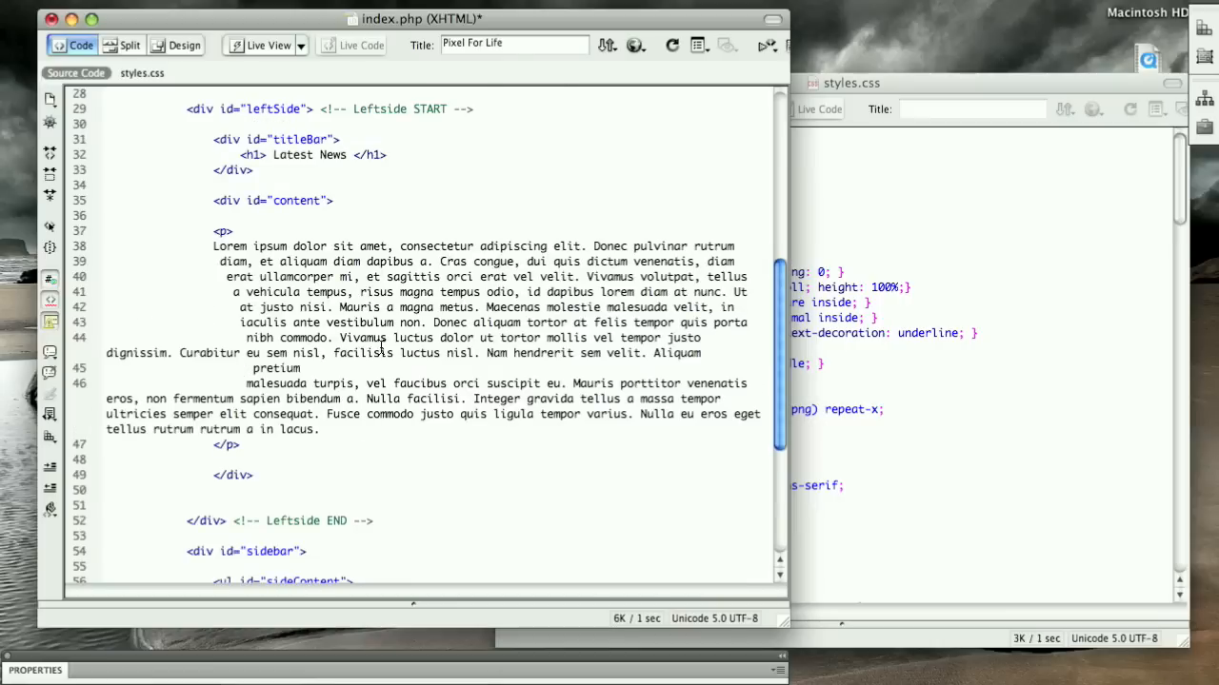
pyautogui.moveTo(280, 328)
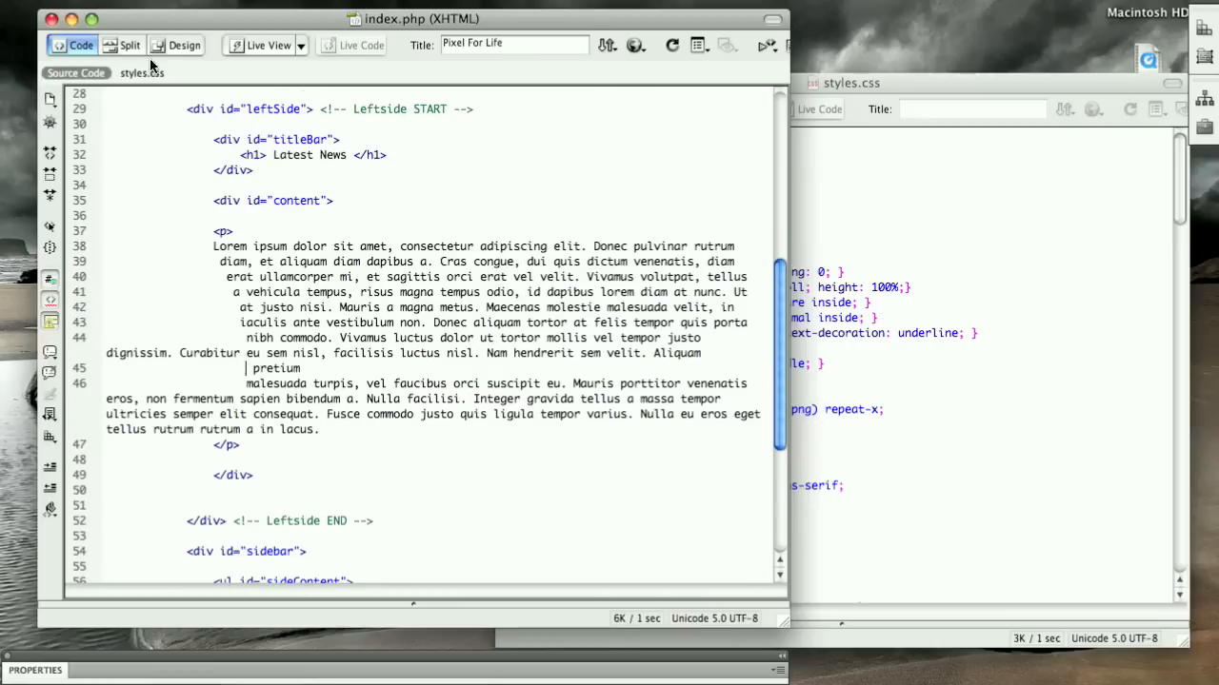
# Check the text under Latest News in Design view, then bring styles.css forward.
pyautogui.click(183, 45)
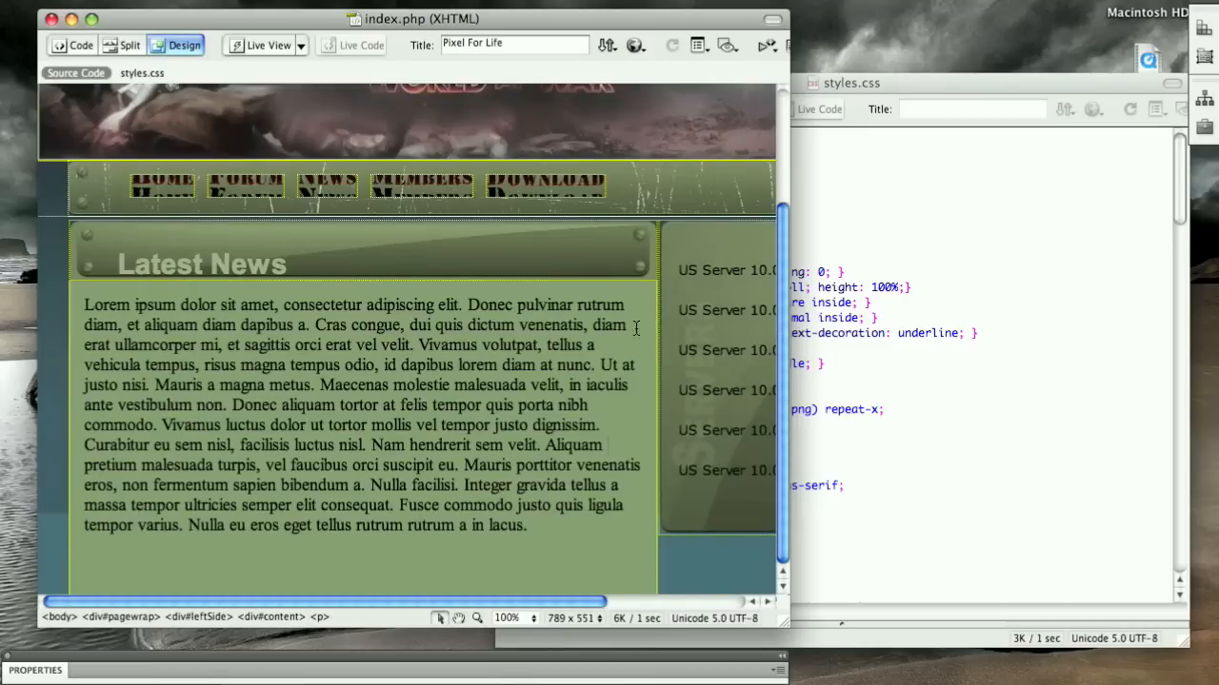
pyautogui.moveTo(297, 377)
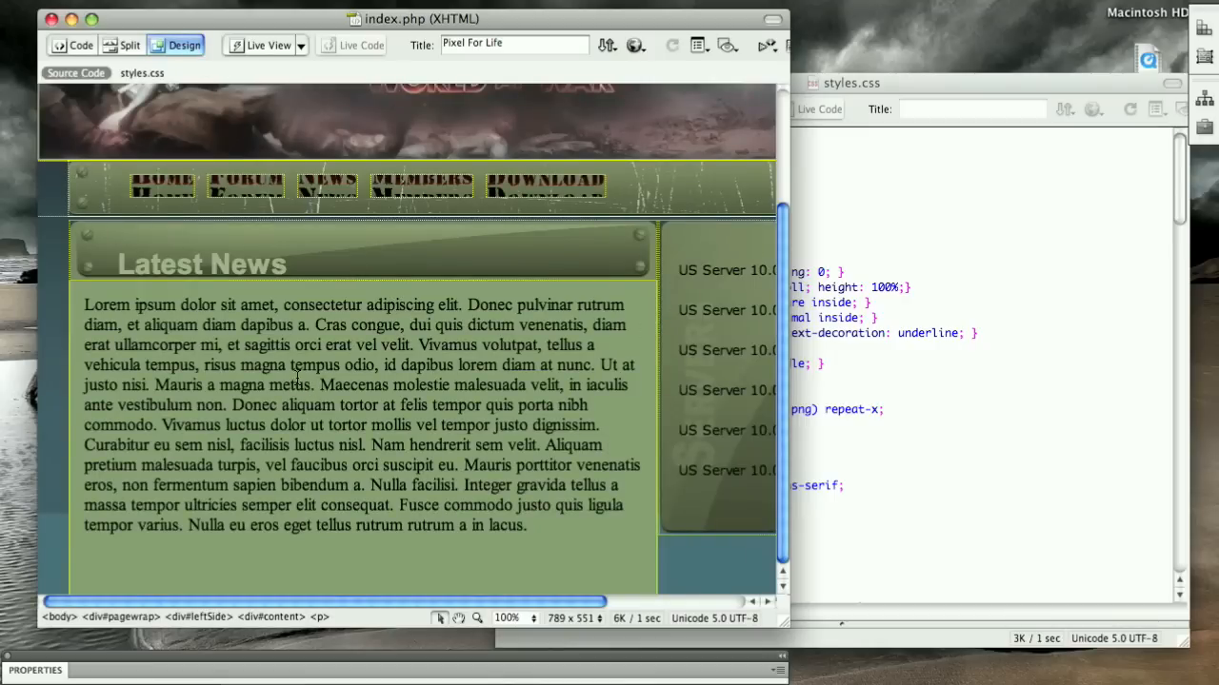
pyautogui.click(73, 45)
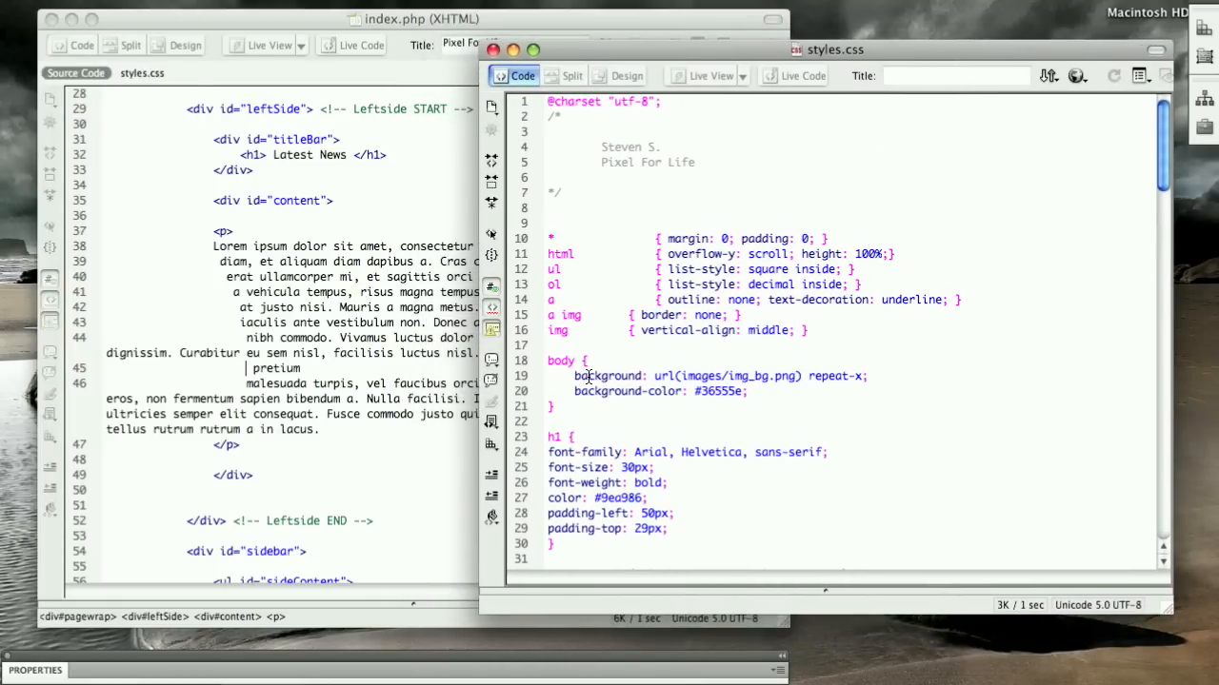
# Add a p rule with Arial, Helvetica, sans-serif, 14px and black text below the body rule.
pyautogui.scroll(-3)
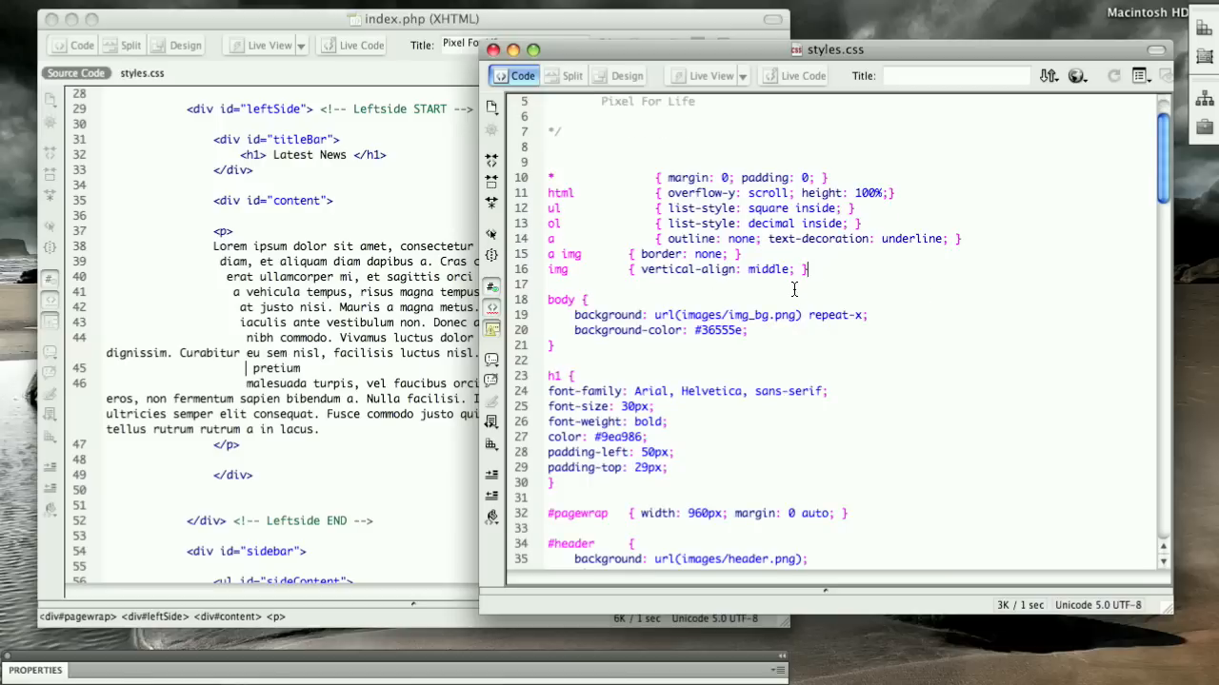
pyautogui.press('Return')
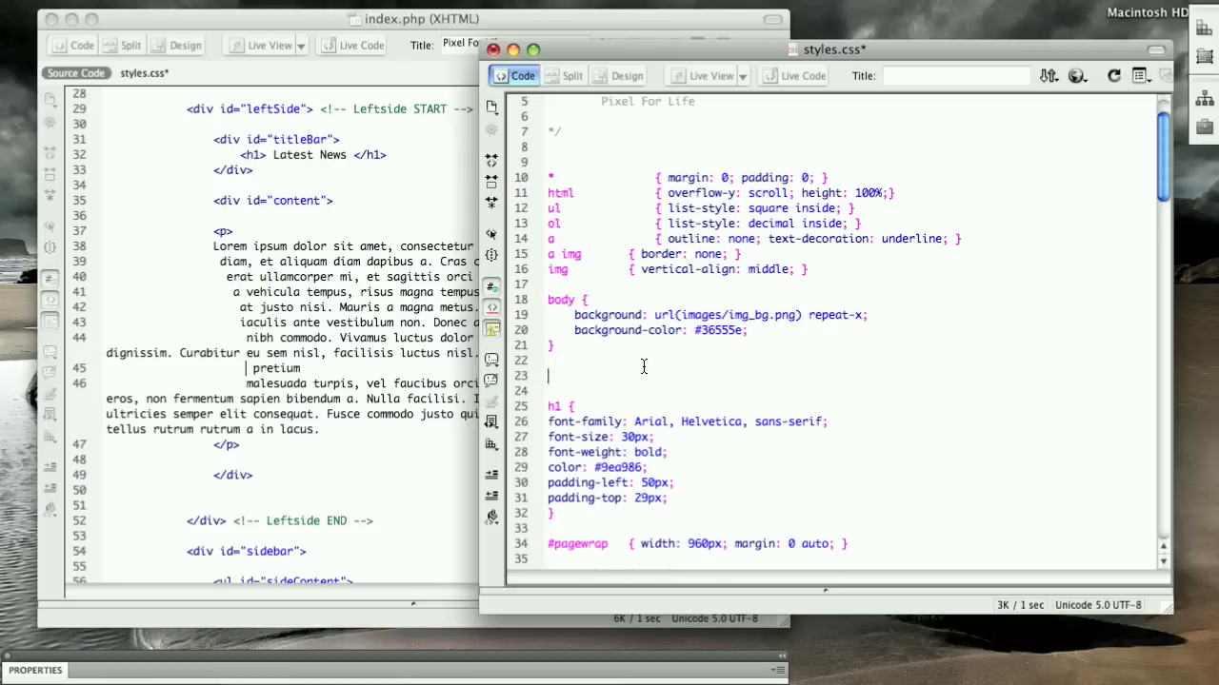
pyautogui.write('p')
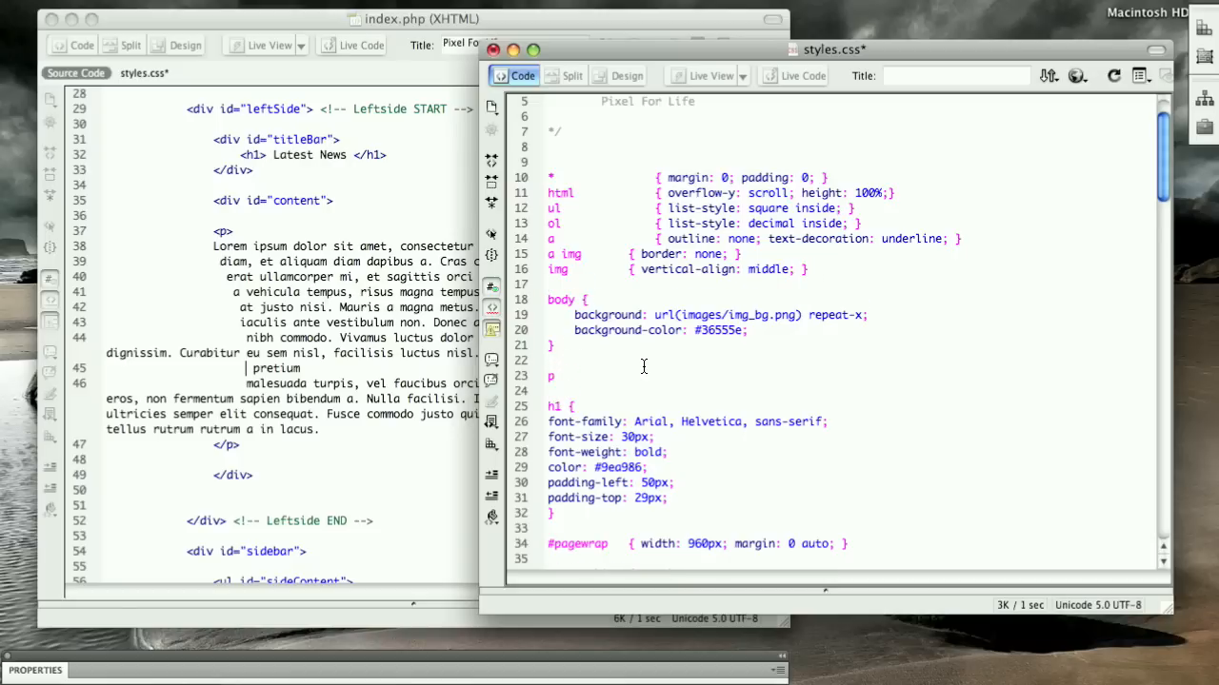
pyautogui.click(575, 375)
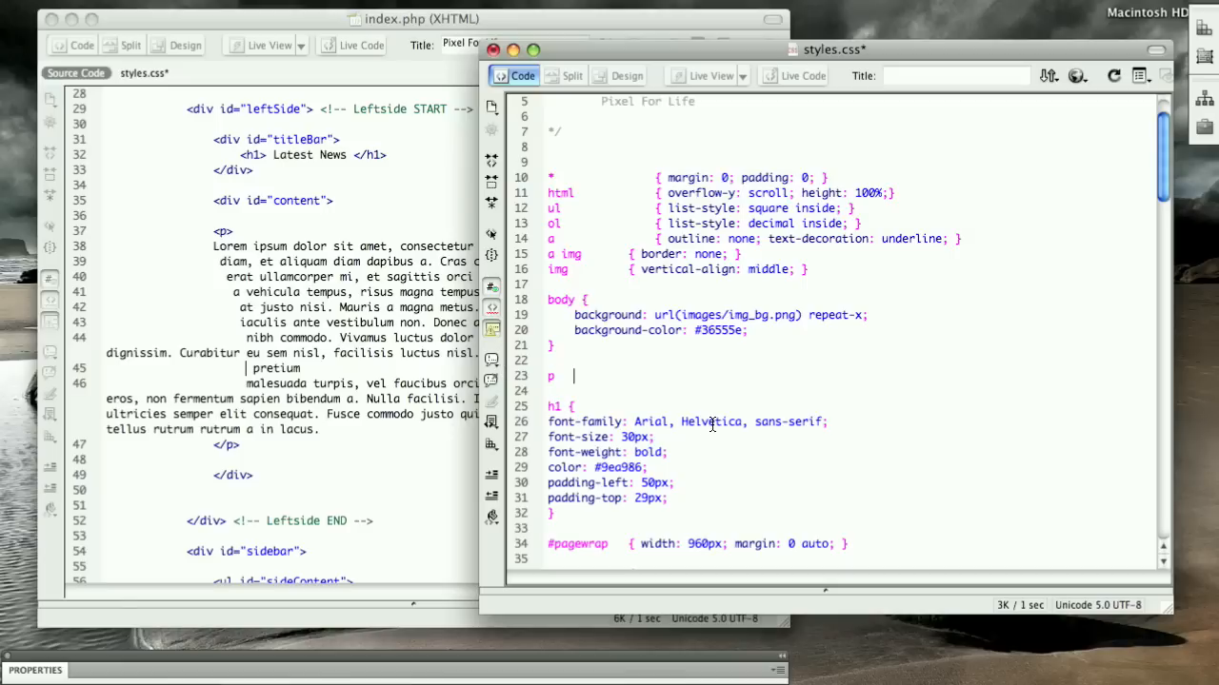
pyautogui.write('{')
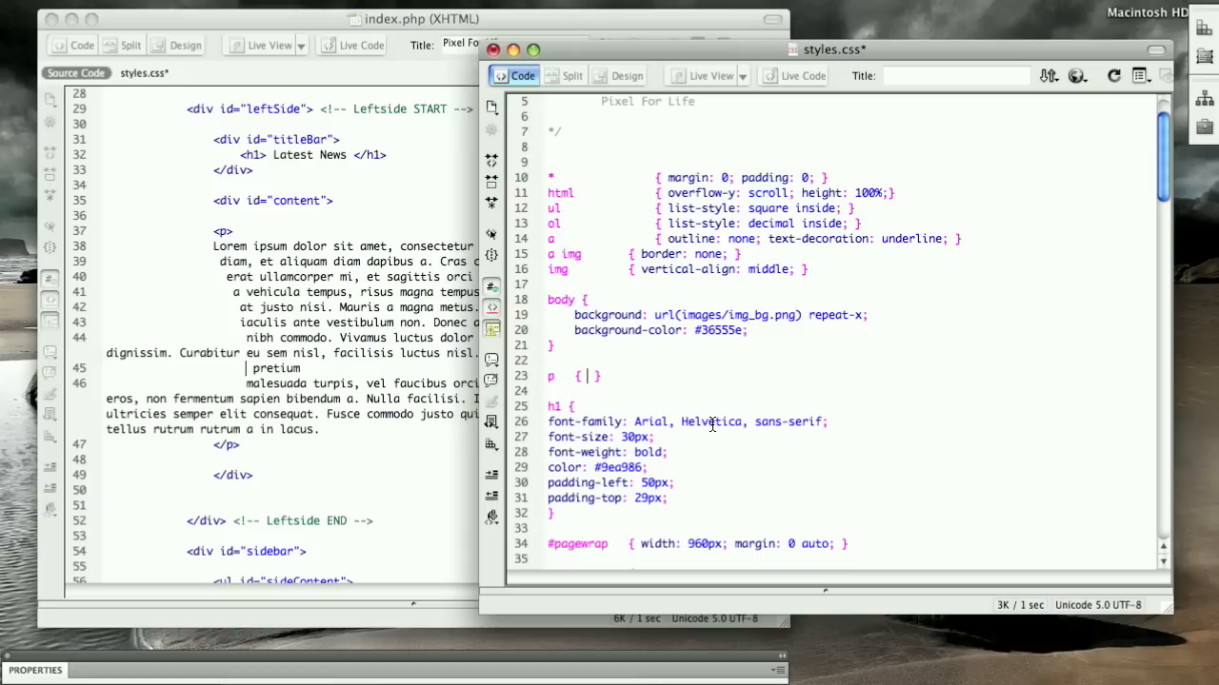
pyautogui.write('font-famil')
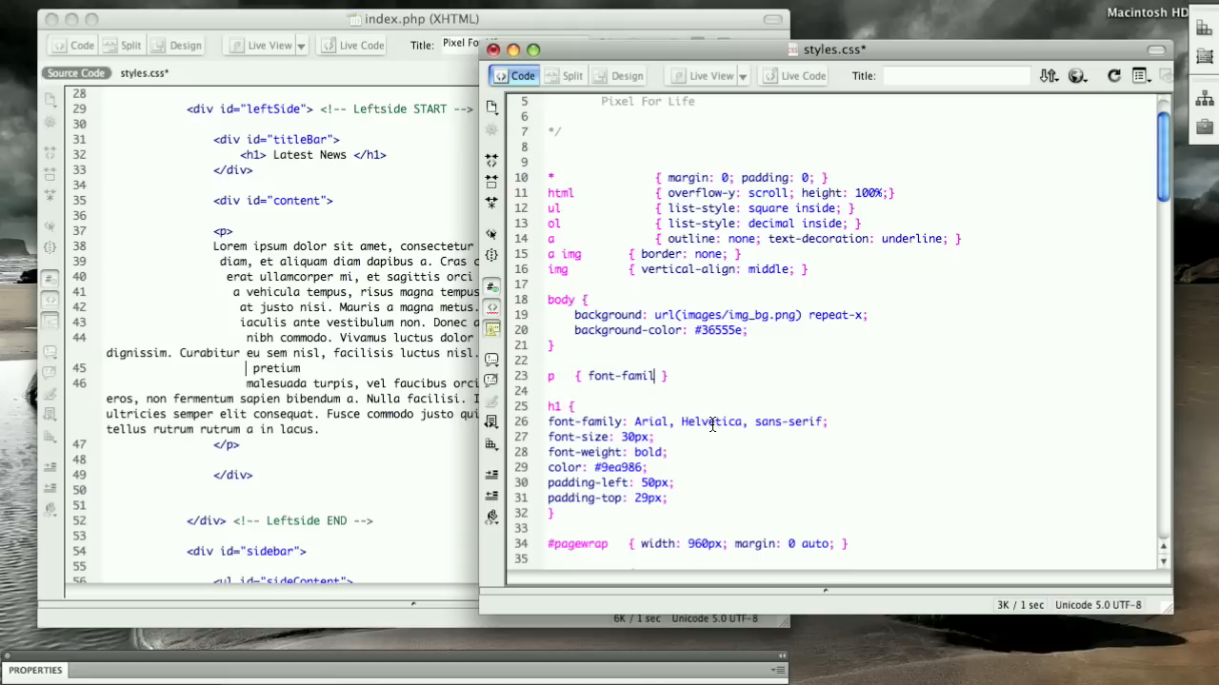
pyautogui.write('ar')
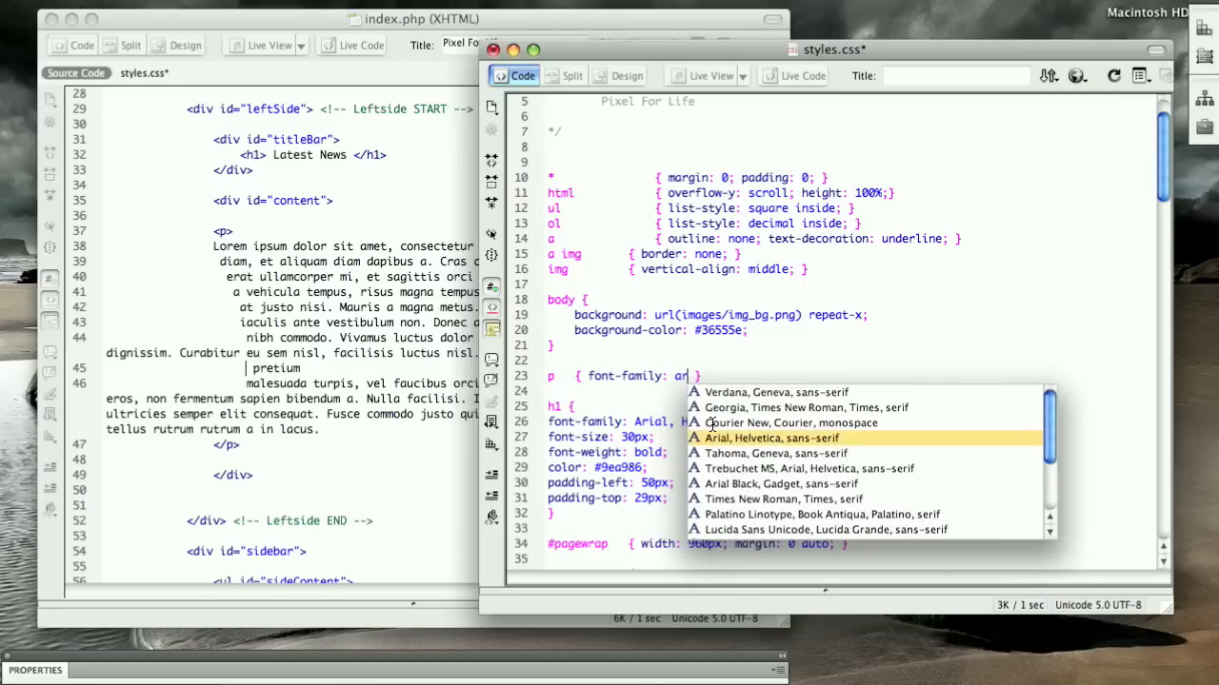
pyautogui.click(771, 438)
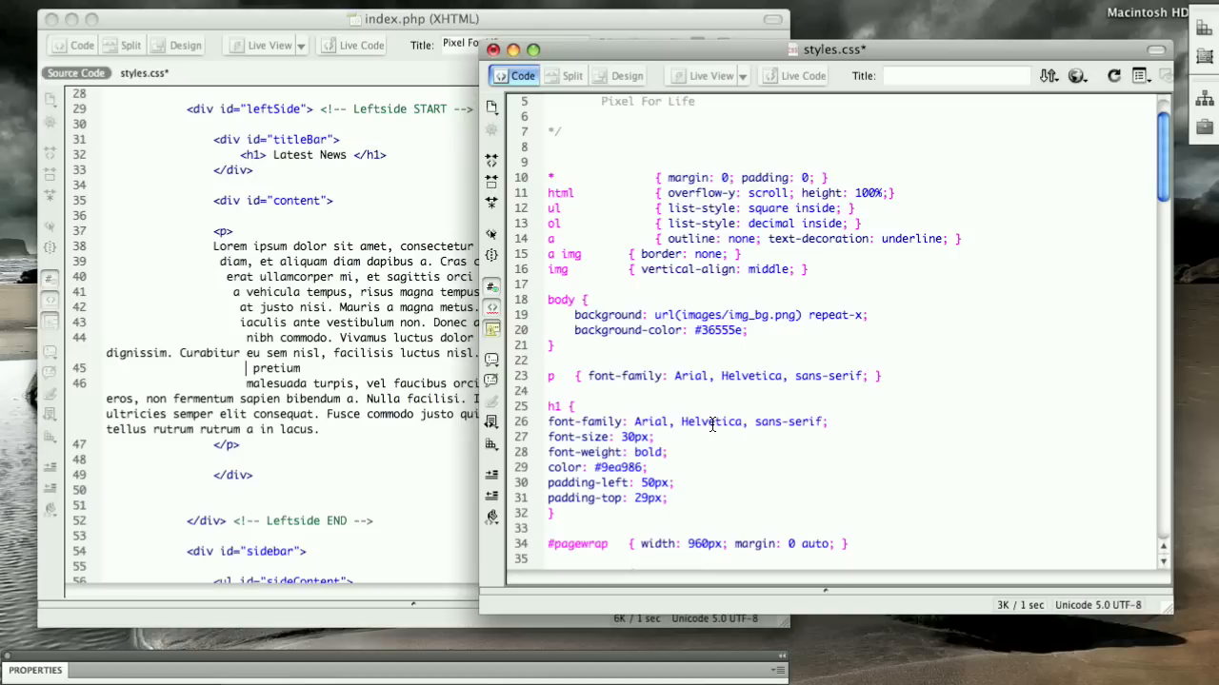
pyautogui.write('font-size: 14px; color: black;')
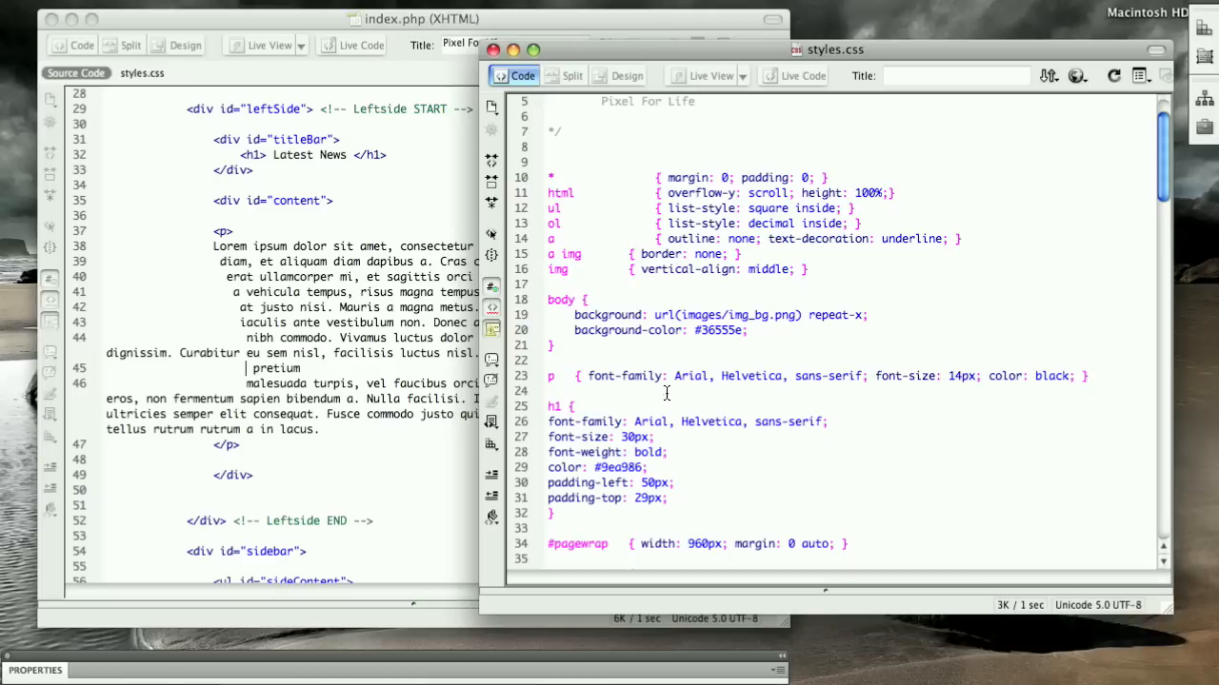
# Check the black Arial paragraphs in Design view and return to the source.
pyautogui.click(196, 45)
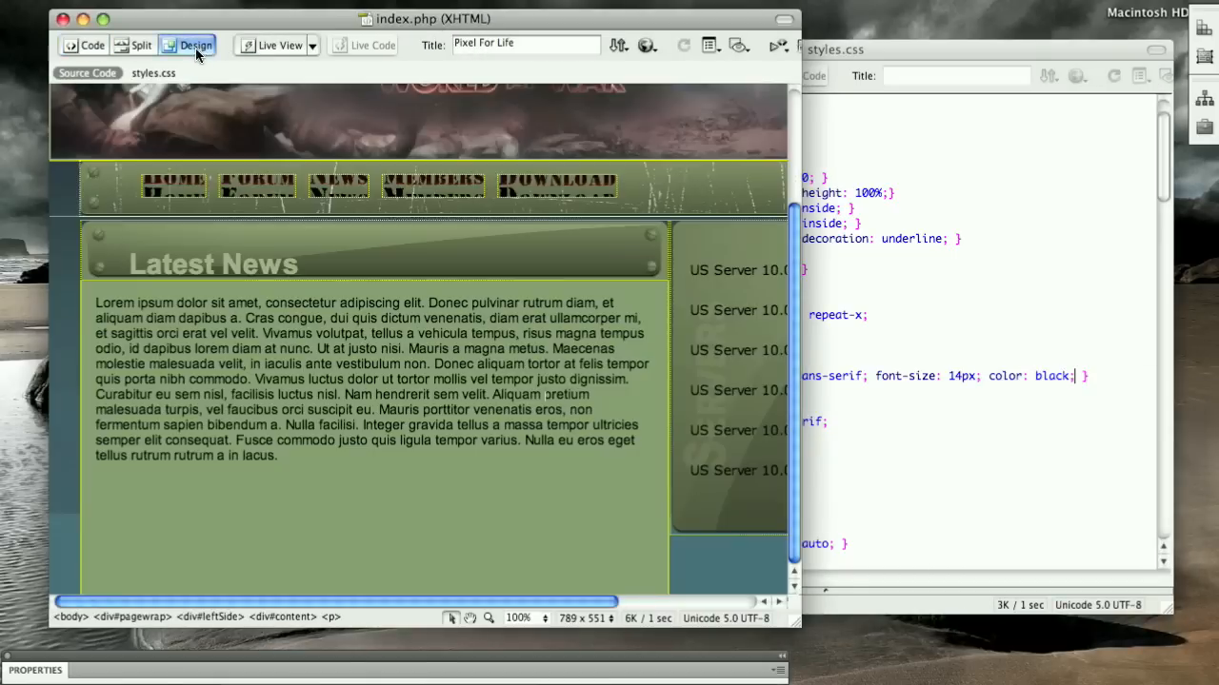
pyautogui.moveTo(457, 426)
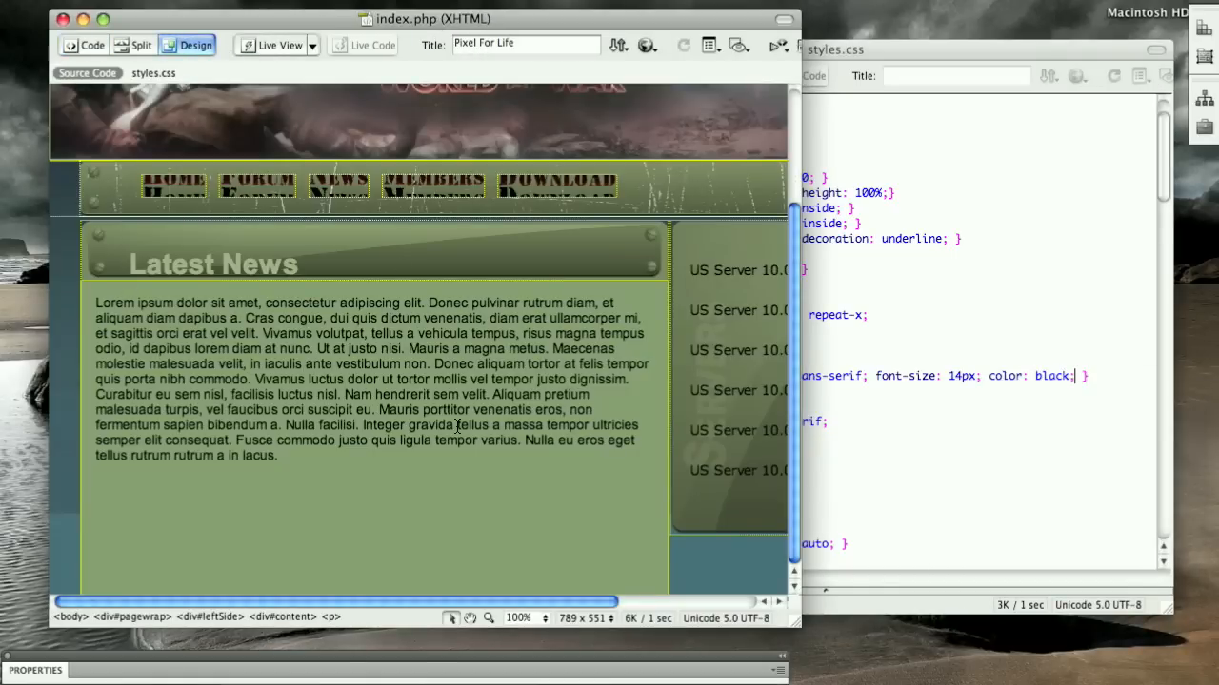
pyautogui.moveTo(400, 393)
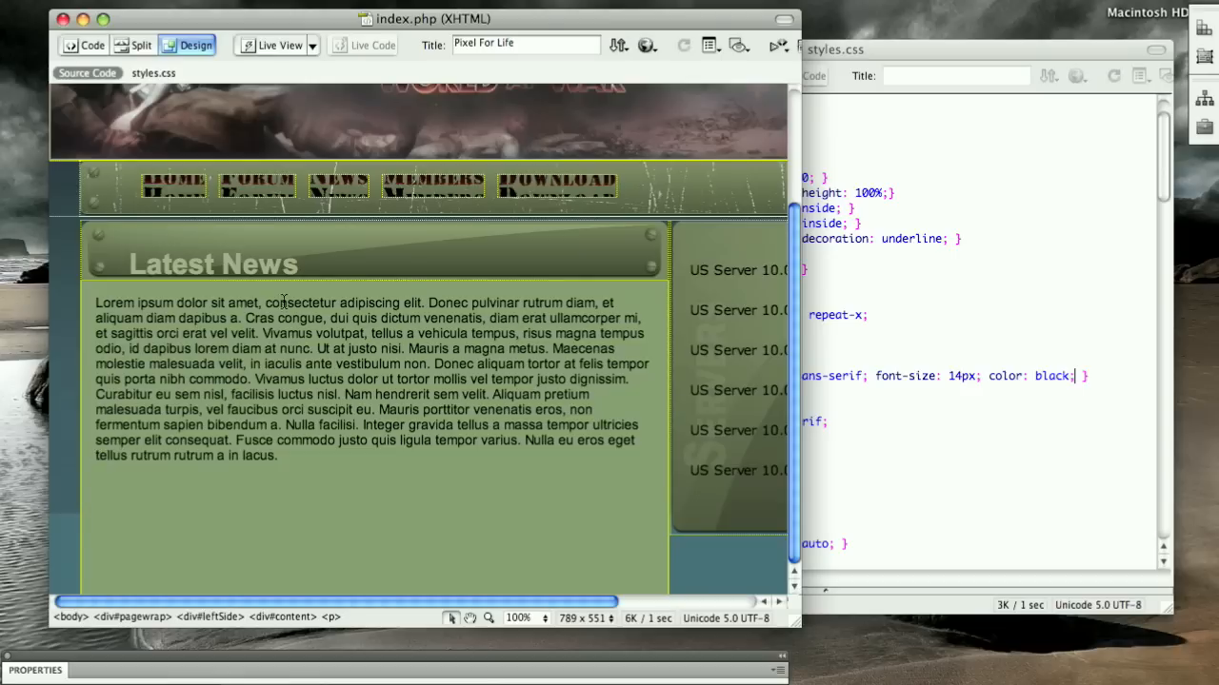
pyautogui.moveTo(455, 33)
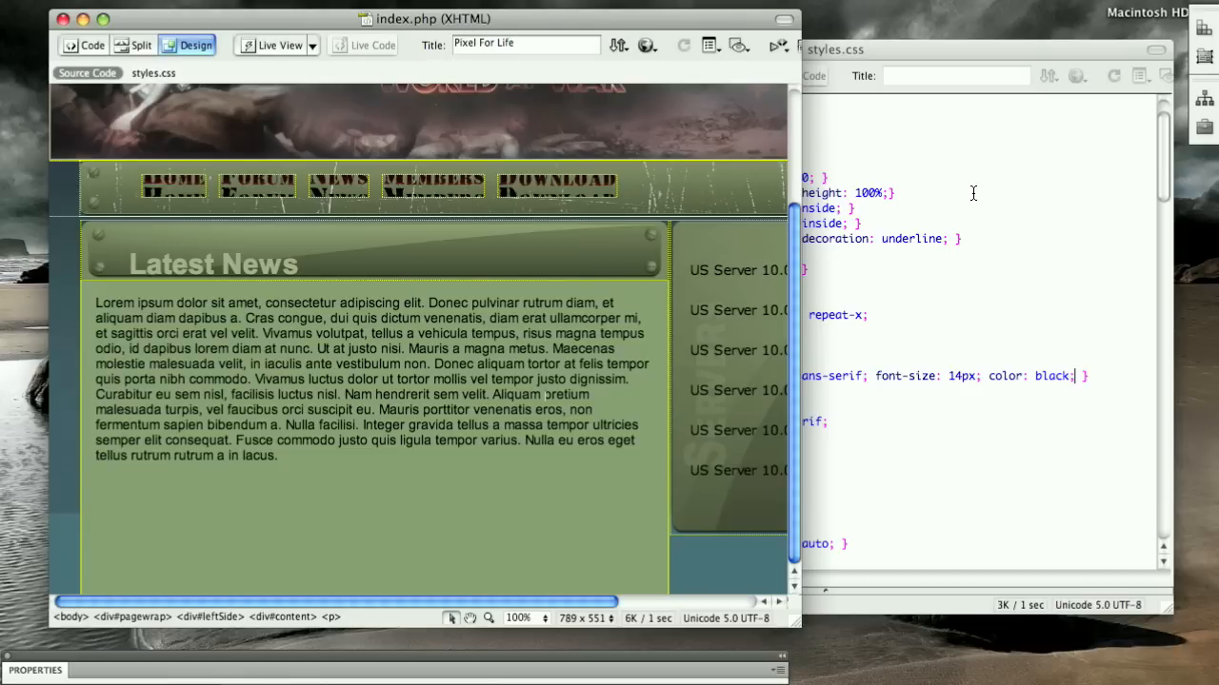
pyautogui.click(91, 44)
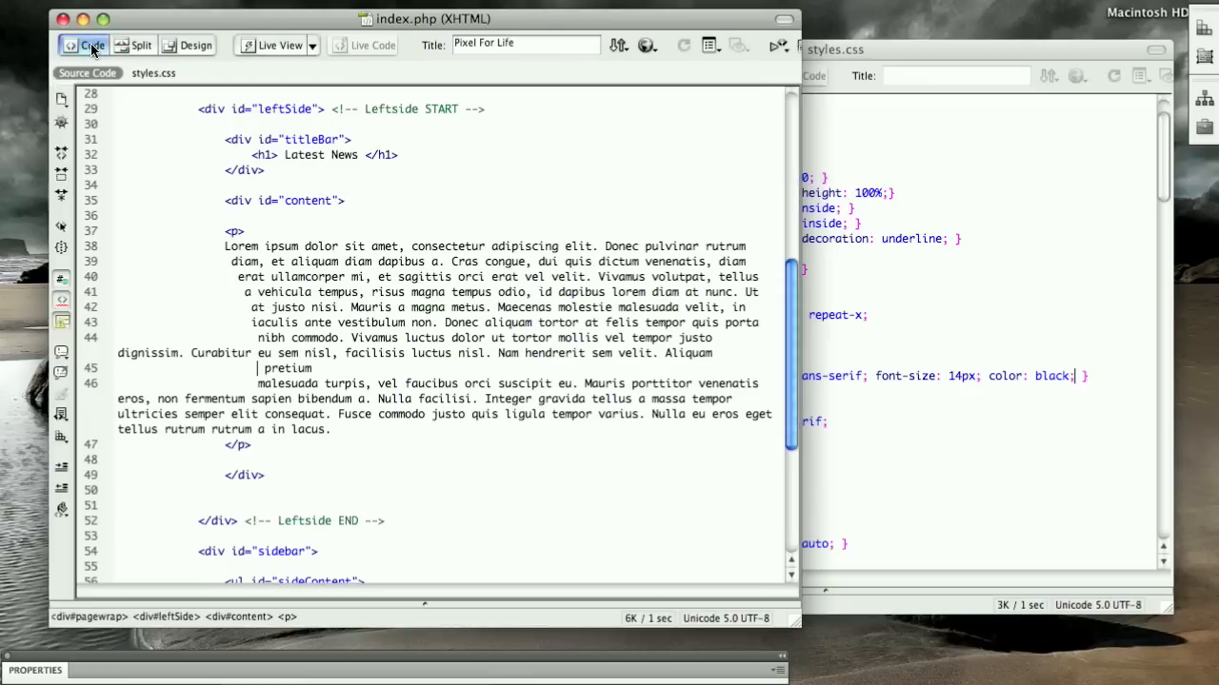
# Return to the top of index.php and place the cursor after the navigation list.
pyautogui.scroll(3)
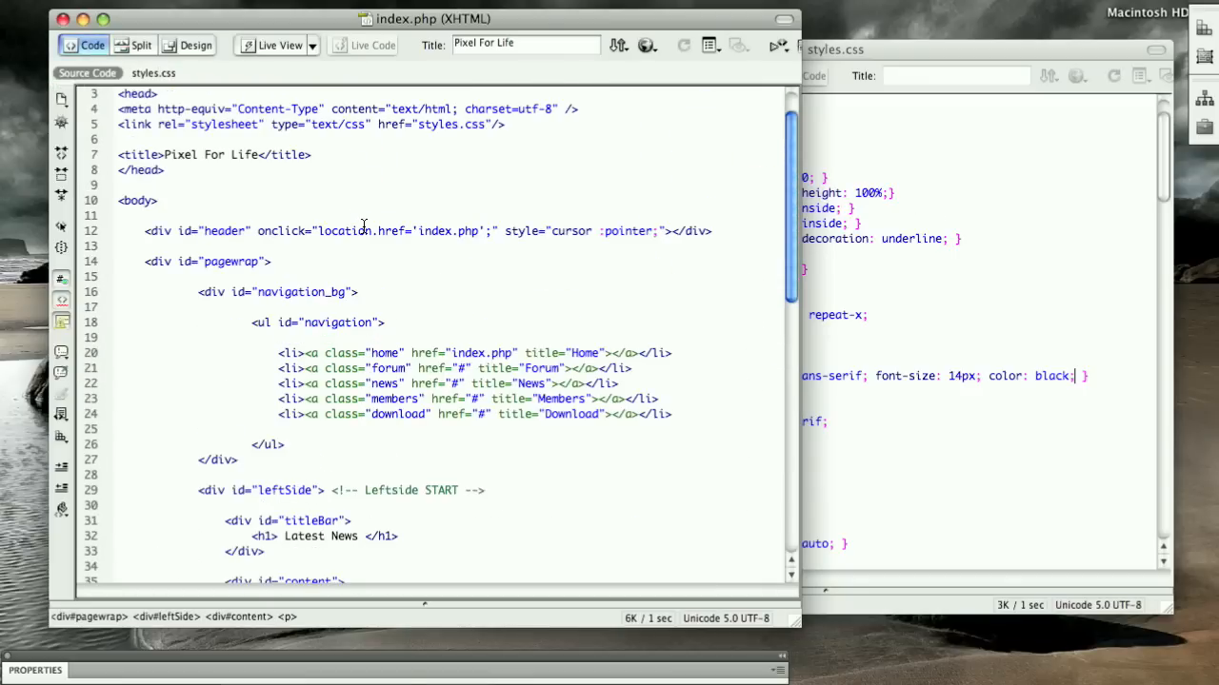
pyautogui.moveTo(379, 479)
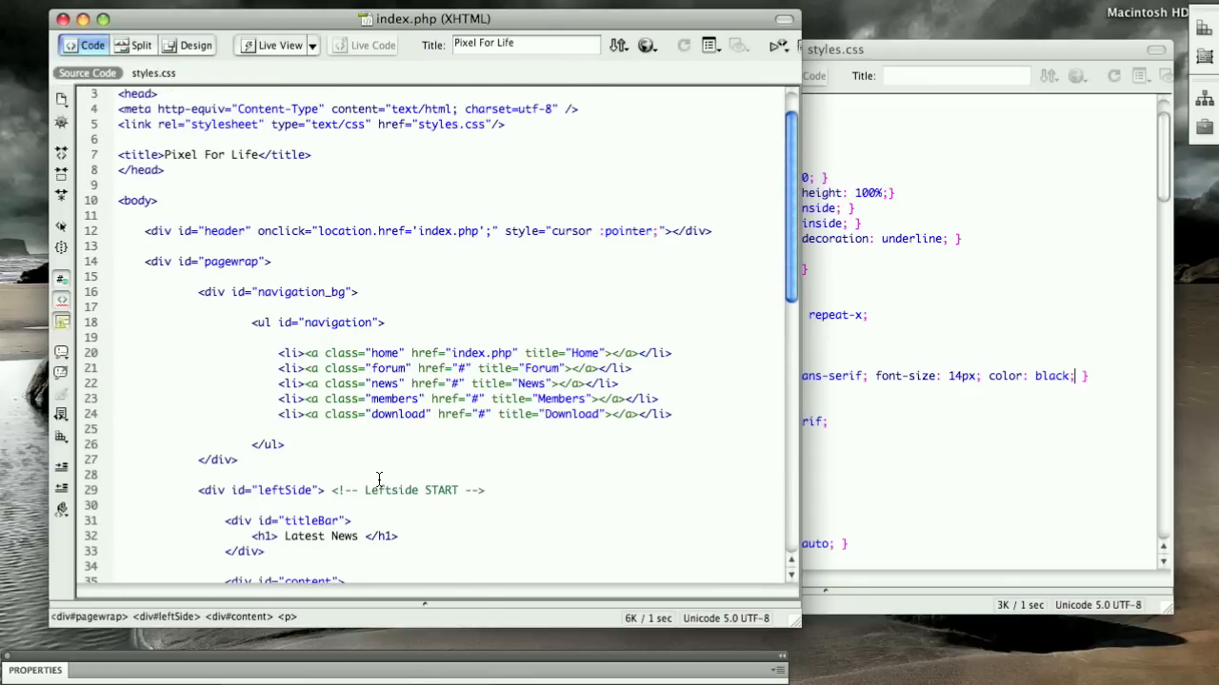
pyautogui.moveTo(590, 534)
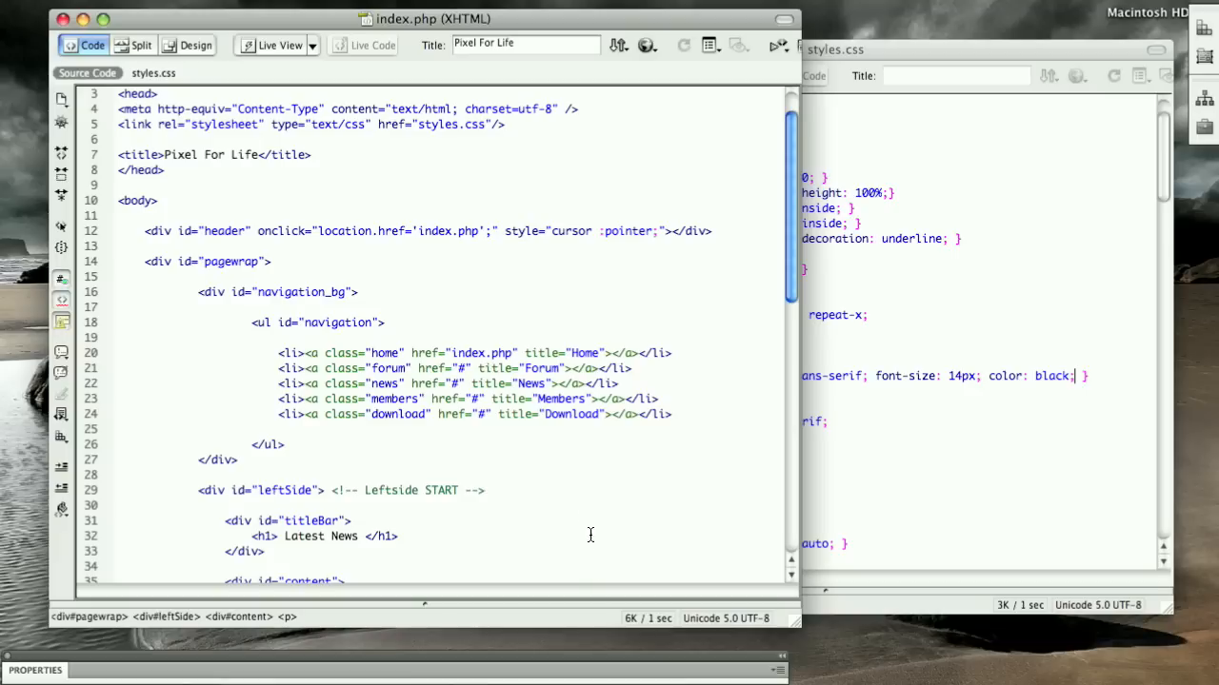
pyautogui.moveTo(421, 389)
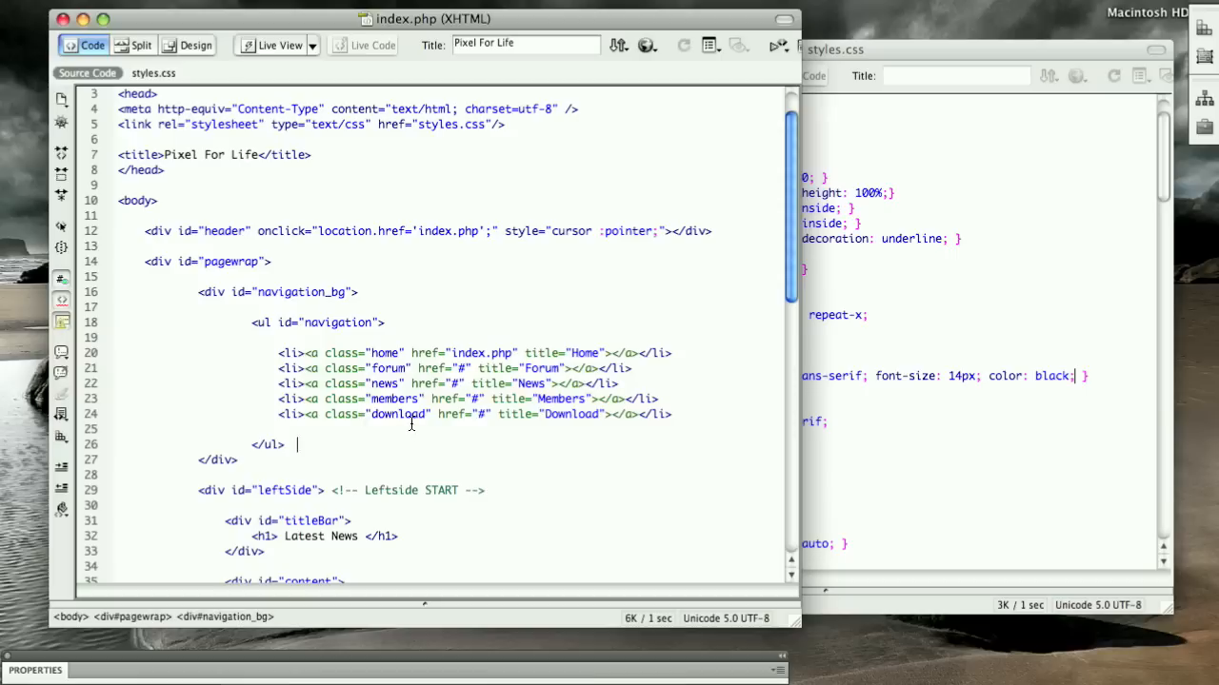
pyautogui.click(472, 414)
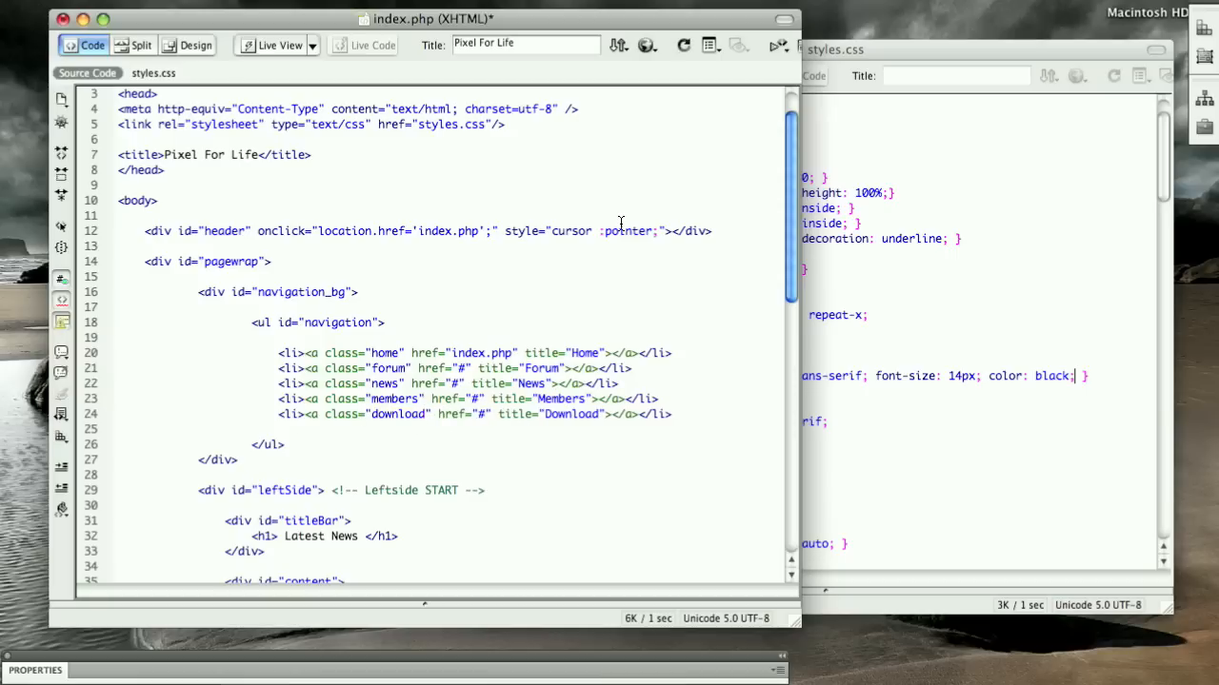
pyautogui.moveTo(587, 292)
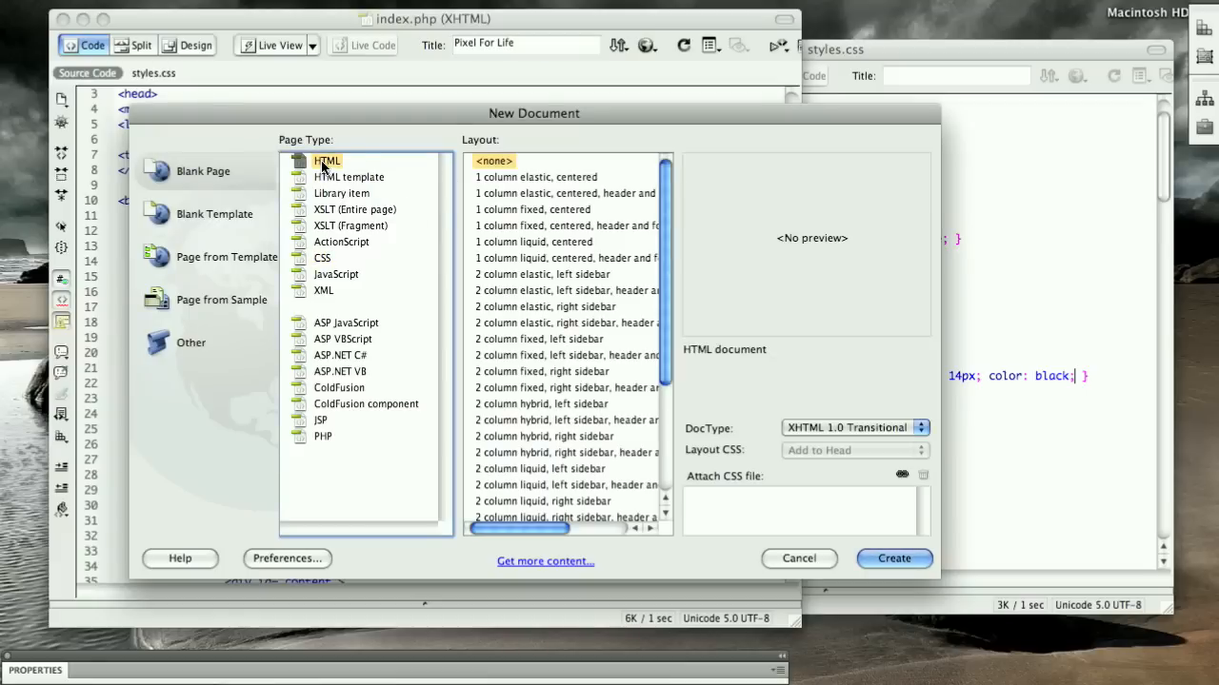
# Create a new blank HTML document alongside index.php.
pyautogui.click(893, 558)
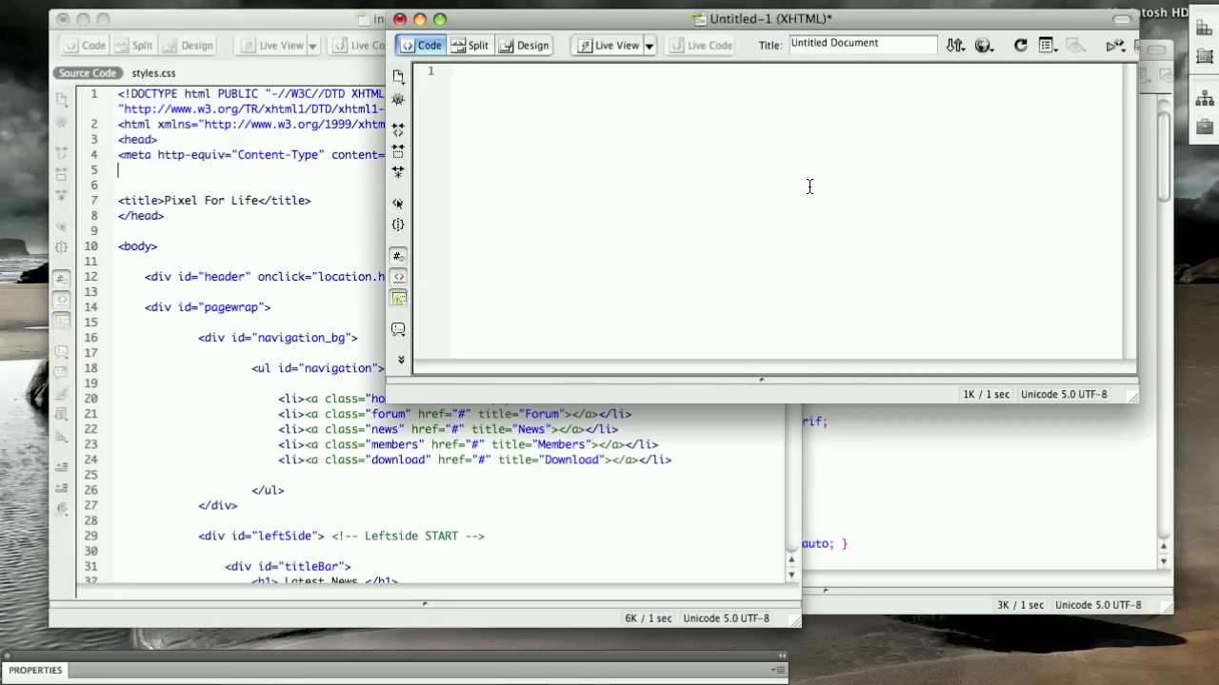
# Paste the stylesheet <link> tag into the new file and save it as styles.html.
pyautogui.write('<link rel="stylesheet" type="text/css" href="styles.css"/>')
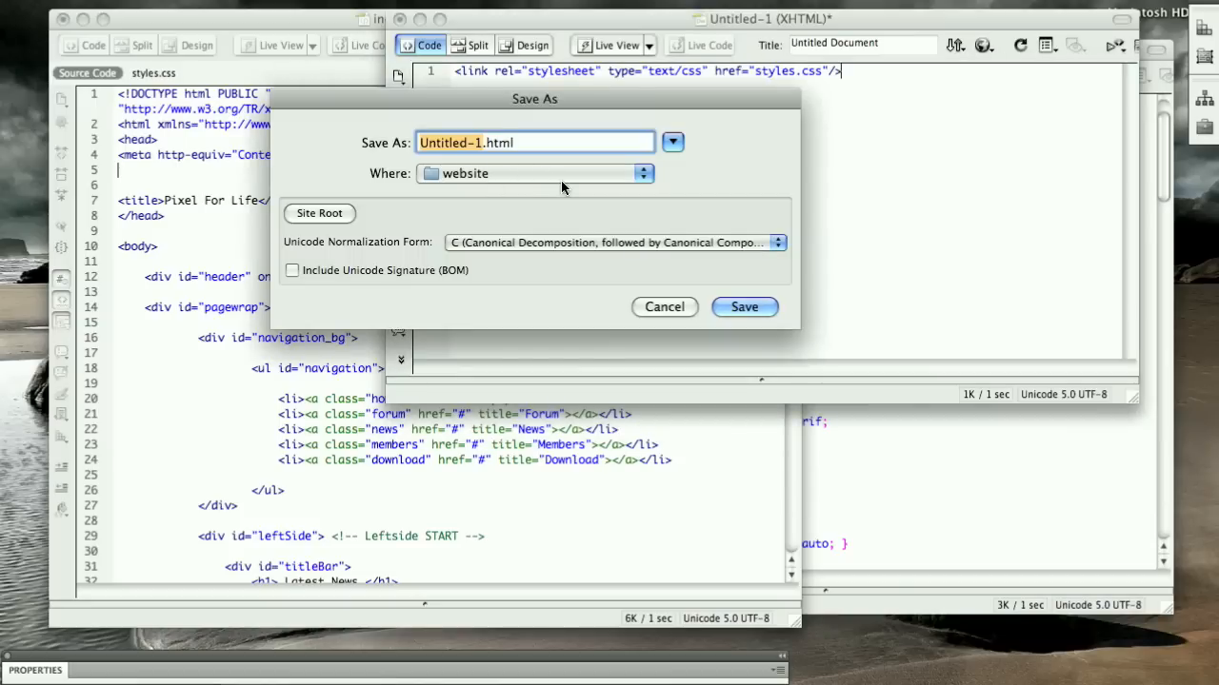
pyautogui.moveTo(530, 160)
pyautogui.write('styles')
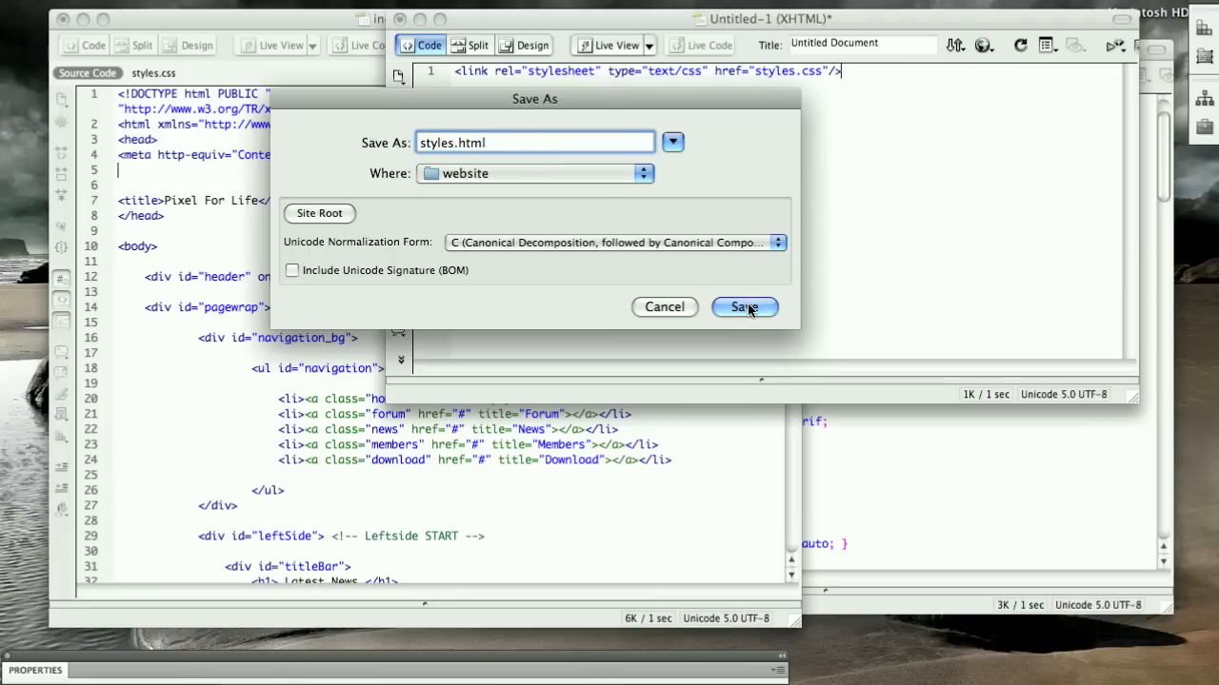
pyautogui.click(744, 306)
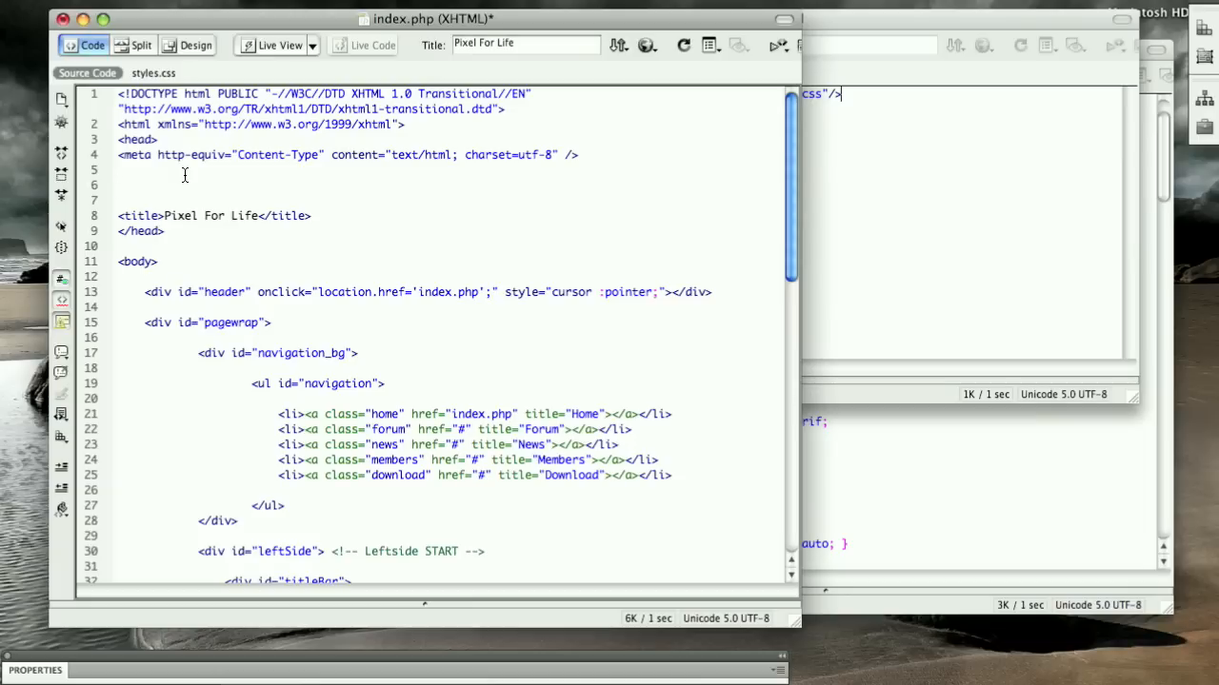
pyautogui.write('<')
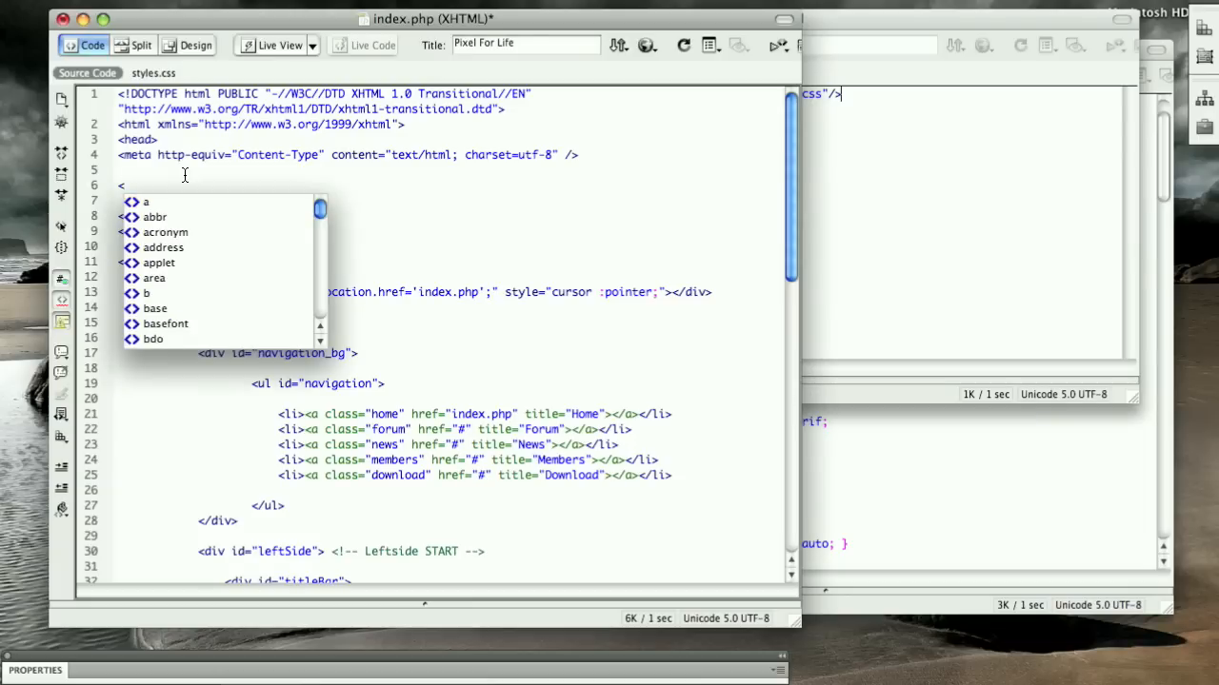
# Write <?php include_once("styles.html") ?> in the head of index.php.
pyautogui.write('?php')
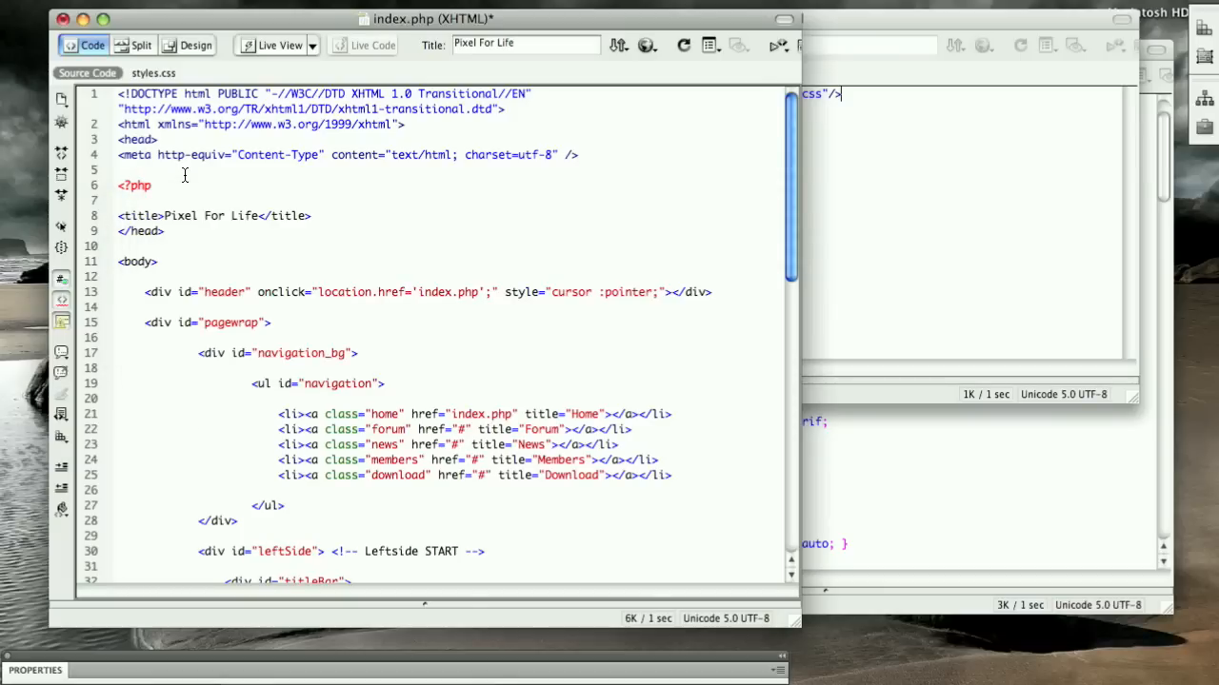
pyautogui.write('include_once')
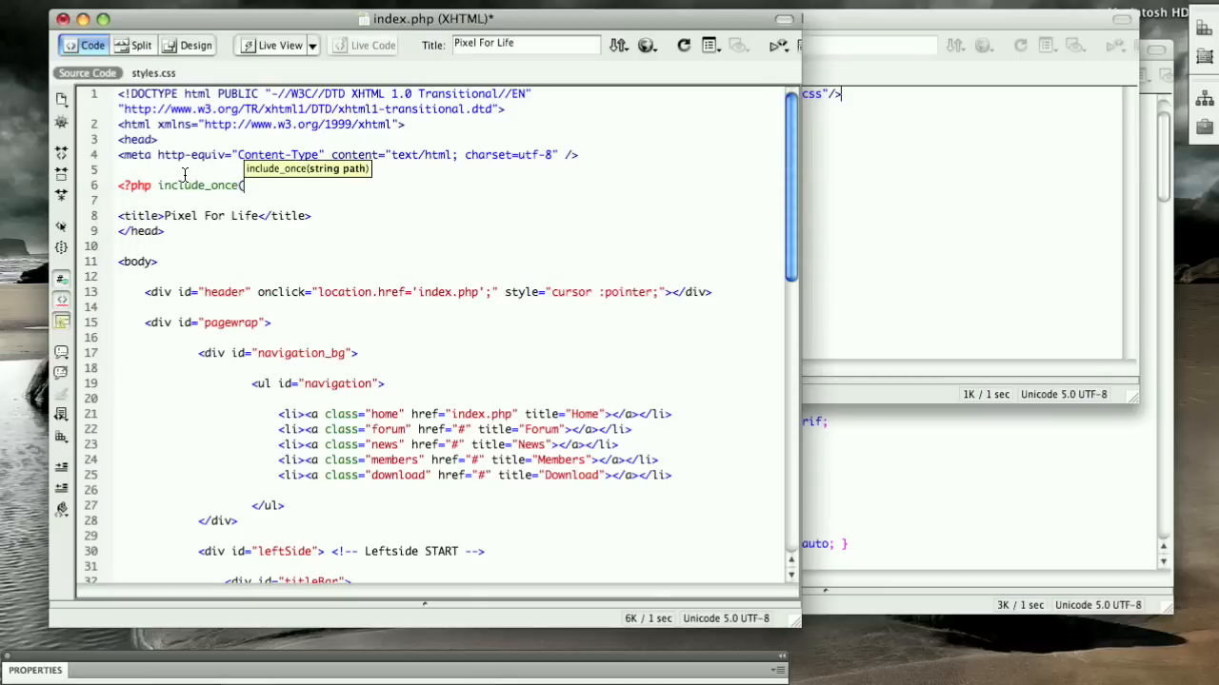
pyautogui.write('(')
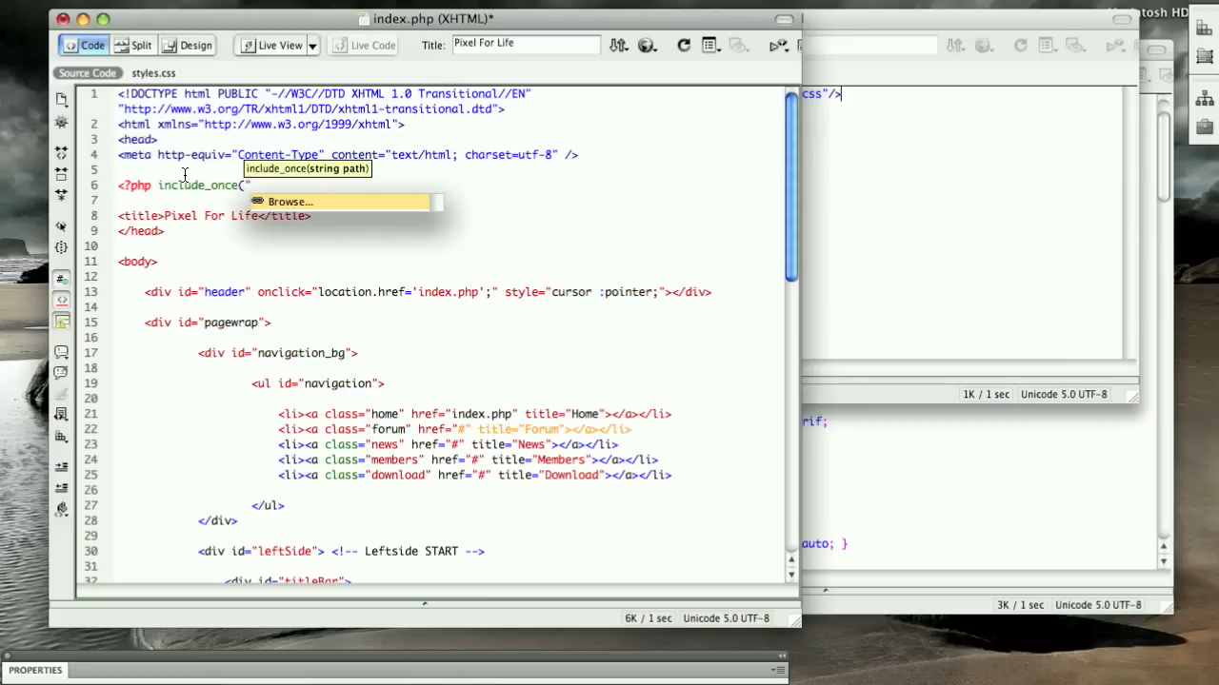
pyautogui.write('styles.html"')
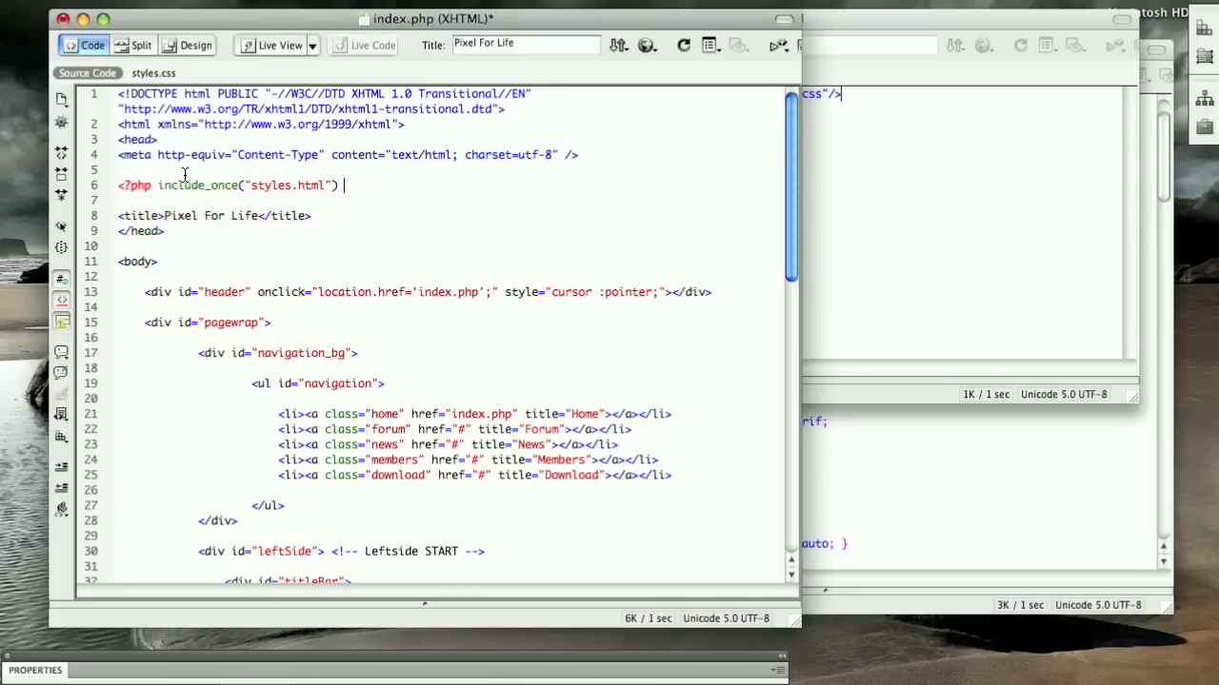
pyautogui.write('?>')
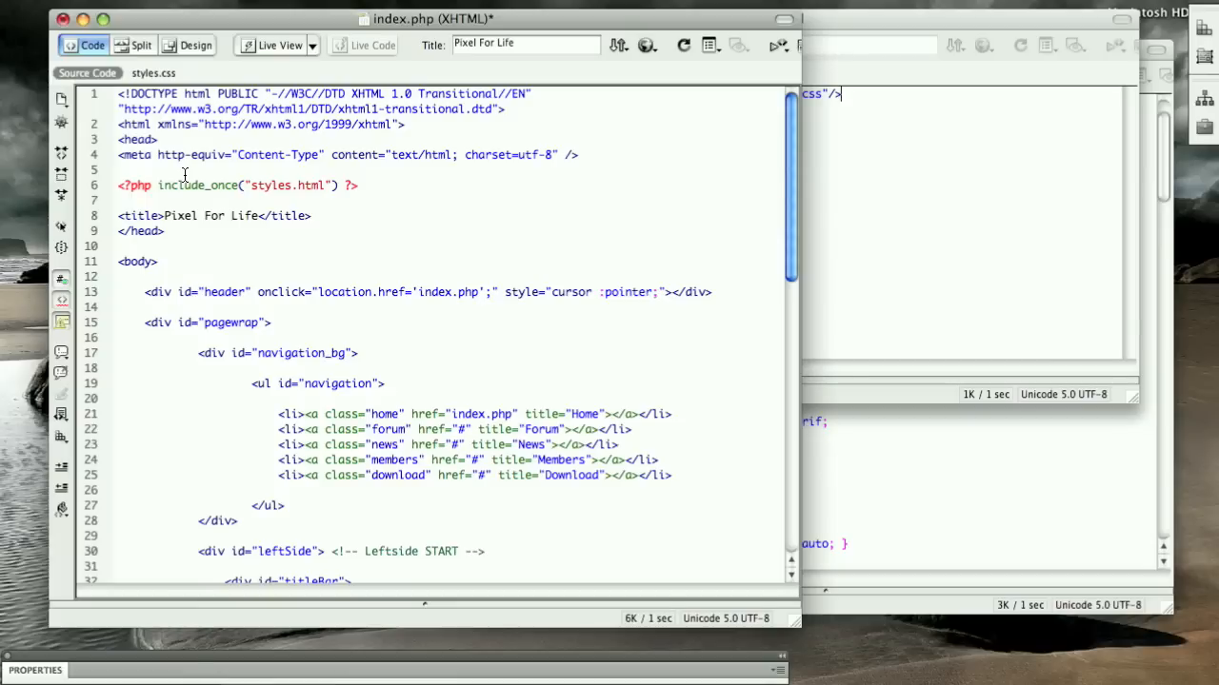
pyautogui.moveTo(386, 188)
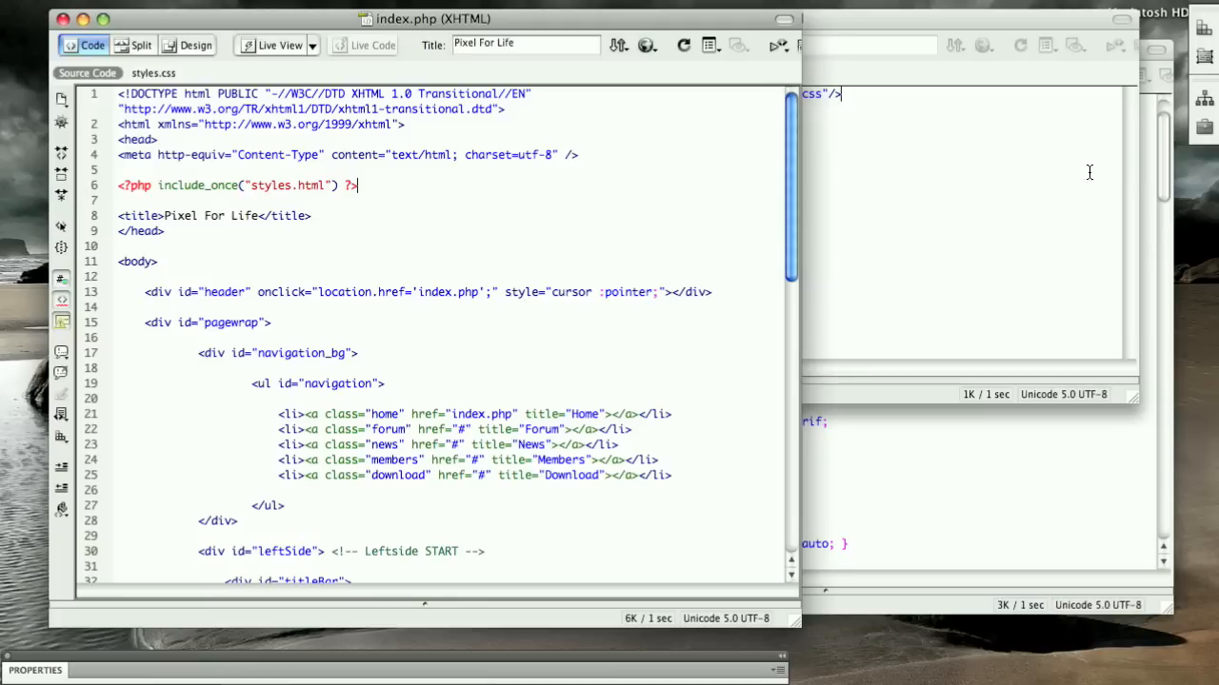
pyautogui.moveTo(1204, 100)
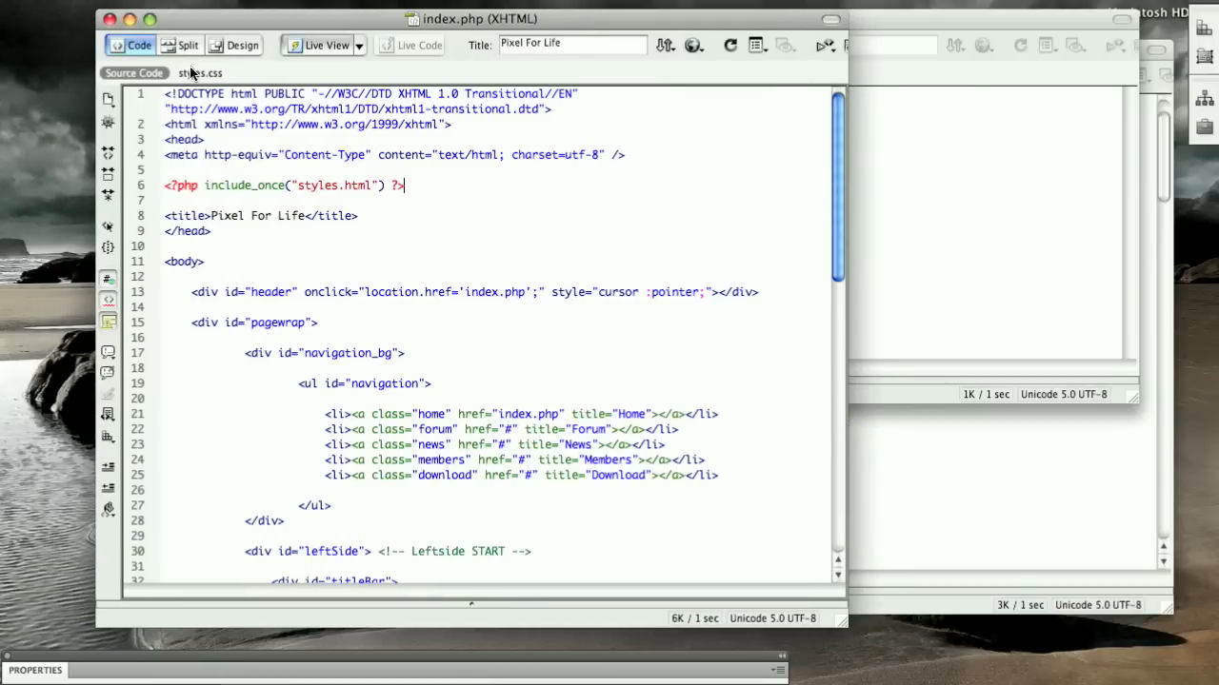
# Compare Design and Code views until index.php renders styled through the styles.html include.
pyautogui.click(242, 45)
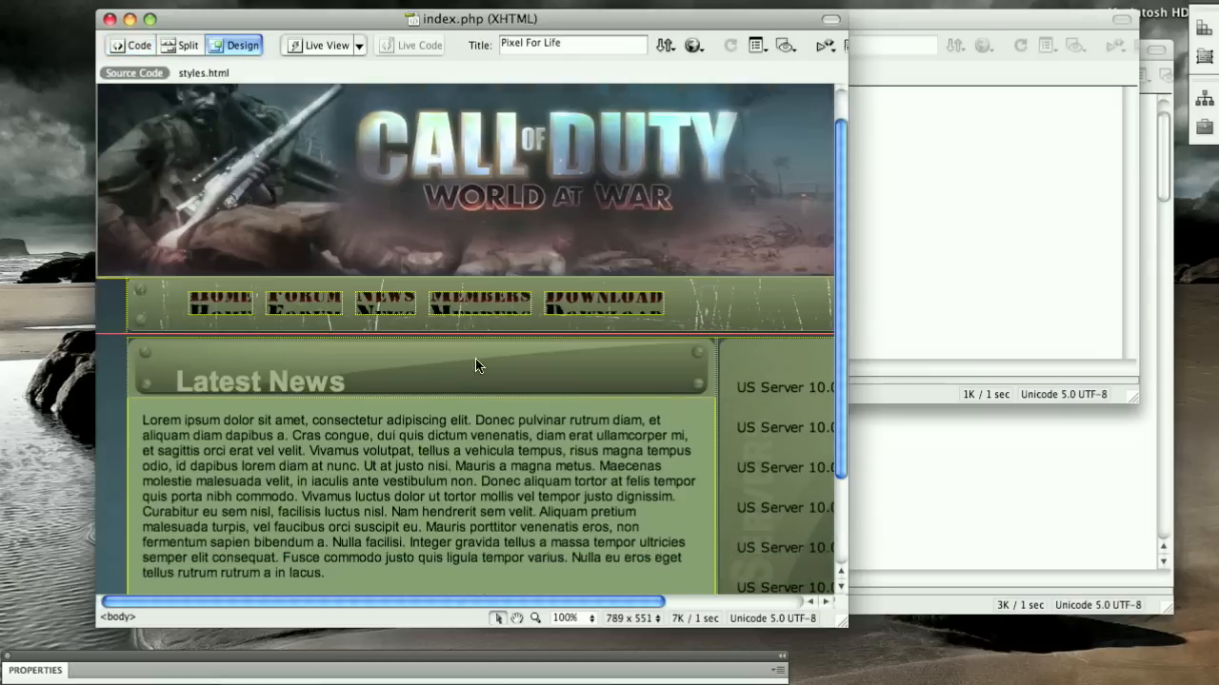
pyautogui.click(138, 45)
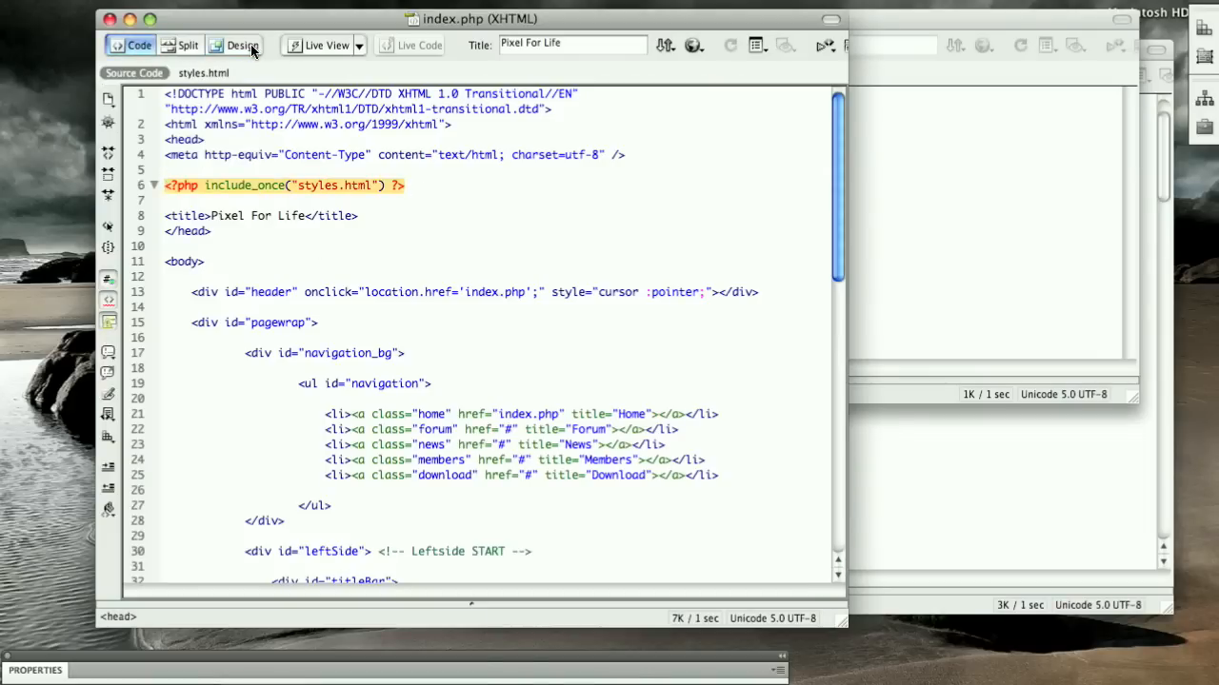
pyautogui.click(243, 44)
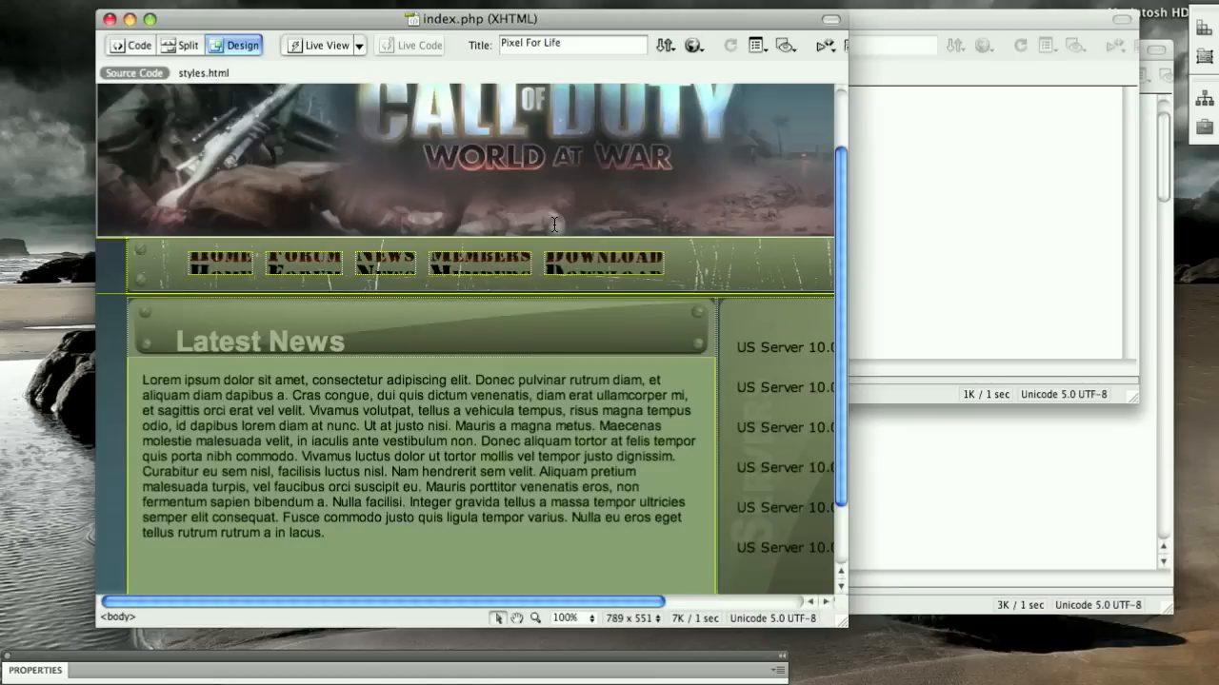
pyautogui.moveTo(536, 101)
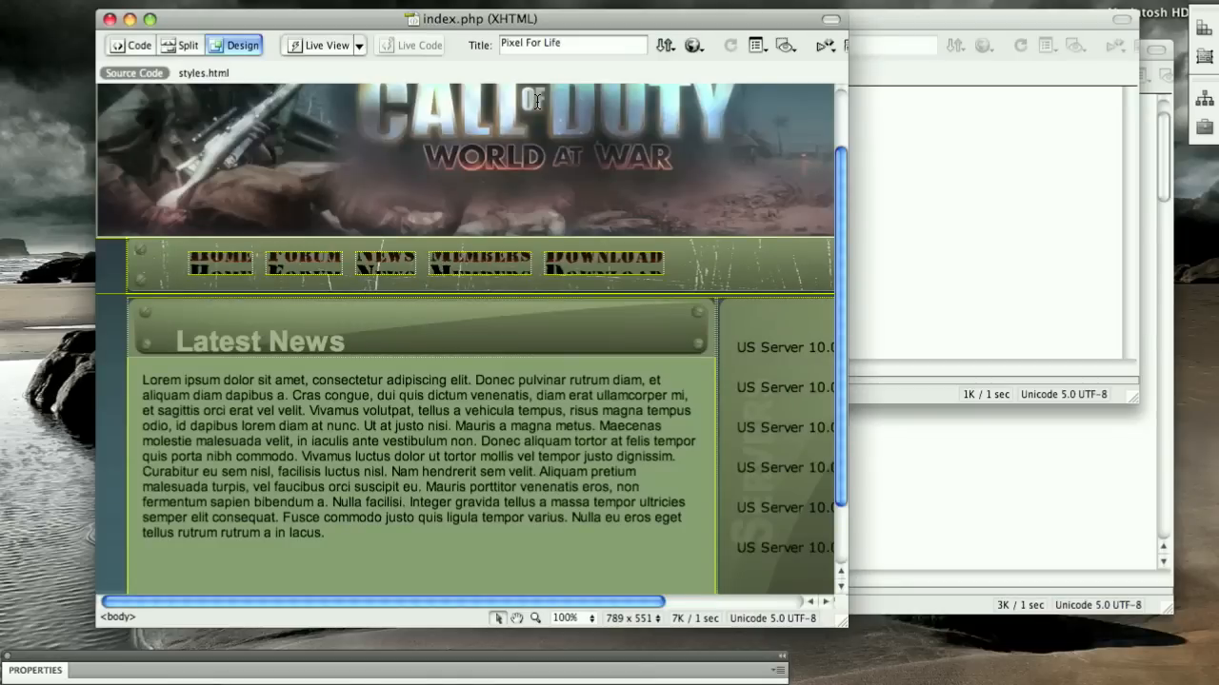
pyautogui.click(130, 45)
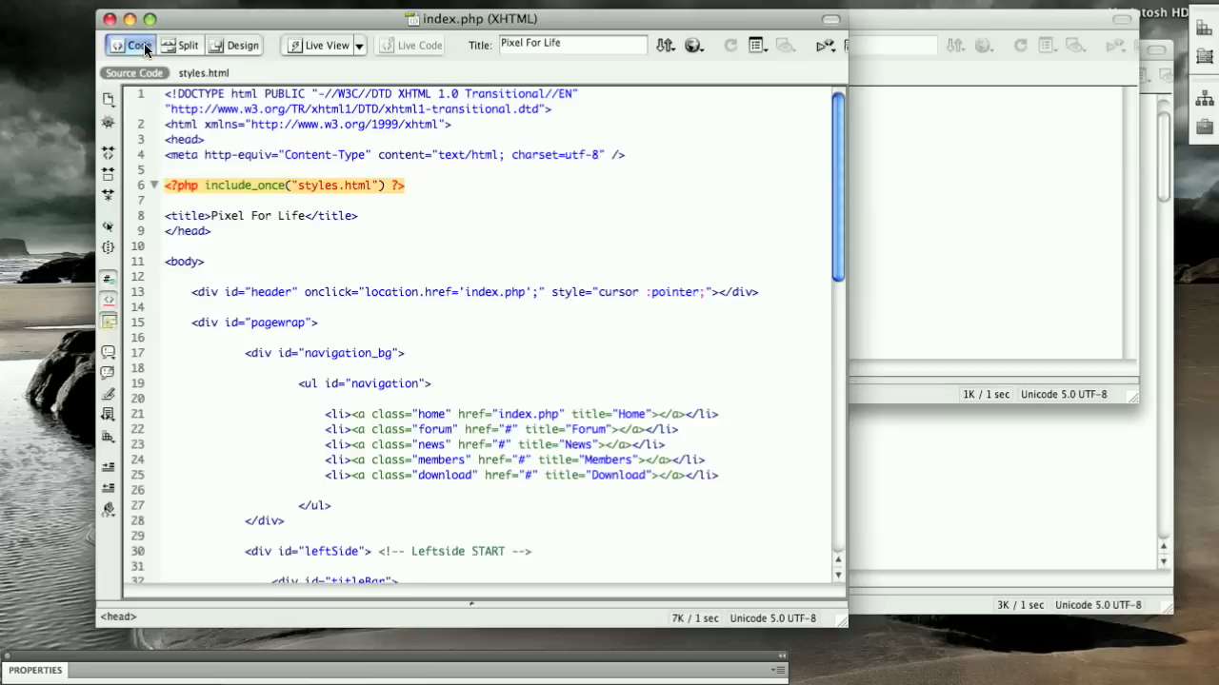
pyautogui.click(242, 44)
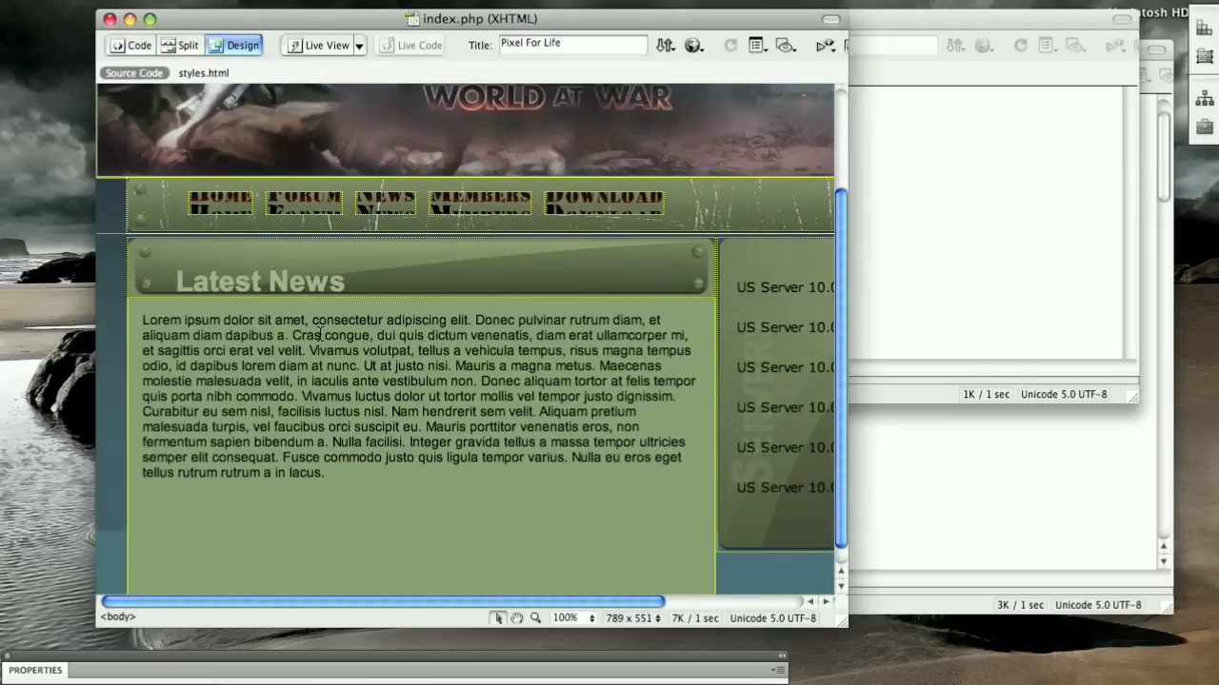
pyautogui.click(137, 44)
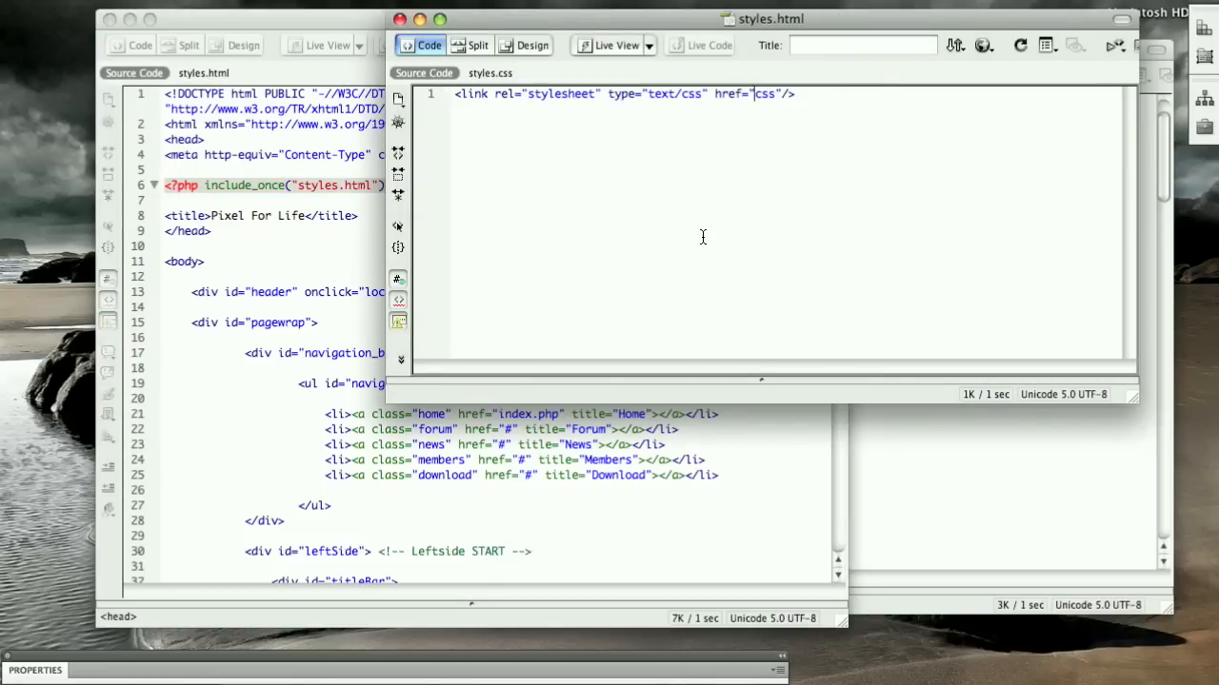
pyautogui.click(235, 45)
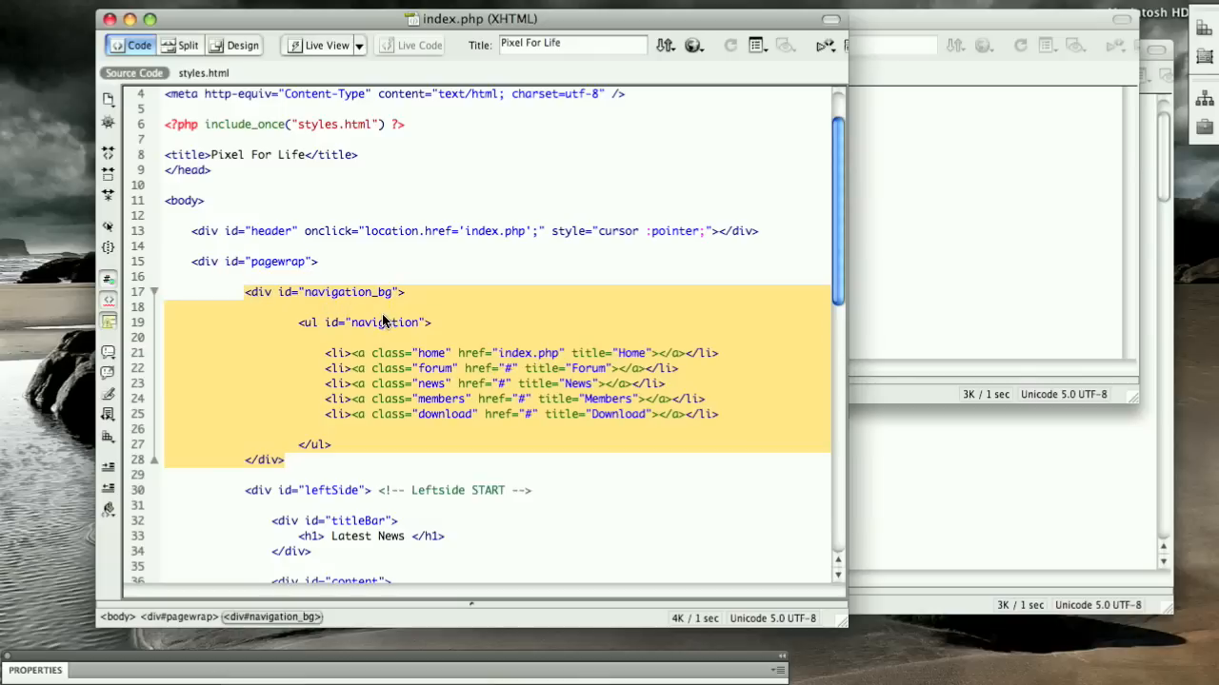
# Cut the navigation_bg div into a new document saved as navigation.html.
pyautogui.press('Delete')
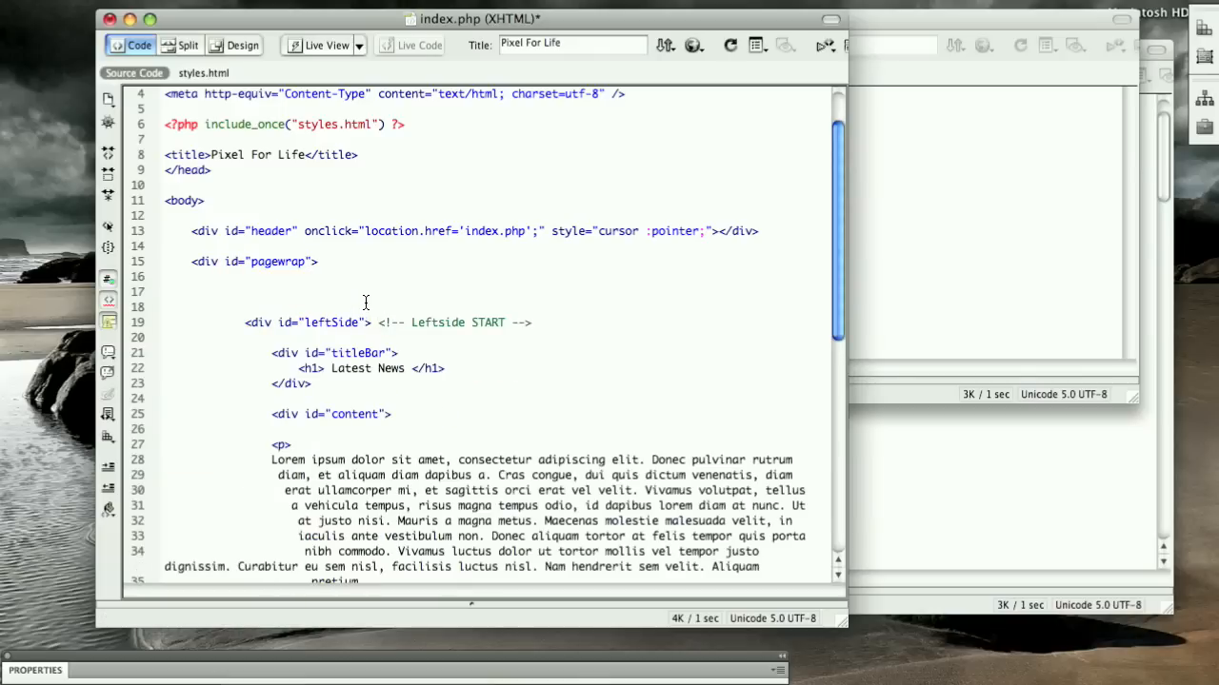
pyautogui.moveTo(560, 270)
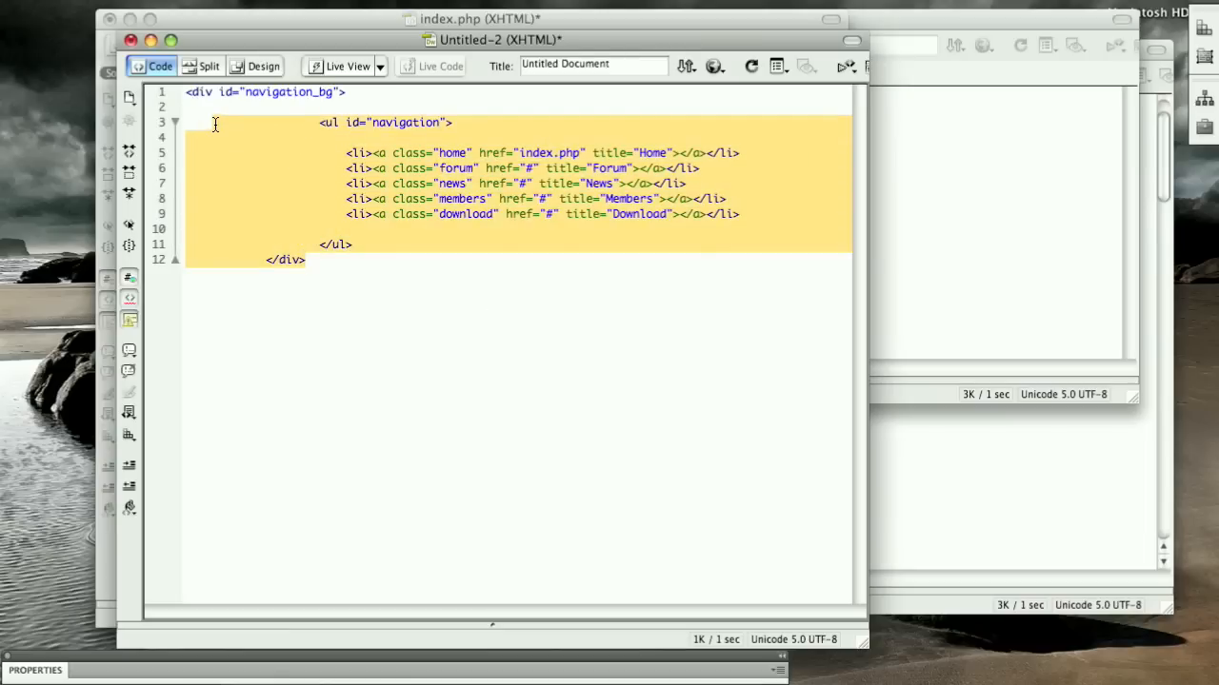
pyautogui.click(291, 259)
pyautogui.write('navigation.html')
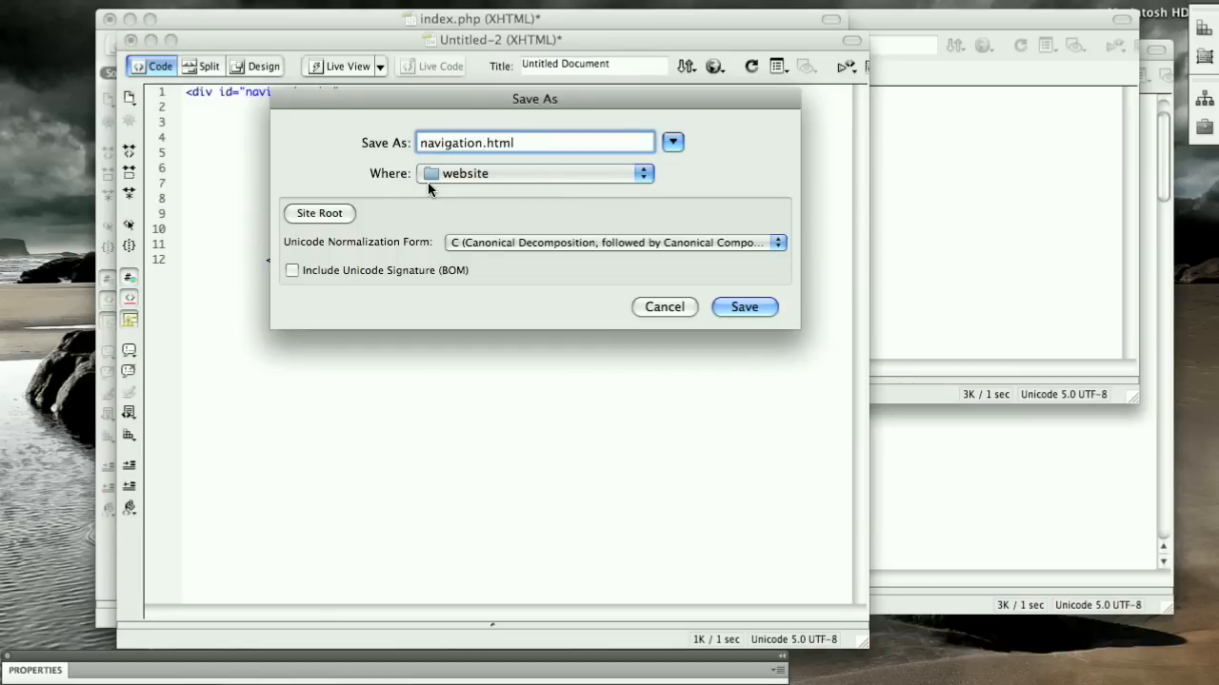
pyautogui.click(745, 307)
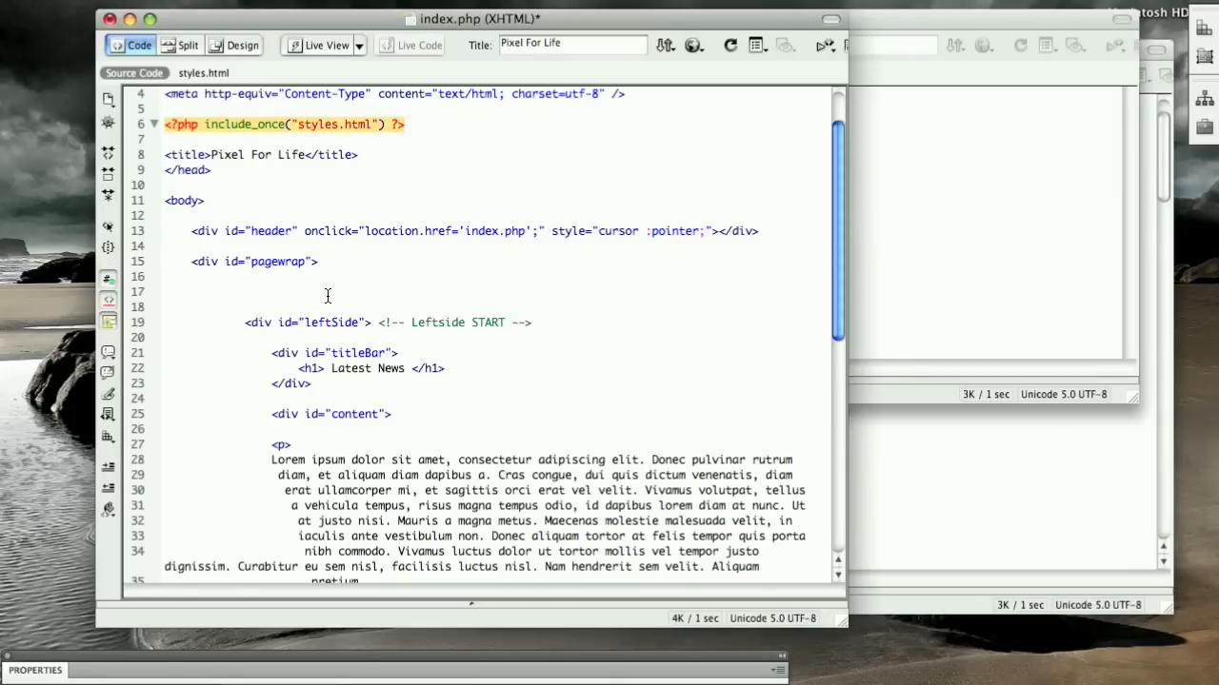
# Add a PHP include_once line and rename its target to navigation.html, then save.
pyautogui.write('<?php include_once("styles.html") ?>')
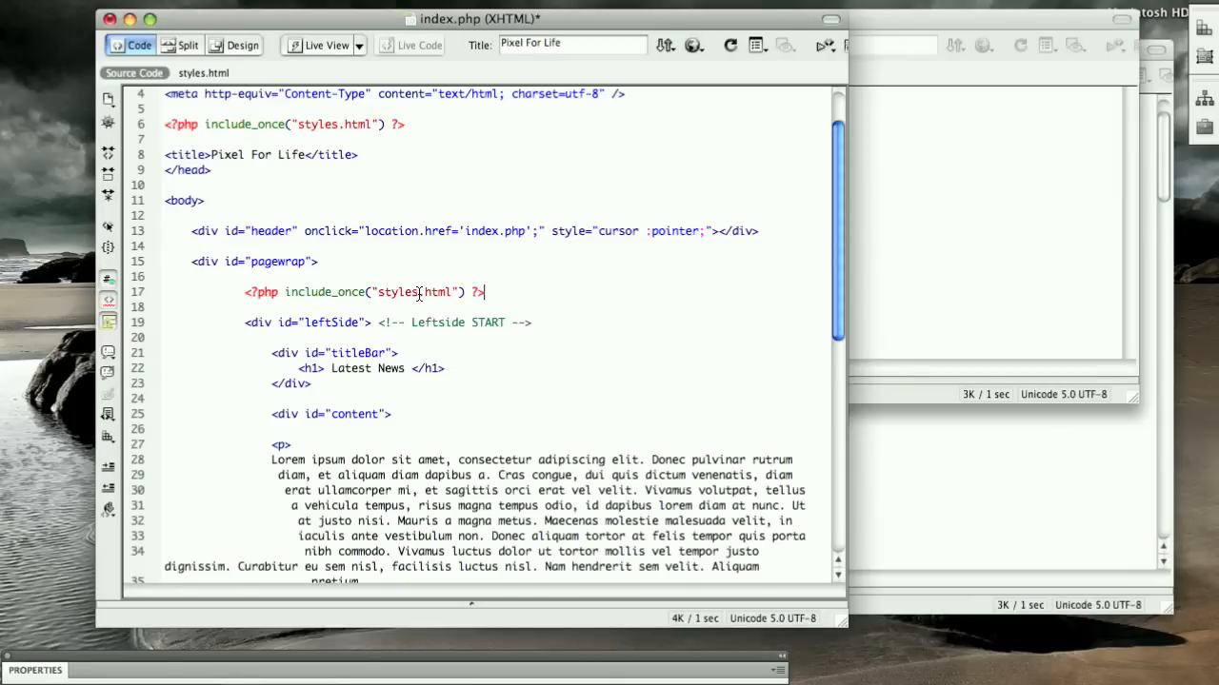
pyautogui.doubleClick(397, 292)
pyautogui.write('navigation')
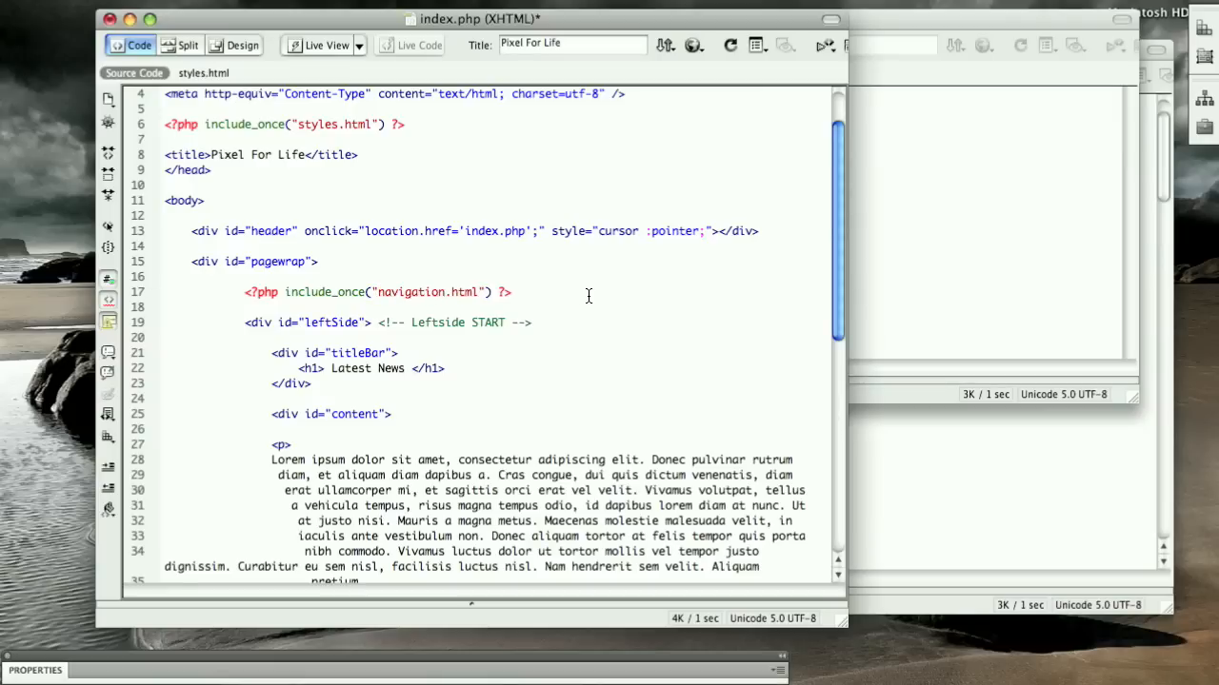
pyautogui.scroll(-3)
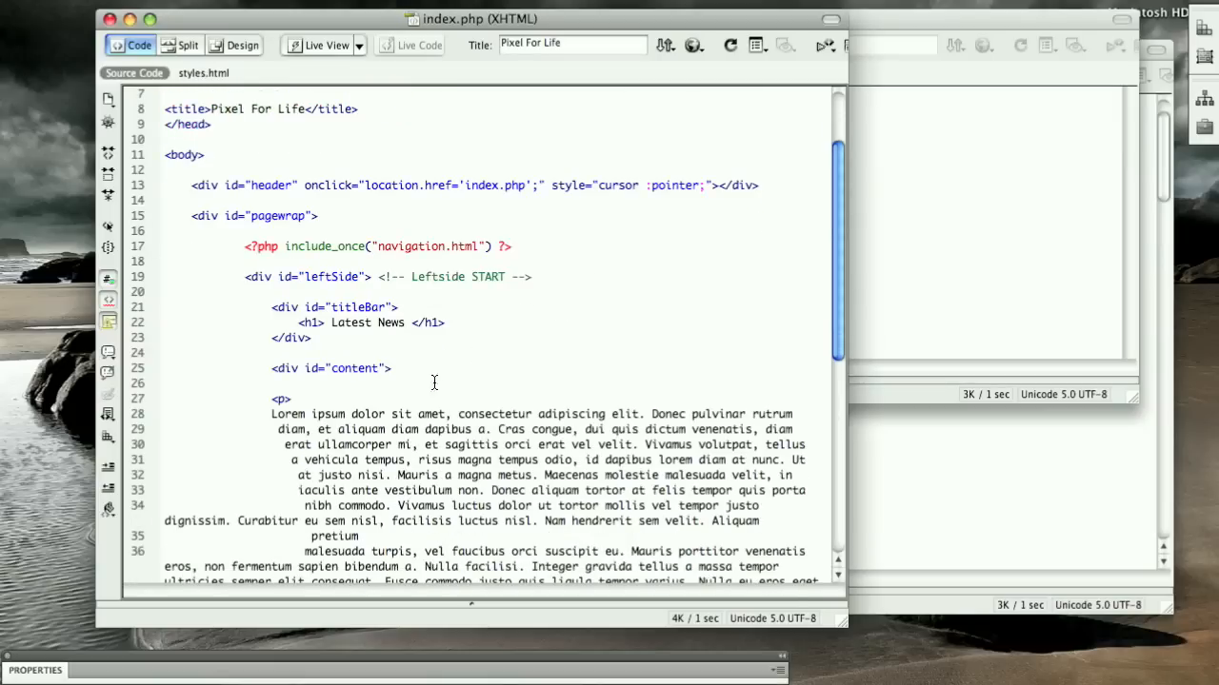
pyautogui.scroll(-3)
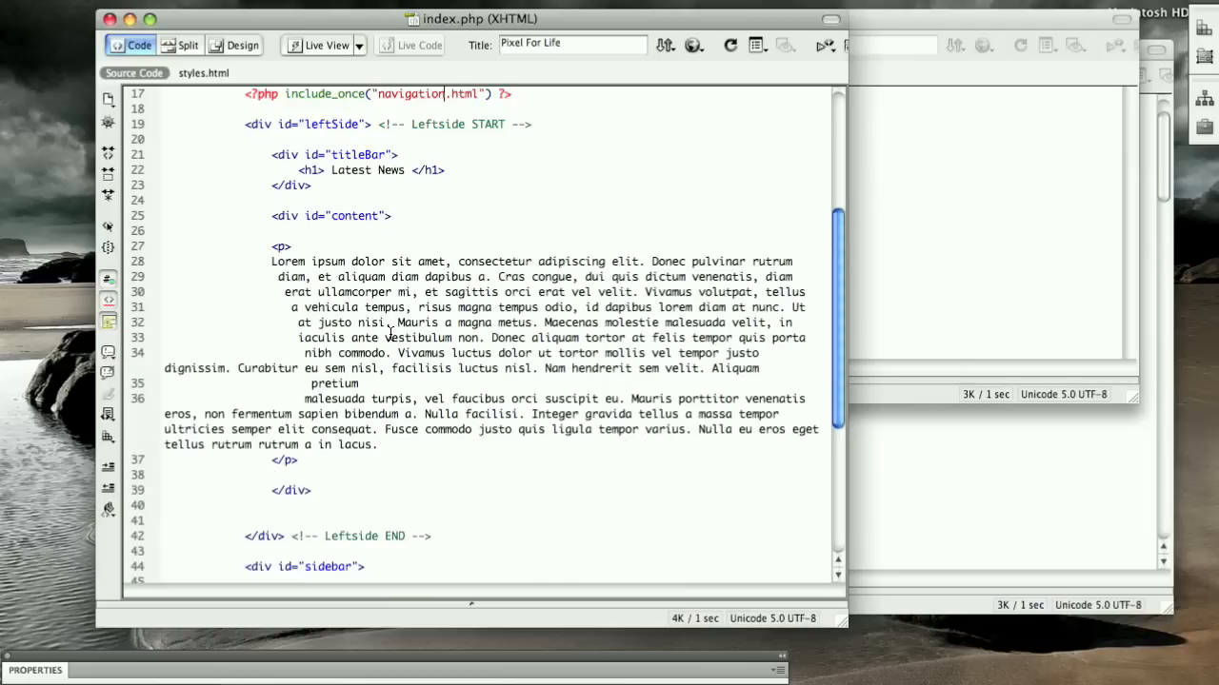
pyautogui.scroll(-3)
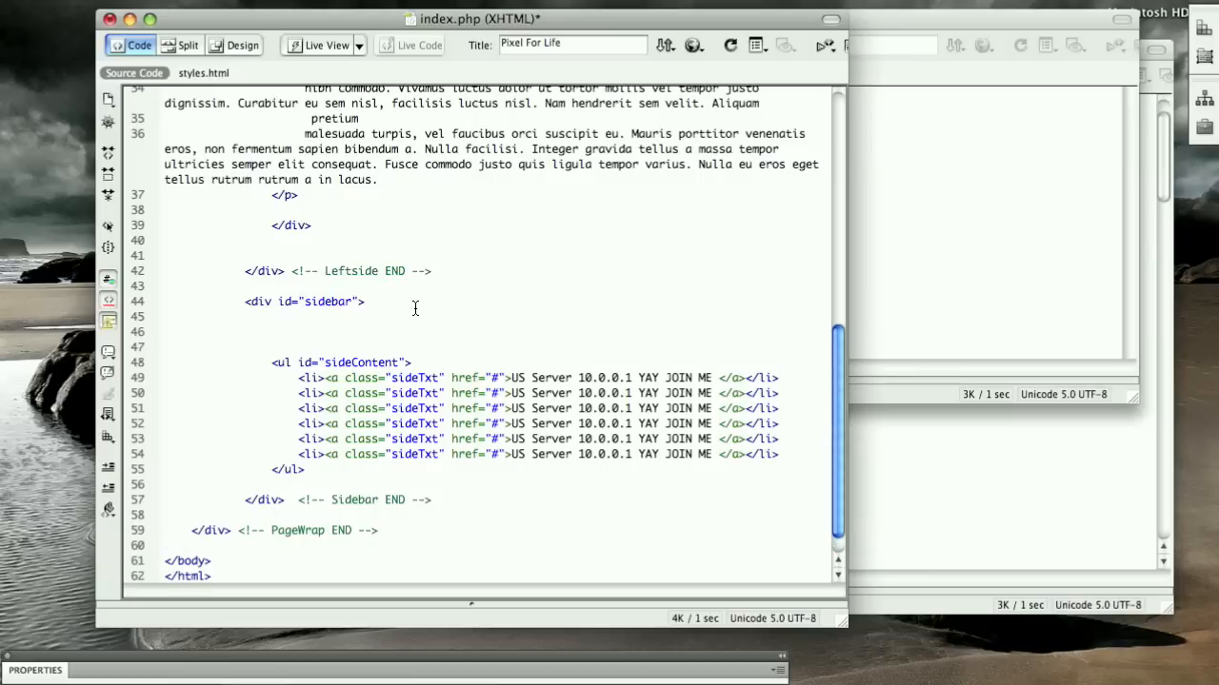
# Add include_once for sidebar.html in the sidebar div, cut the sideContent list into a new page saved as sidebar.html.
pyautogui.write('<?php include_once("styles.html") ?>')
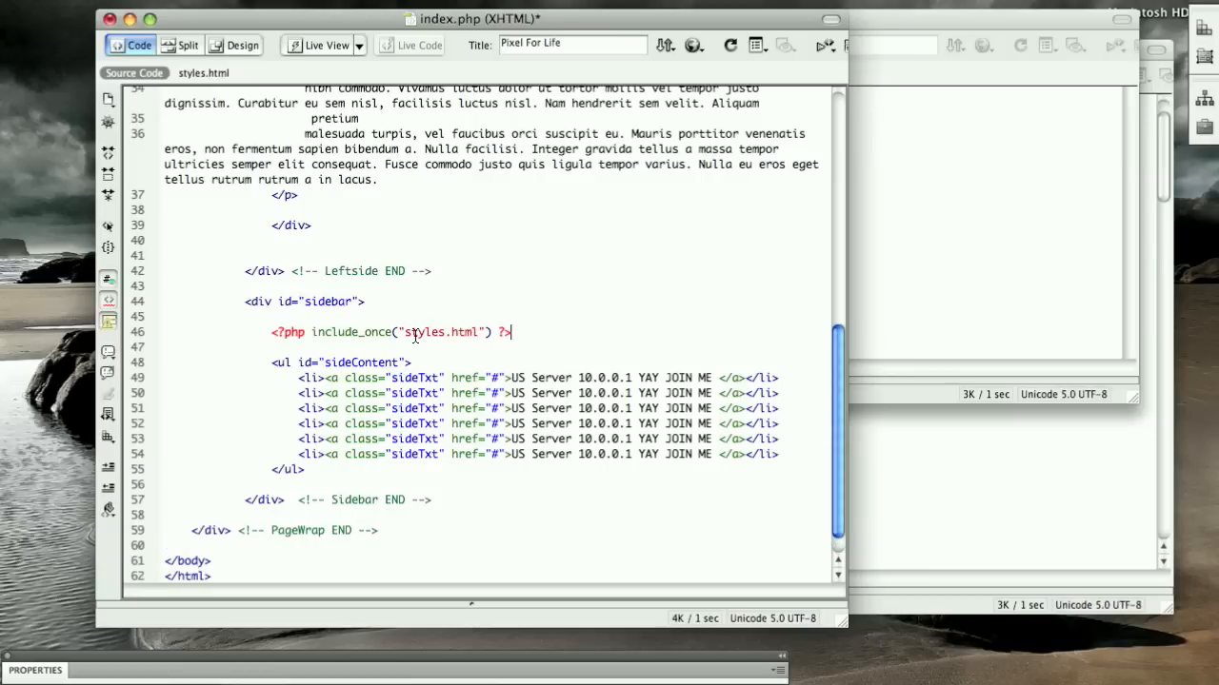
pyautogui.doubleClick(426, 332)
pyautogui.write('idebar')
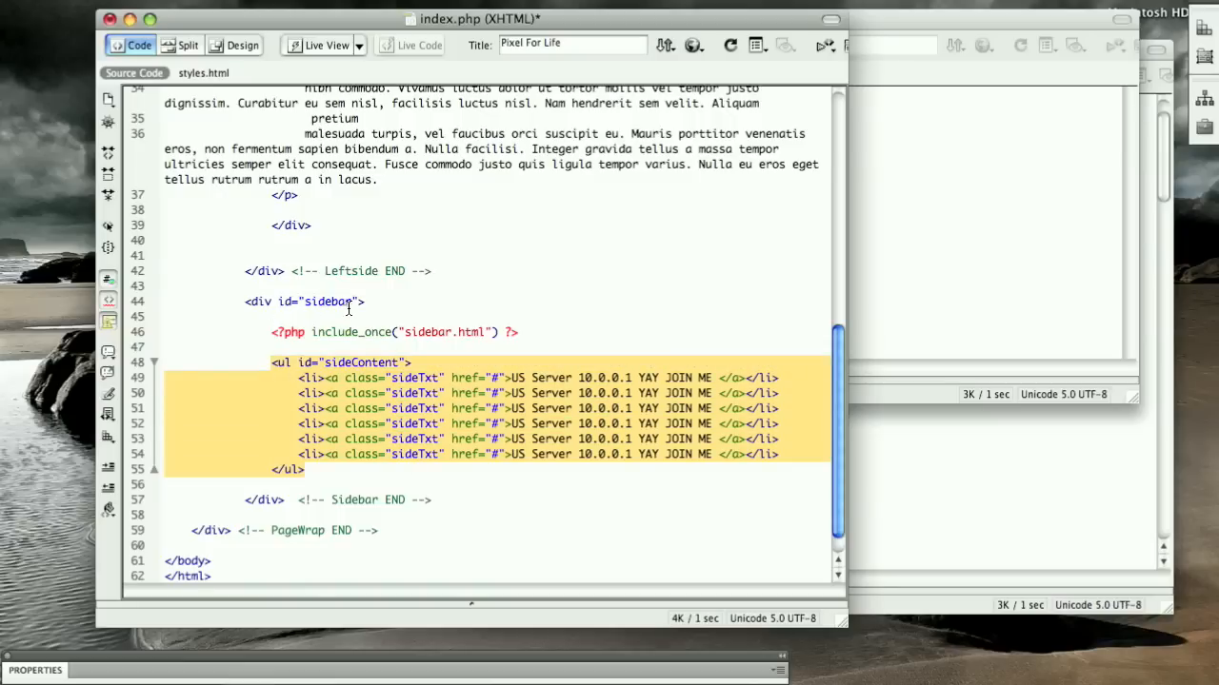
pyautogui.press('Delete')
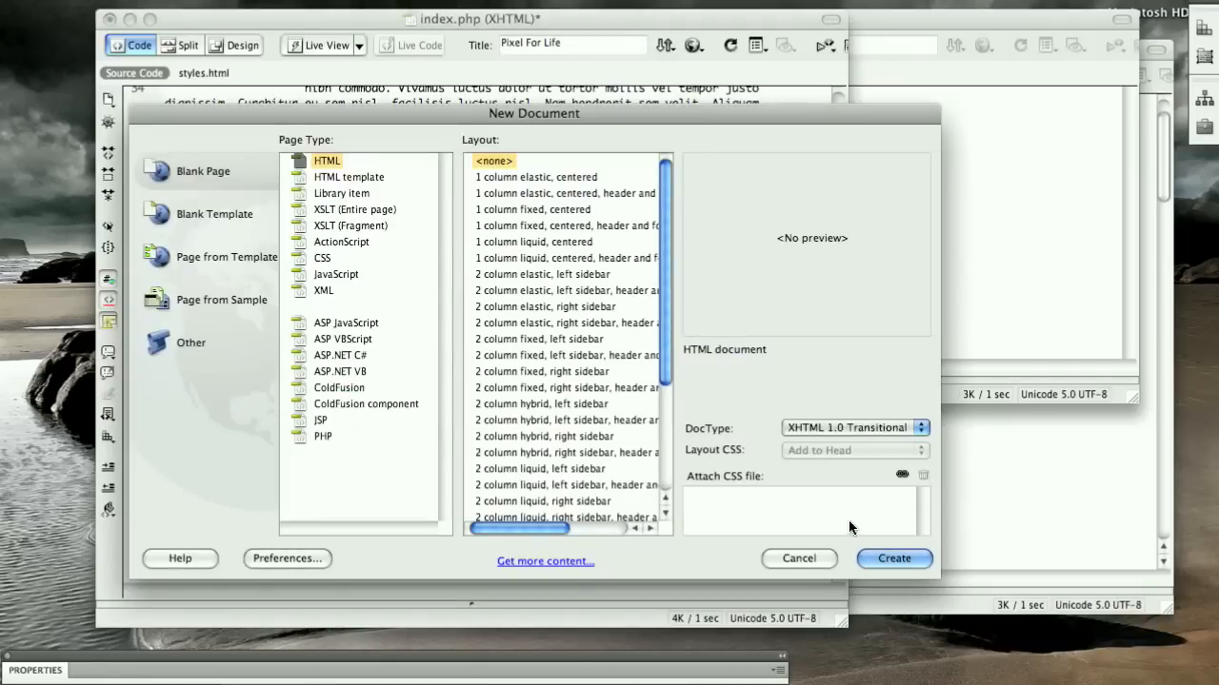
pyautogui.click(892, 558)
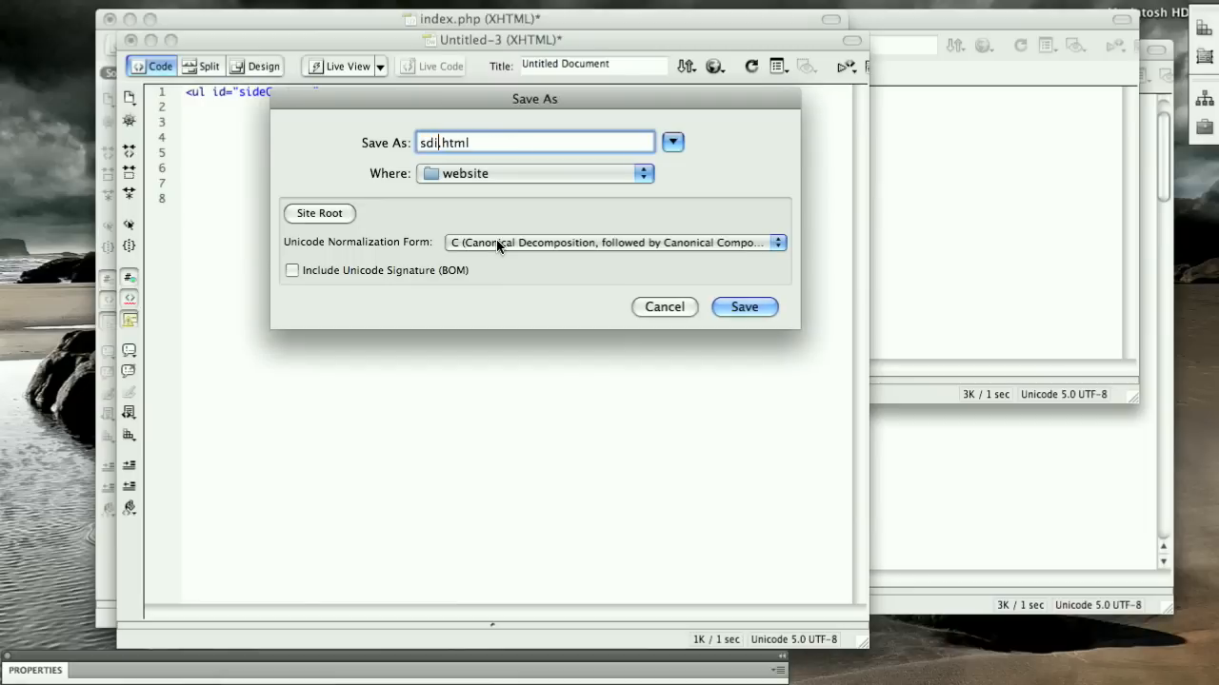
pyautogui.click(743, 306)
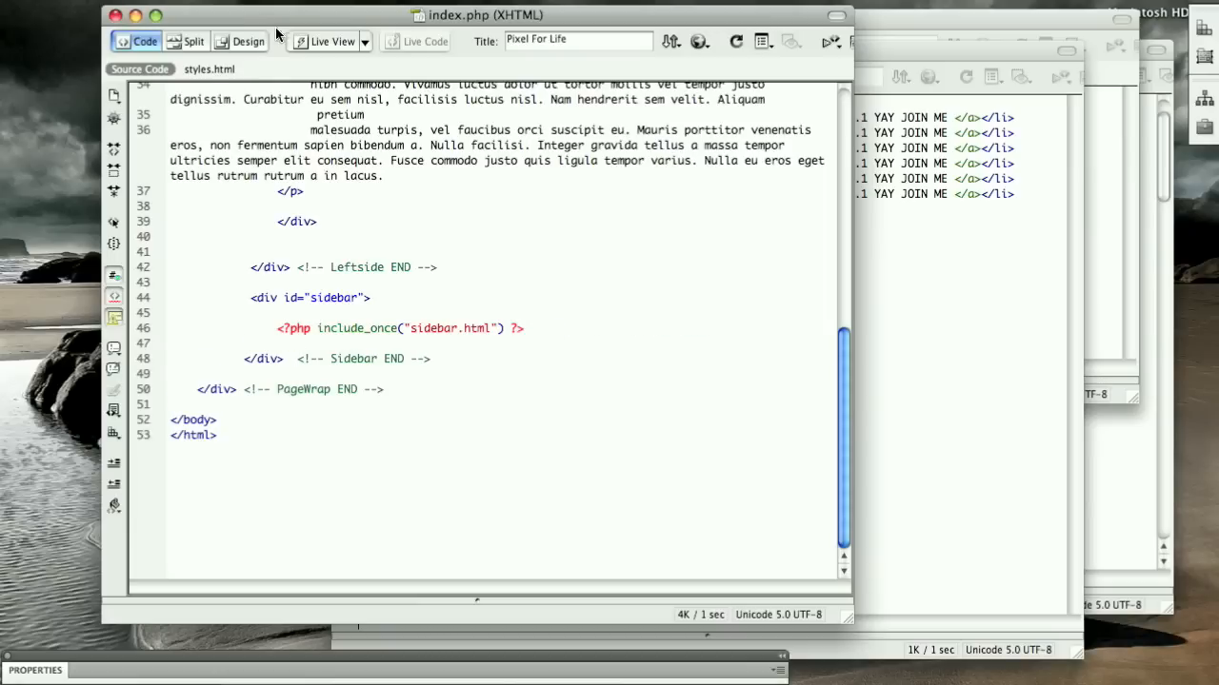
pyautogui.click(249, 41)
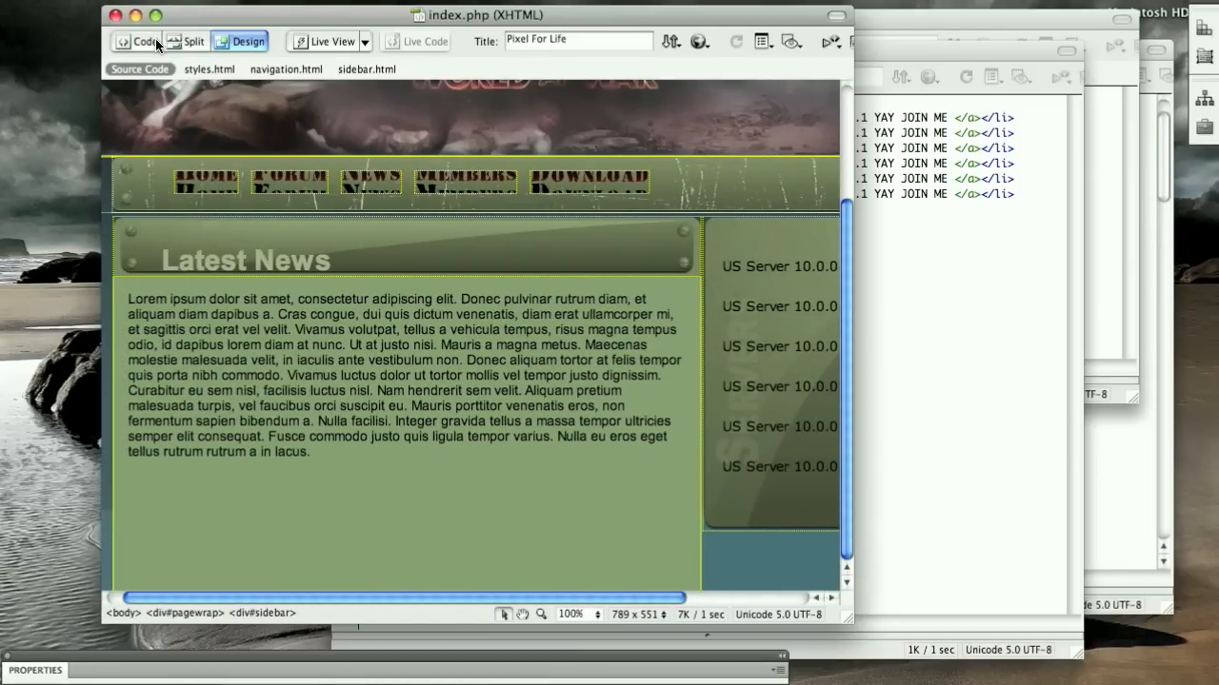
pyautogui.click(139, 41)
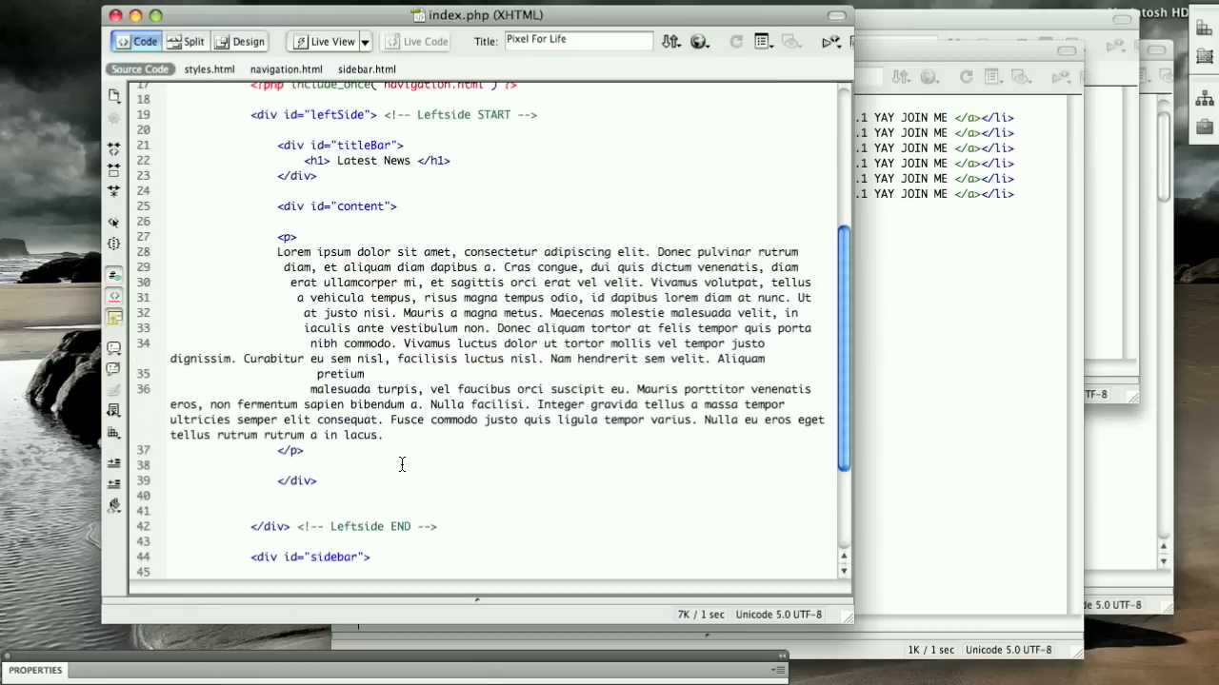
pyautogui.scroll(3)
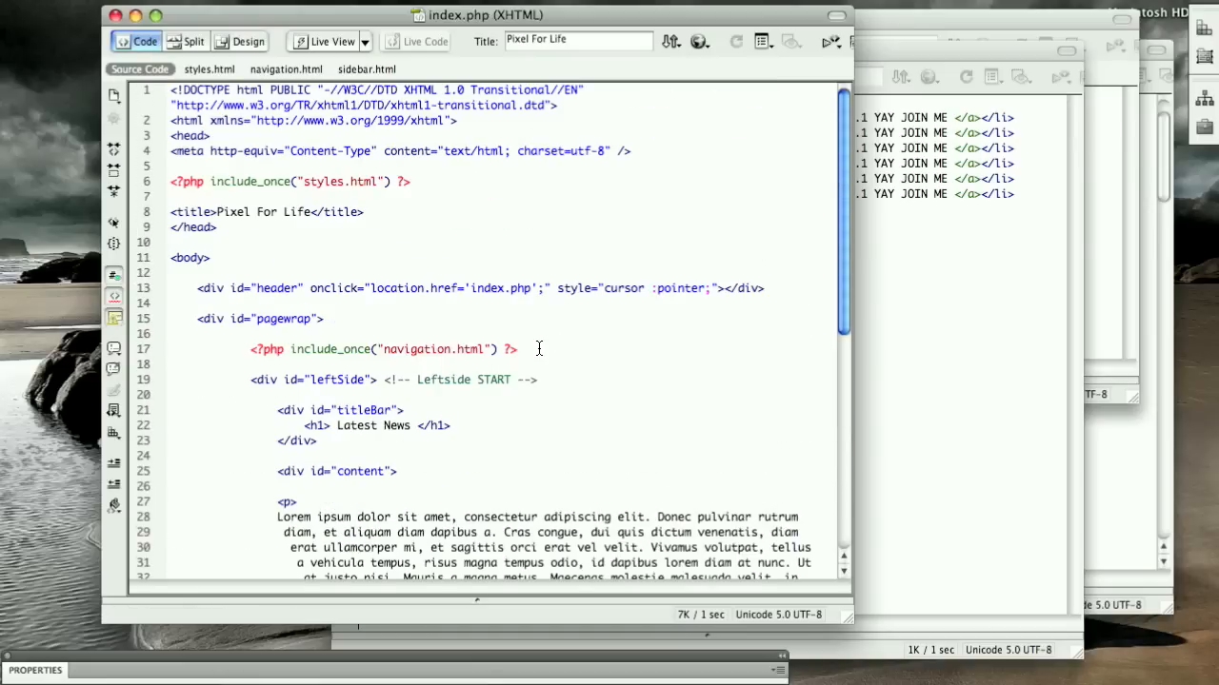
pyautogui.click(276, 242)
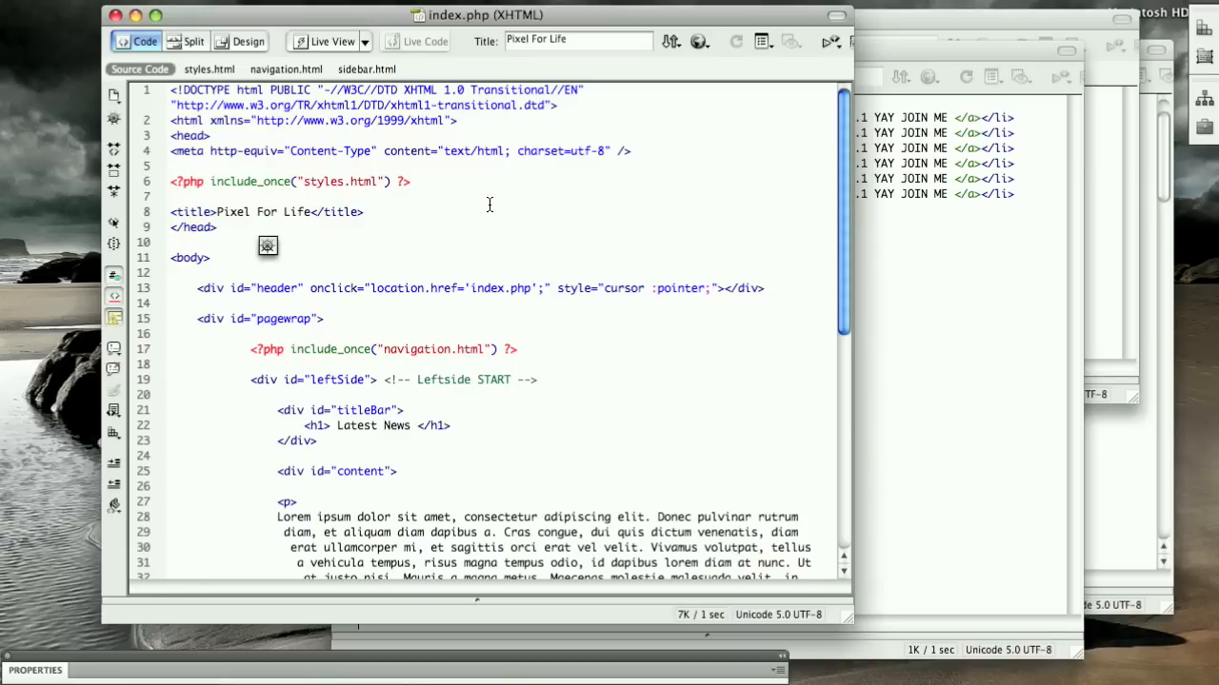
pyautogui.scroll(-3)
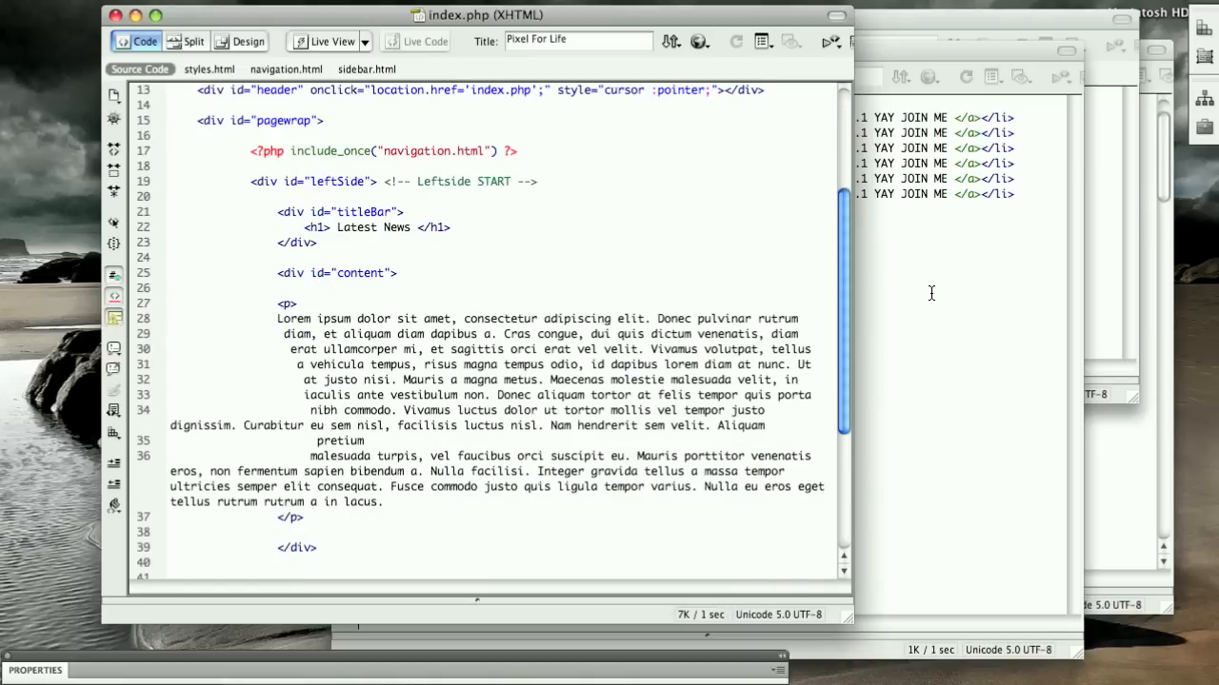
pyautogui.click(533, 182)
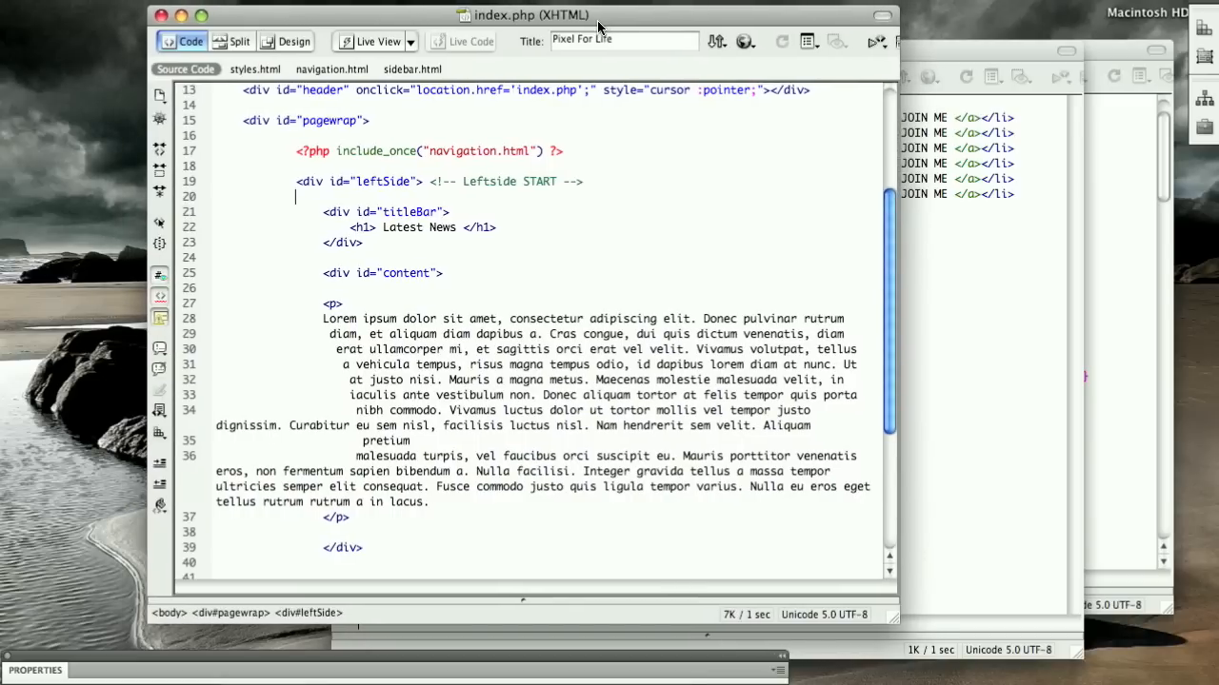
pyautogui.moveTo(280, 168)
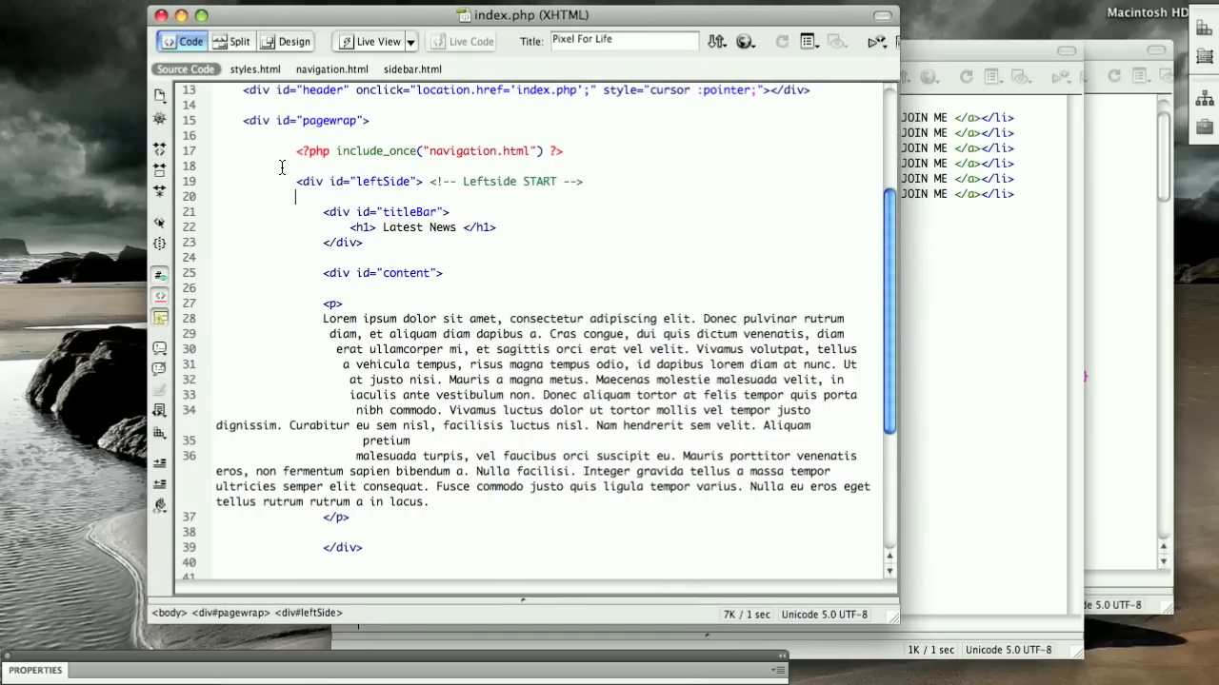
pyautogui.click(564, 151)
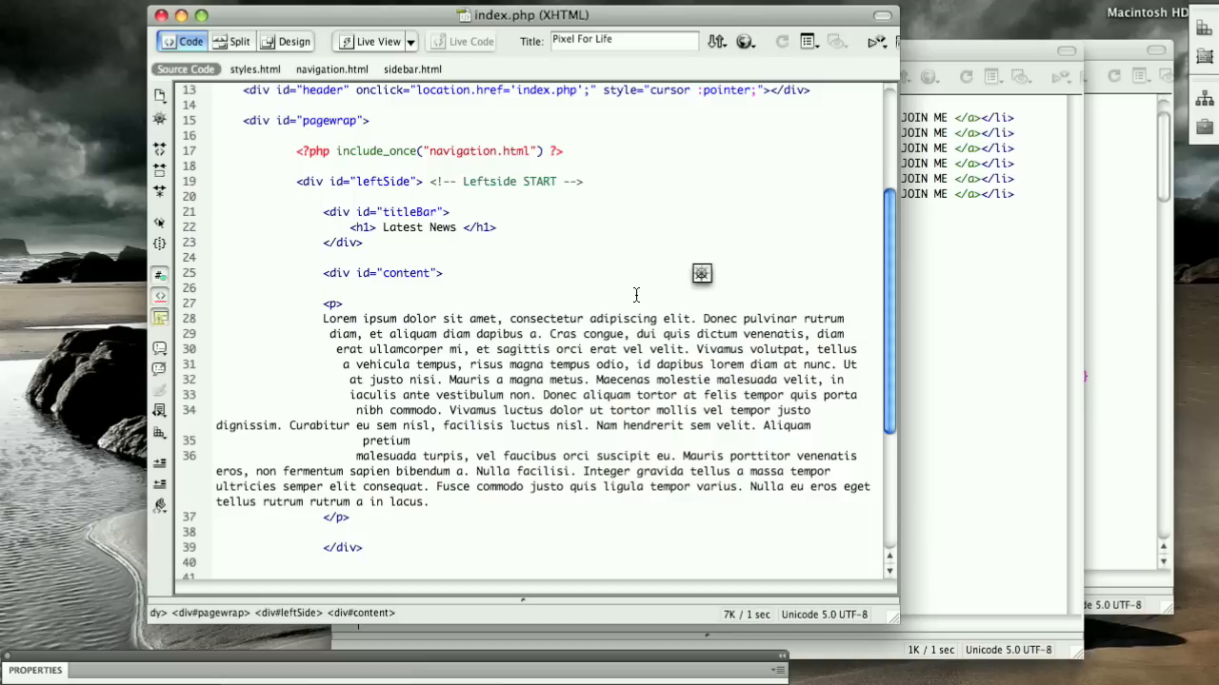
pyautogui.moveTo(627, 309)
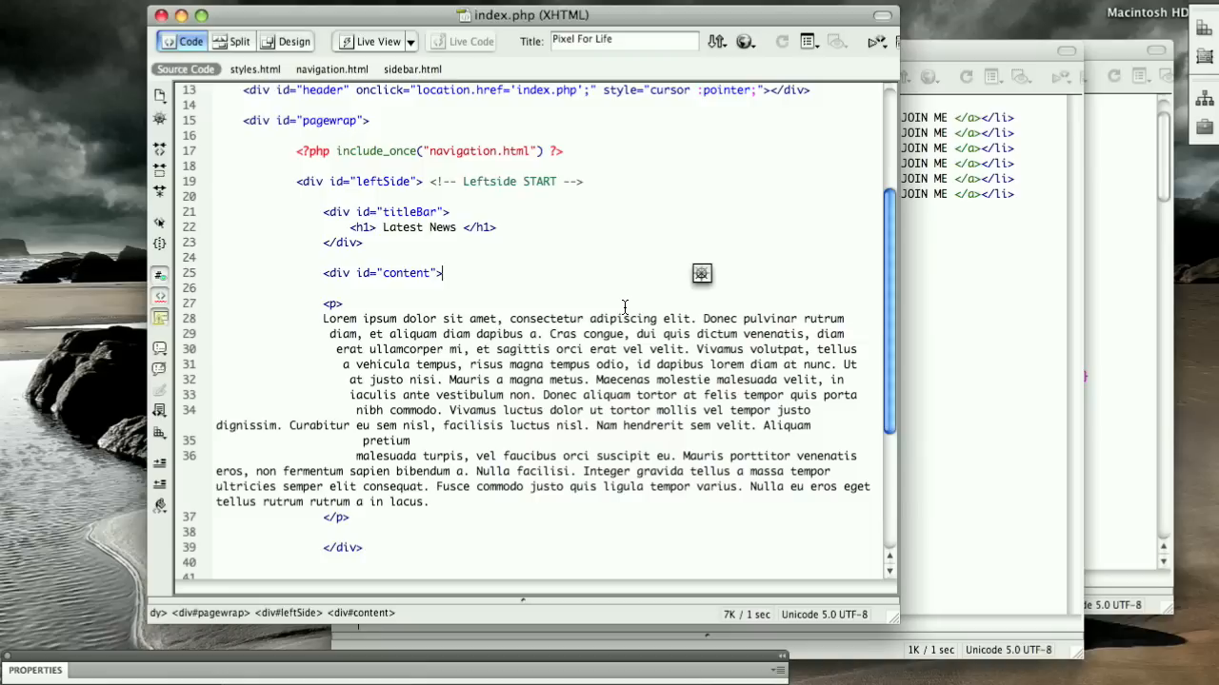
pyautogui.moveTo(712, 284)
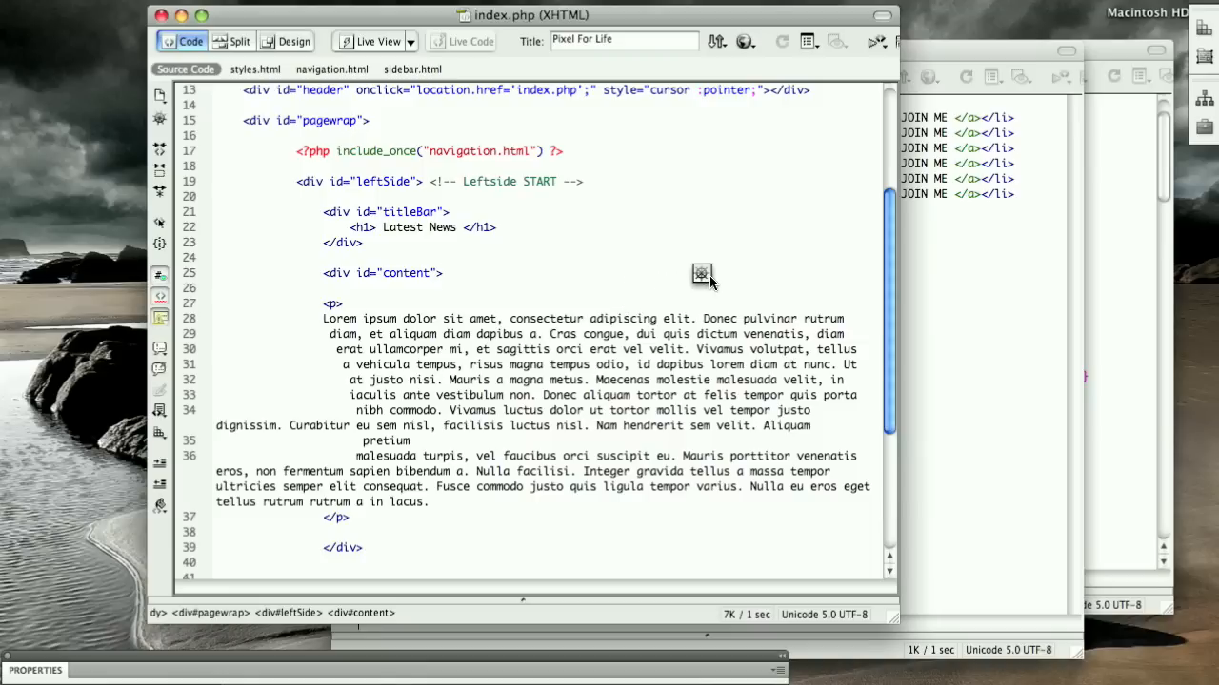
pyautogui.moveTo(702, 276)
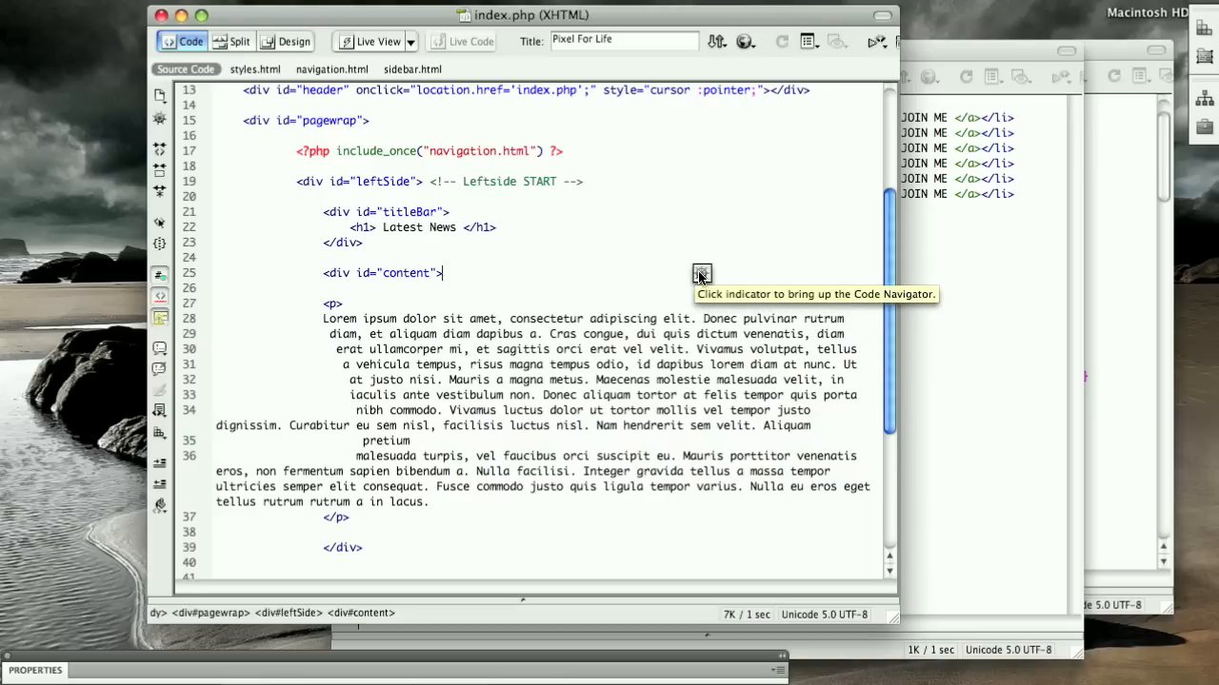
pyautogui.moveTo(1022, 270)
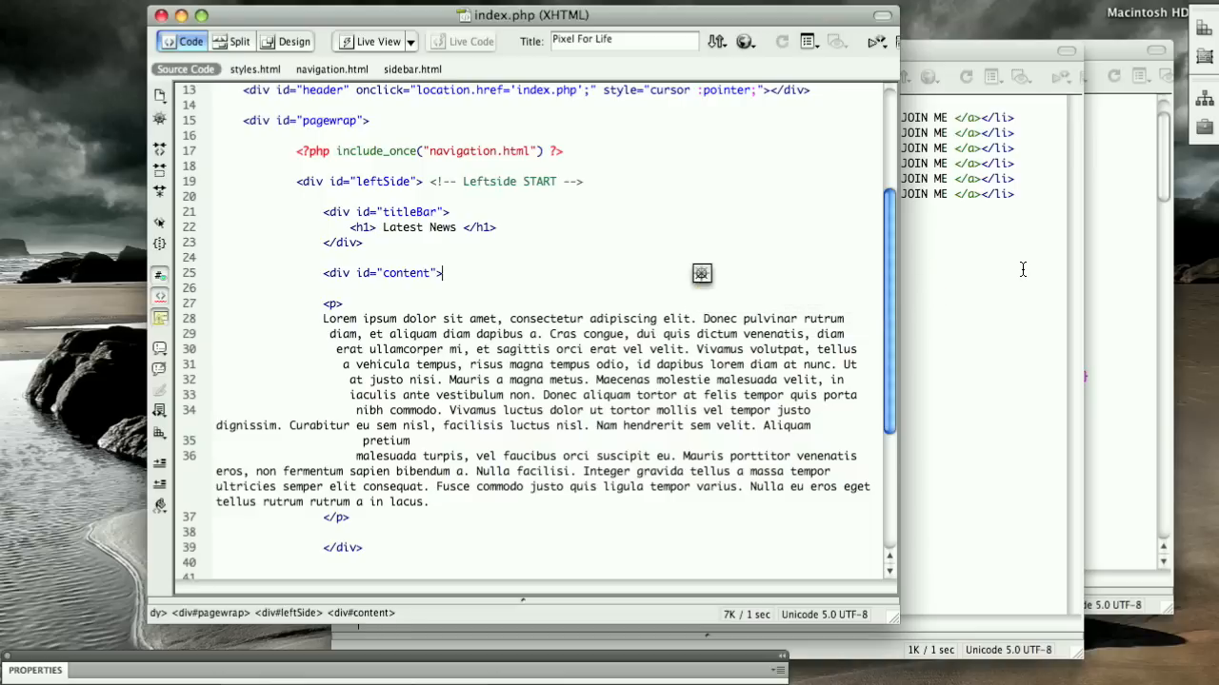
pyautogui.moveTo(1082, 286)
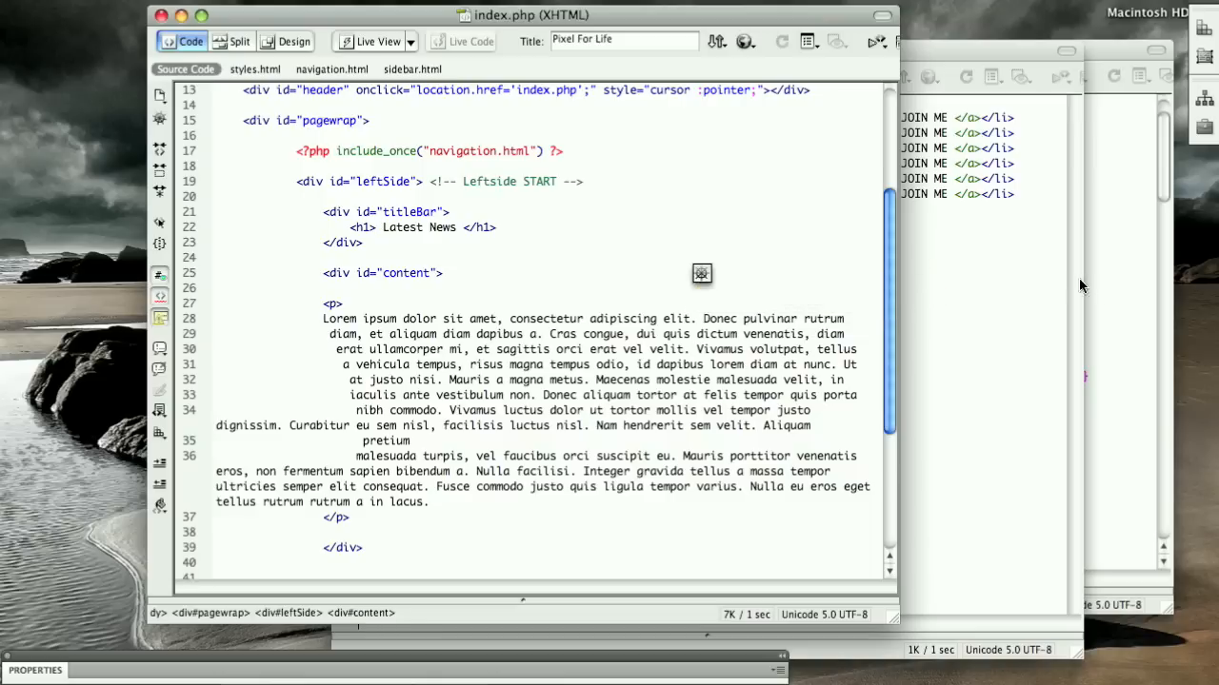